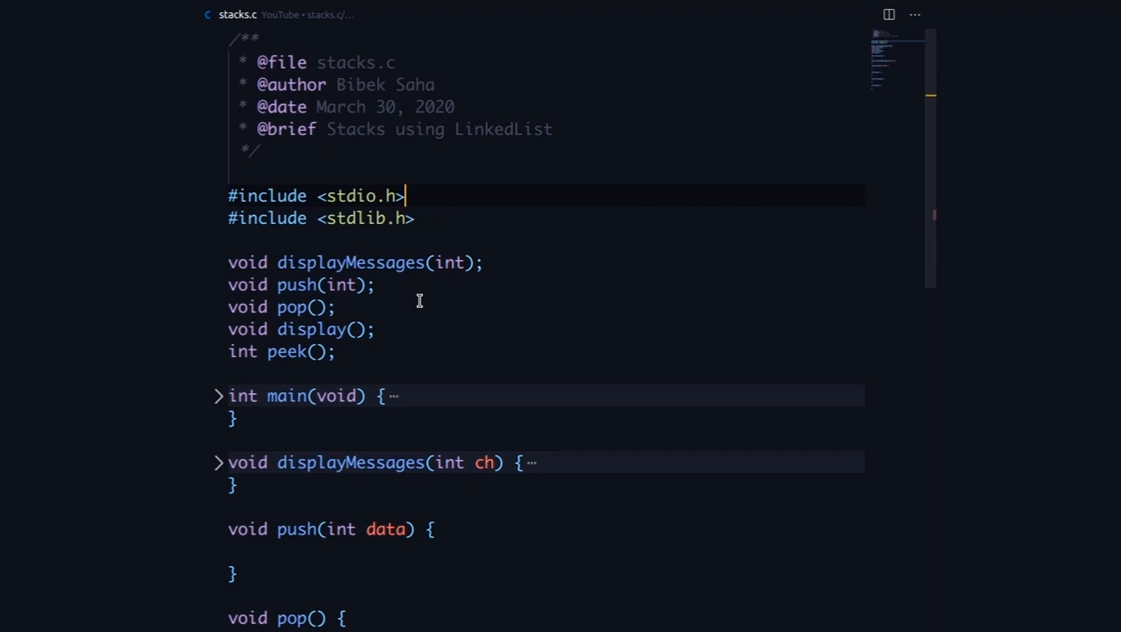
mouse_move(230, 184)
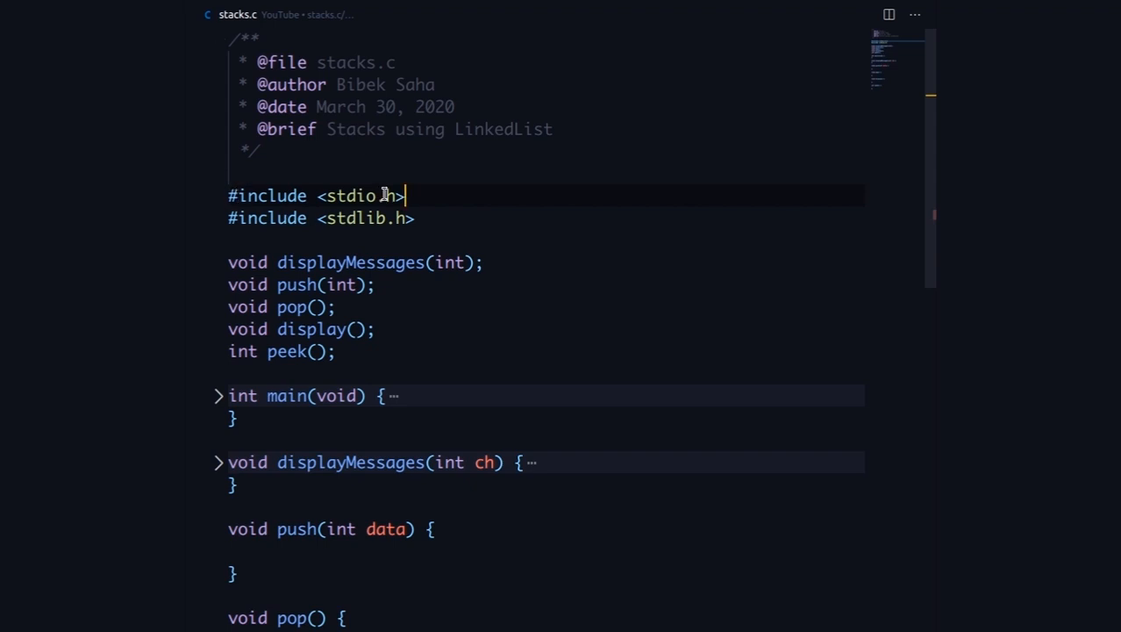
mouse_move(435, 217)
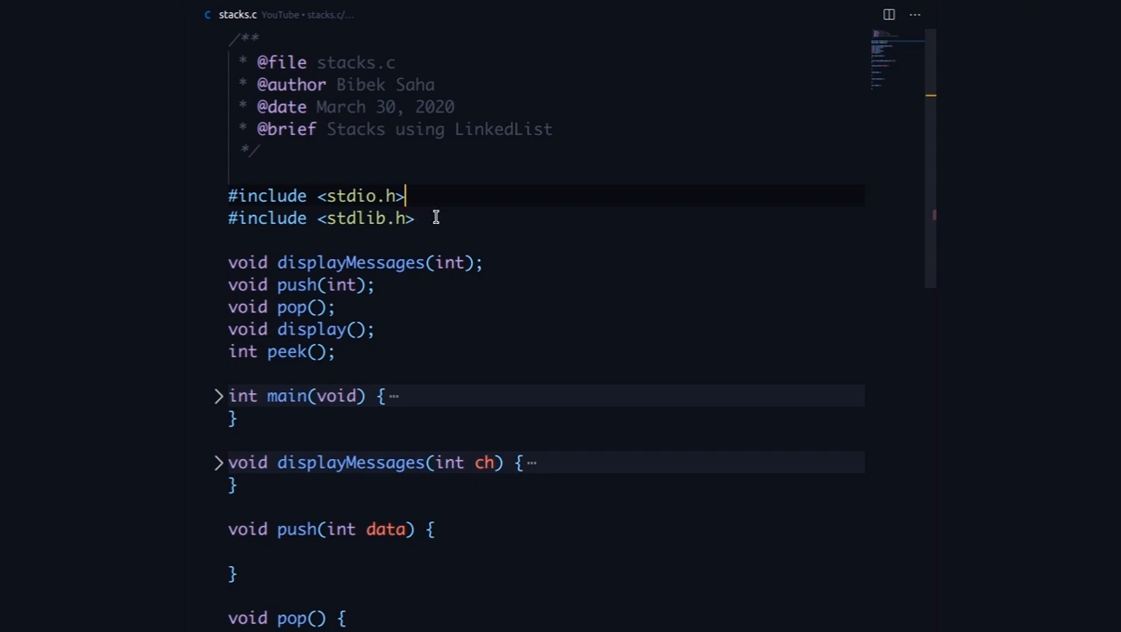
mouse_move(249, 319)
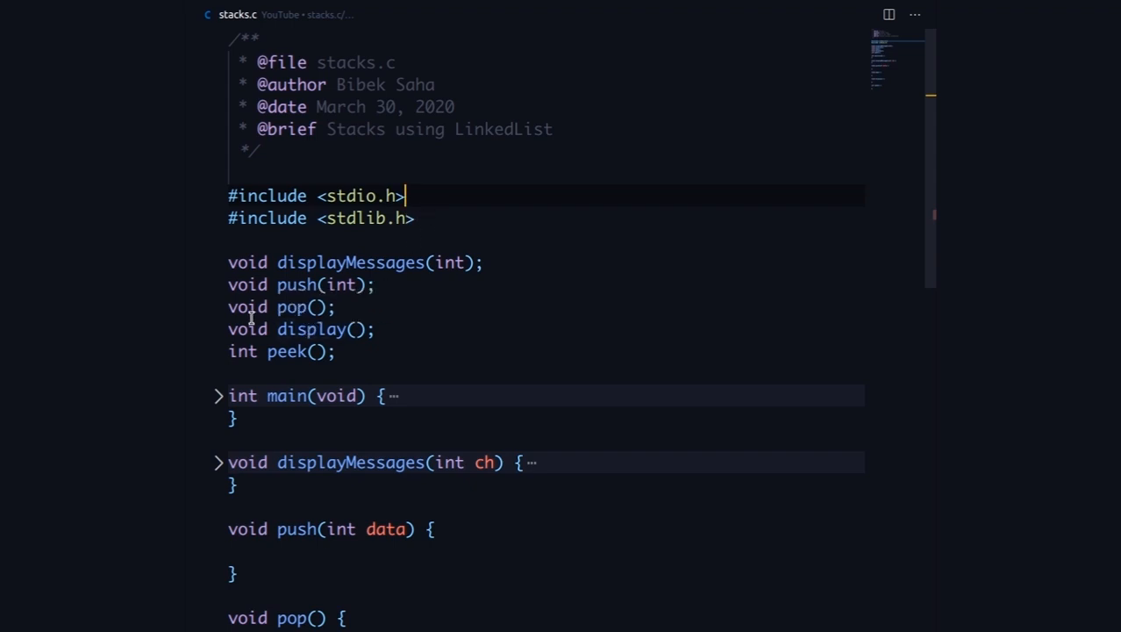
mouse_move(281, 330)
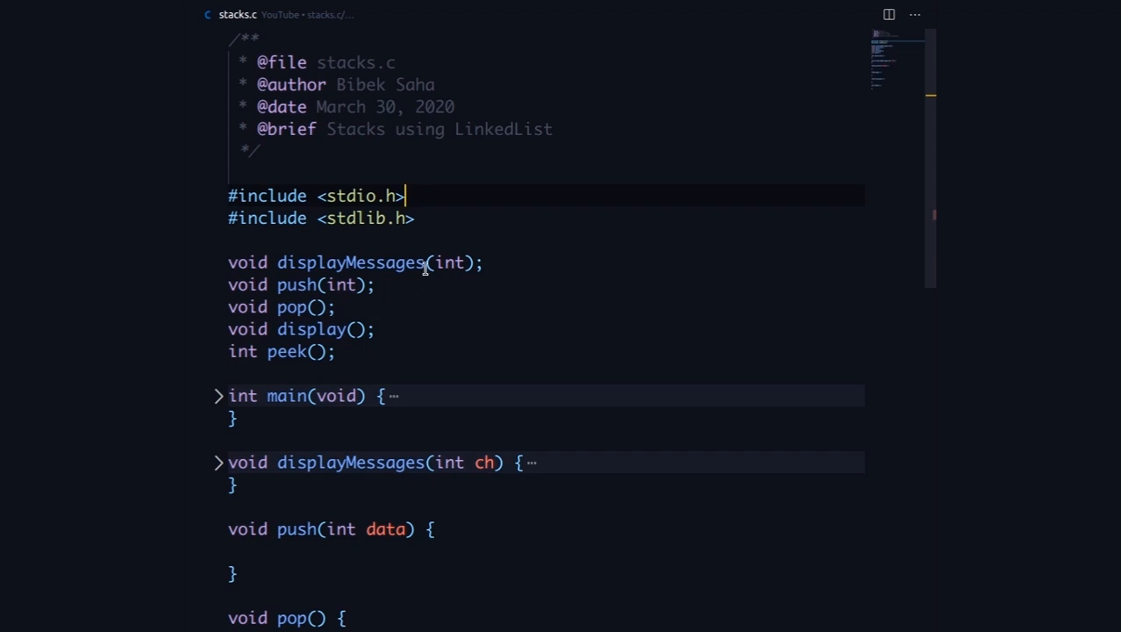
Step: Begin a typedef struct node { declaration below the #include lines
scroll("down", 3)
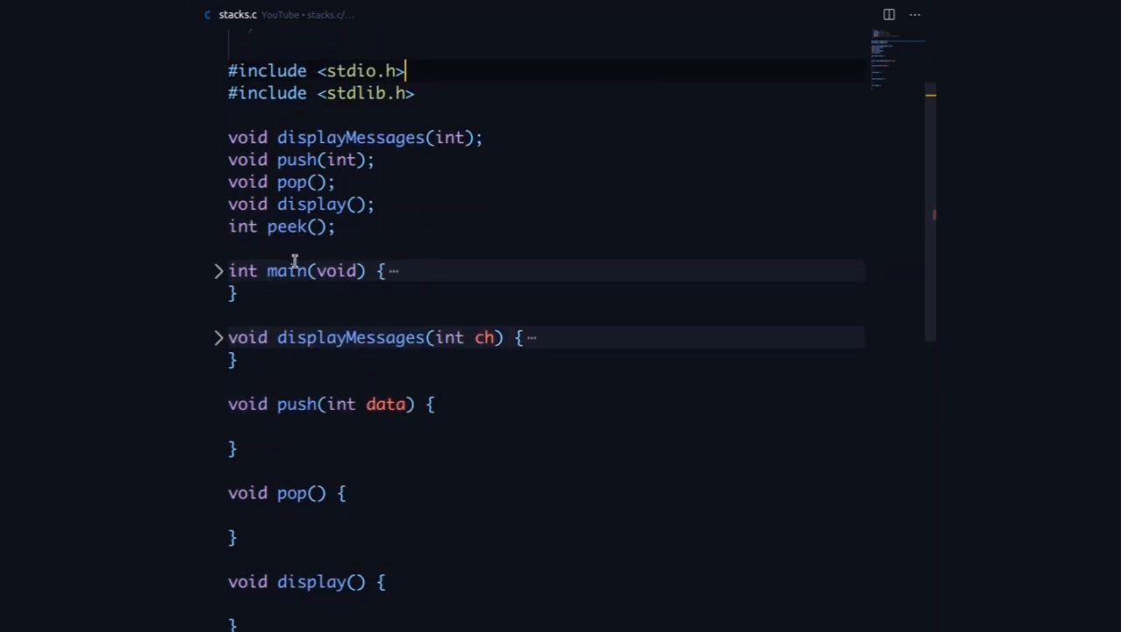
mouse_move(379, 353)
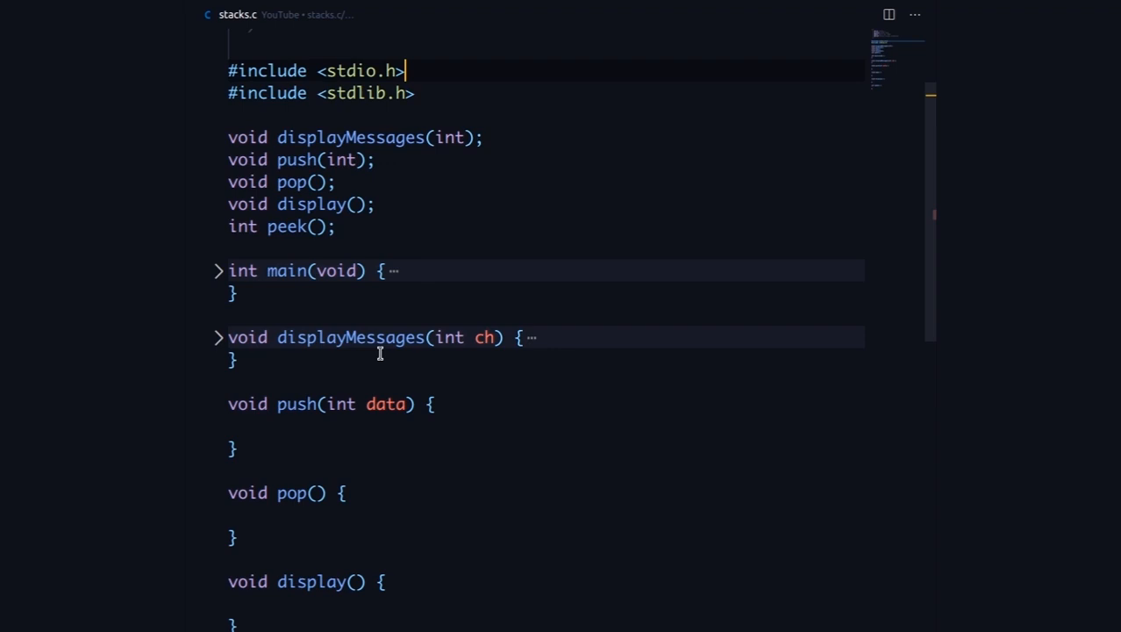
scroll("down", 3)
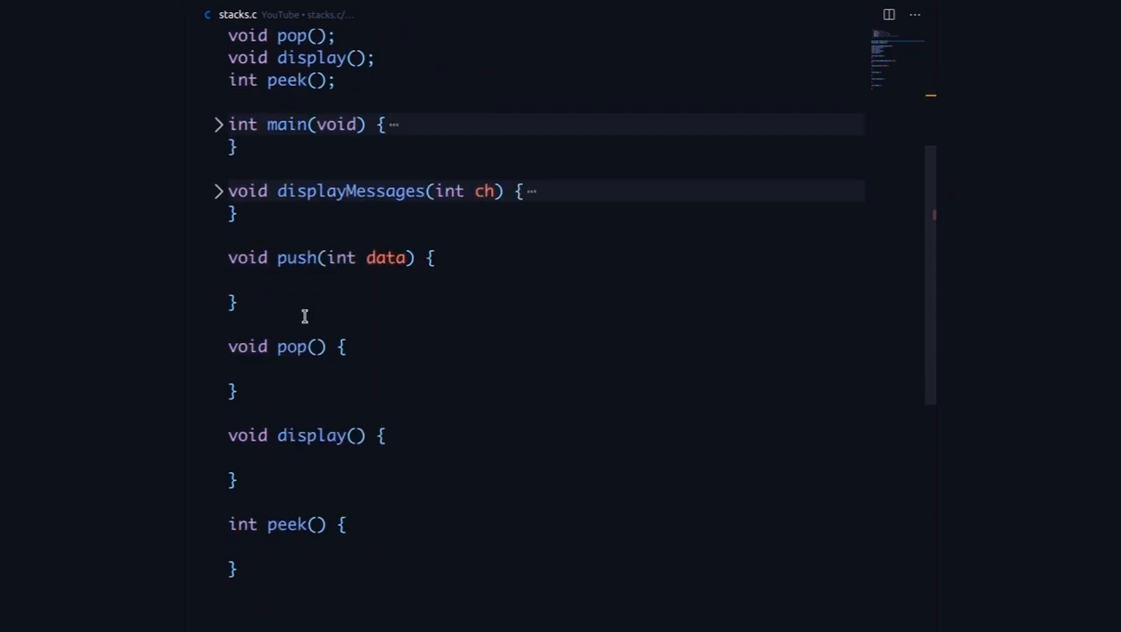
mouse_move(330, 400)
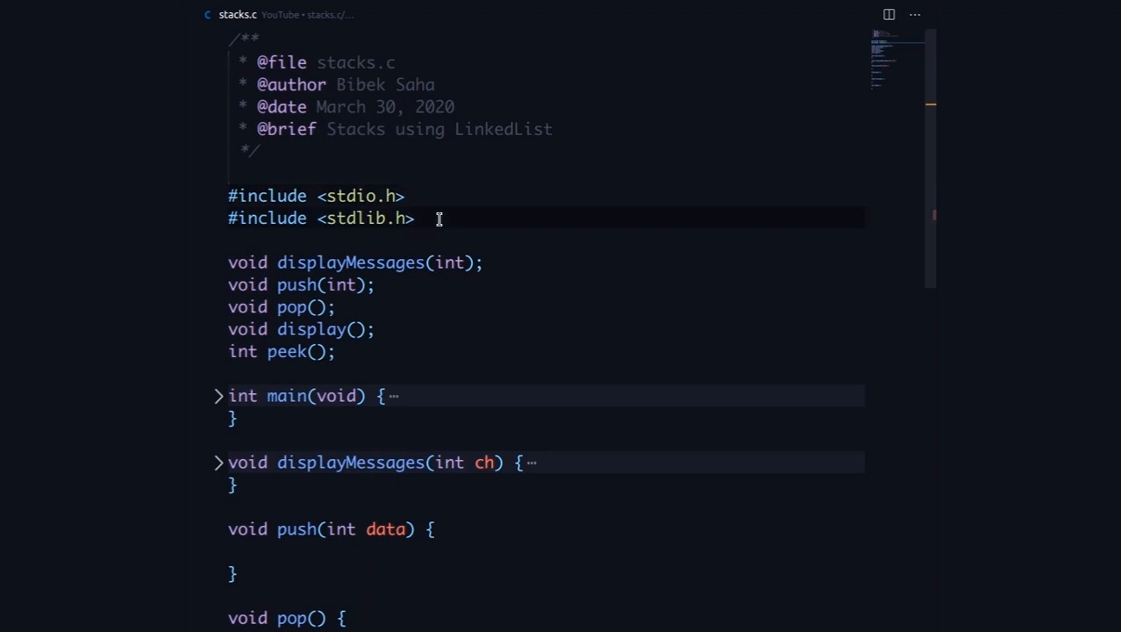
type("str")
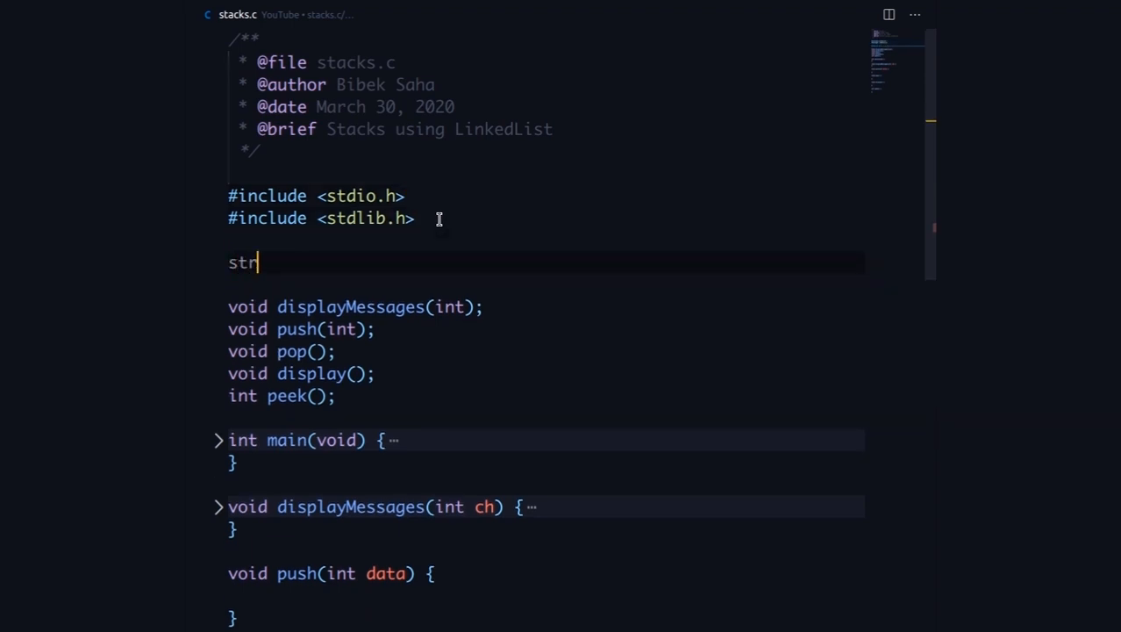
key("BackSpace")
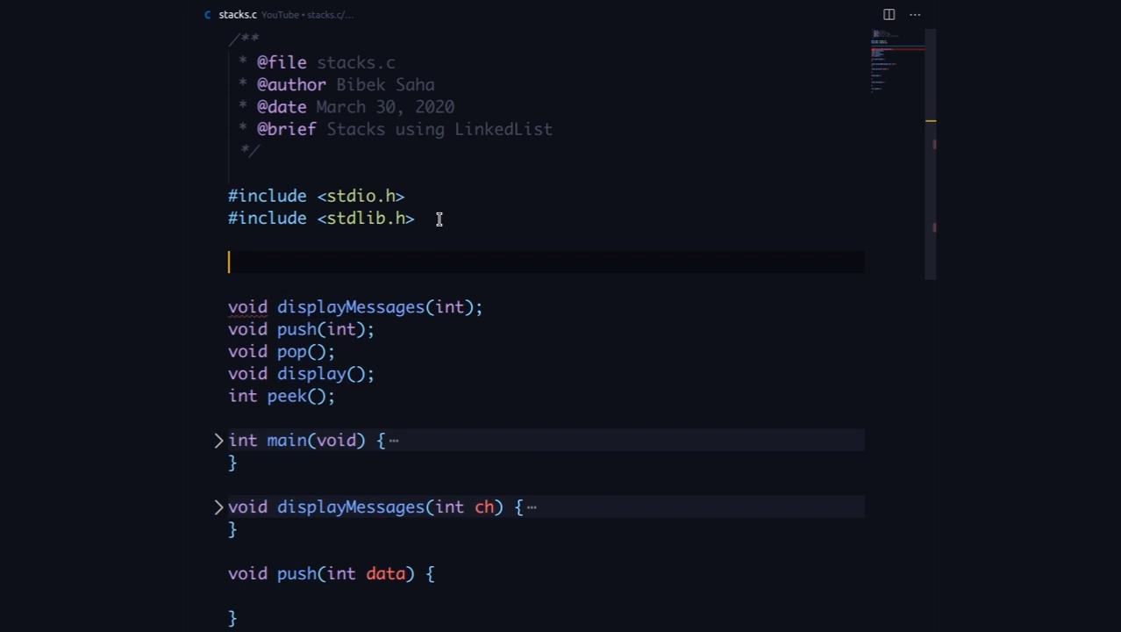
type("typedef struct")
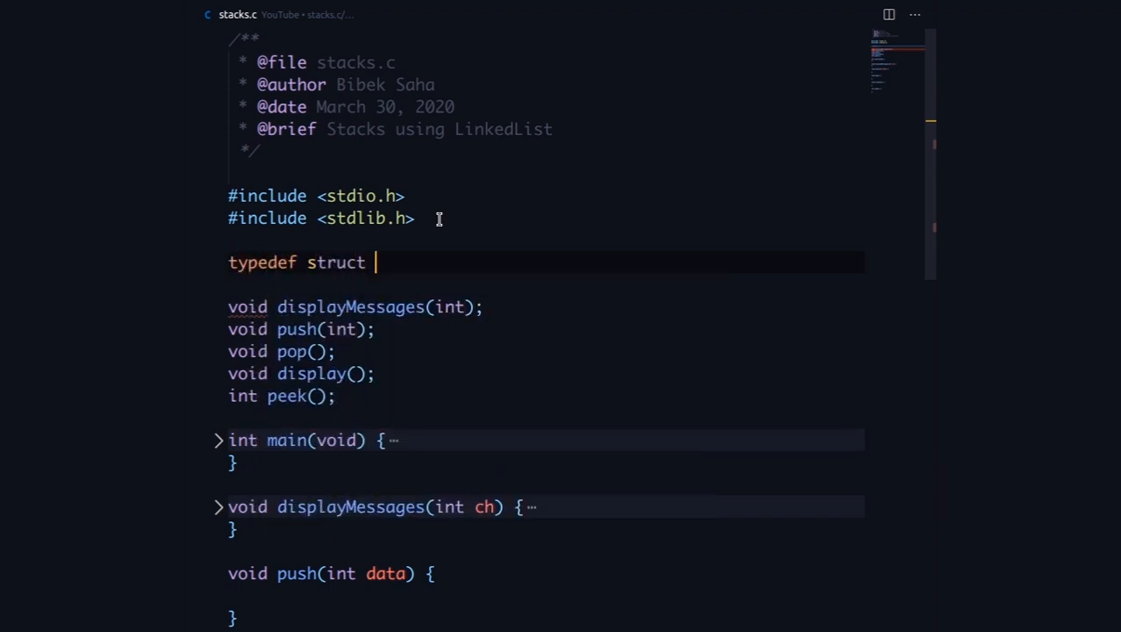
type("node")
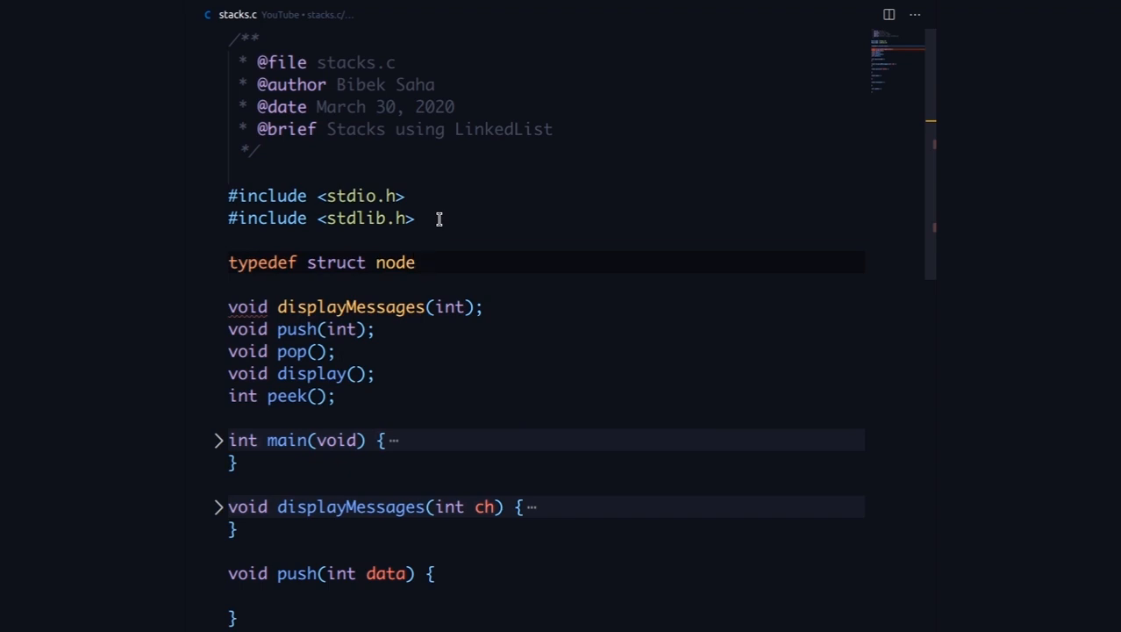
type("{")
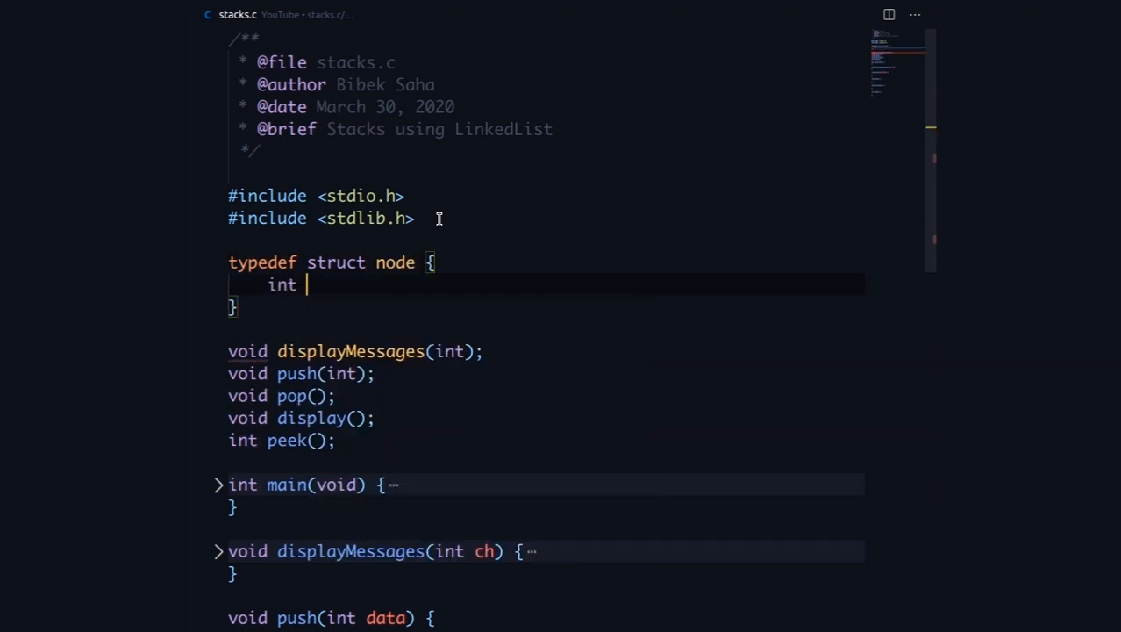
Step: Give the struct an int data field and a struct node * next pointer, naming the type Node
type("data;")
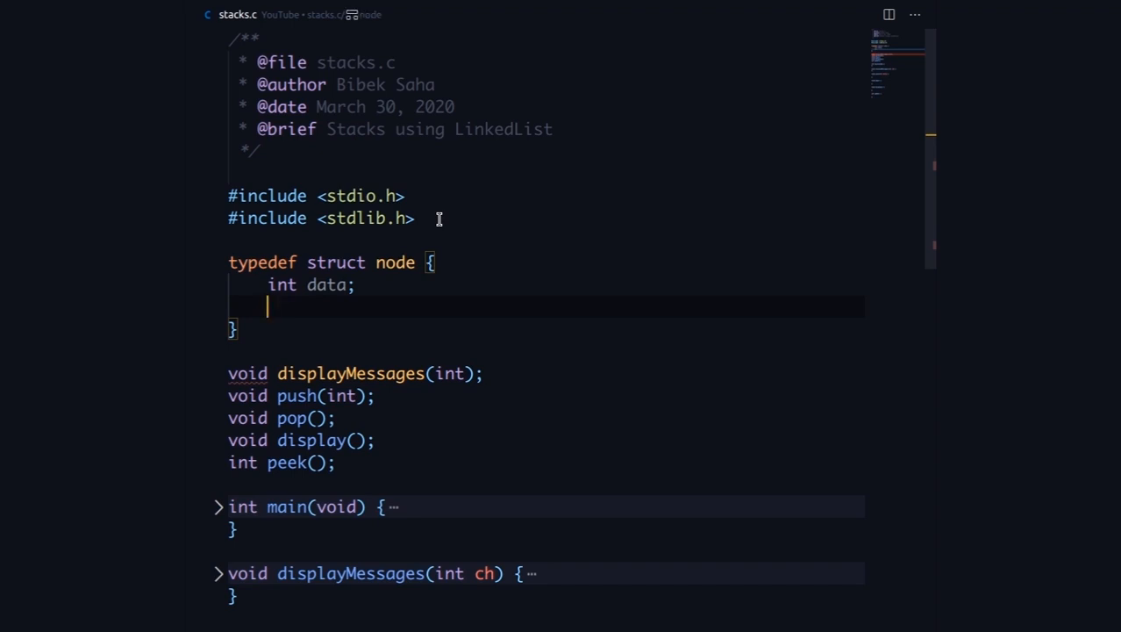
type("node")
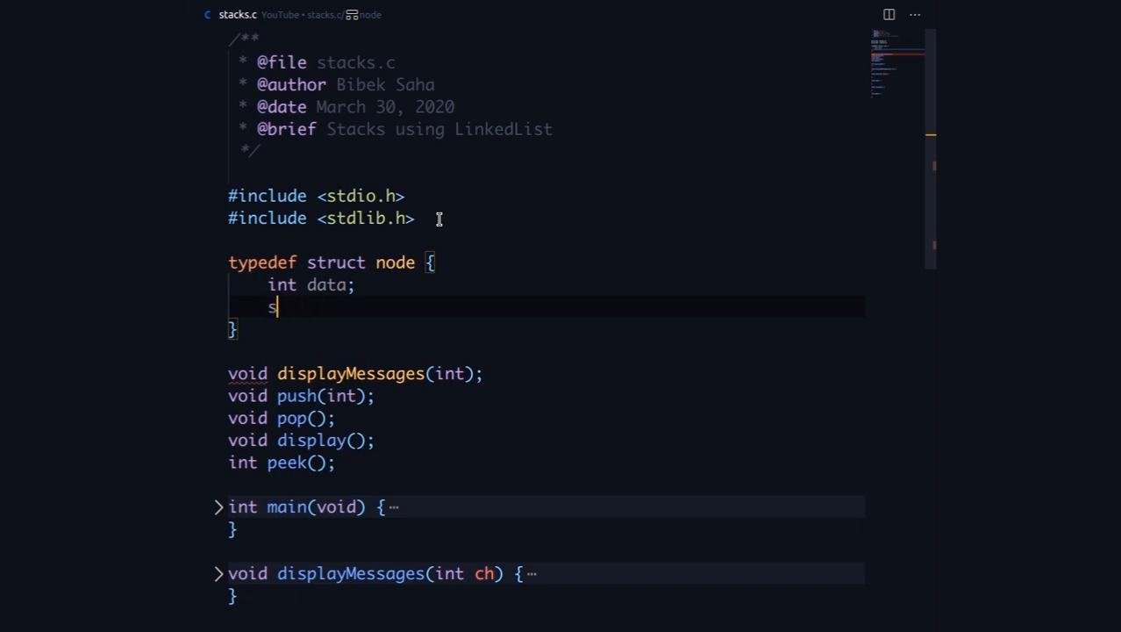
type("truct node *")
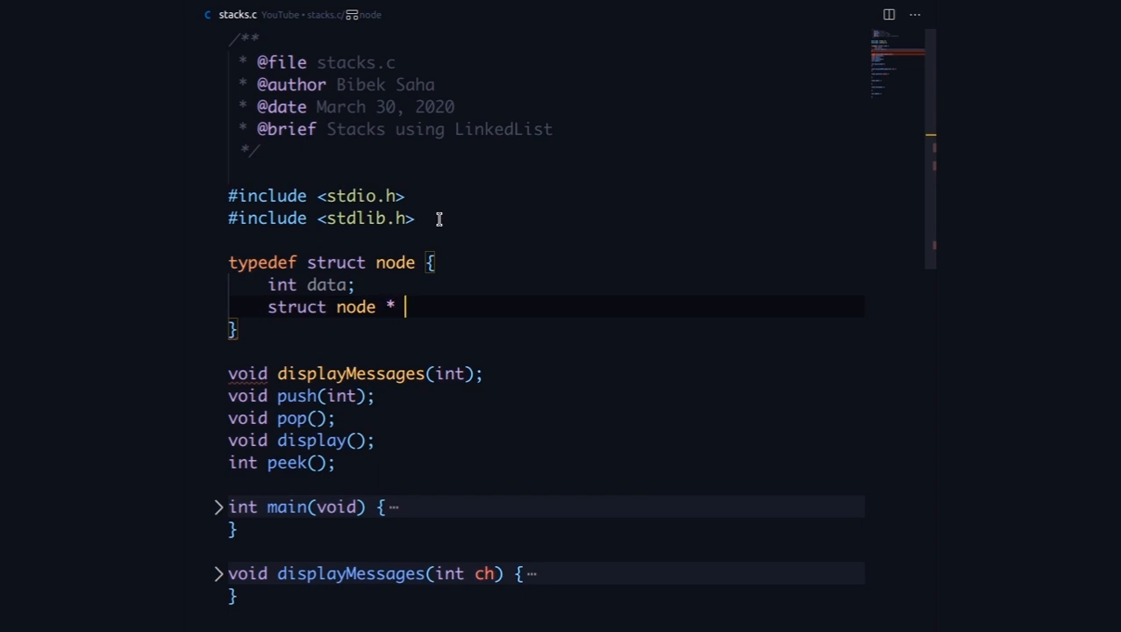
type("next;")
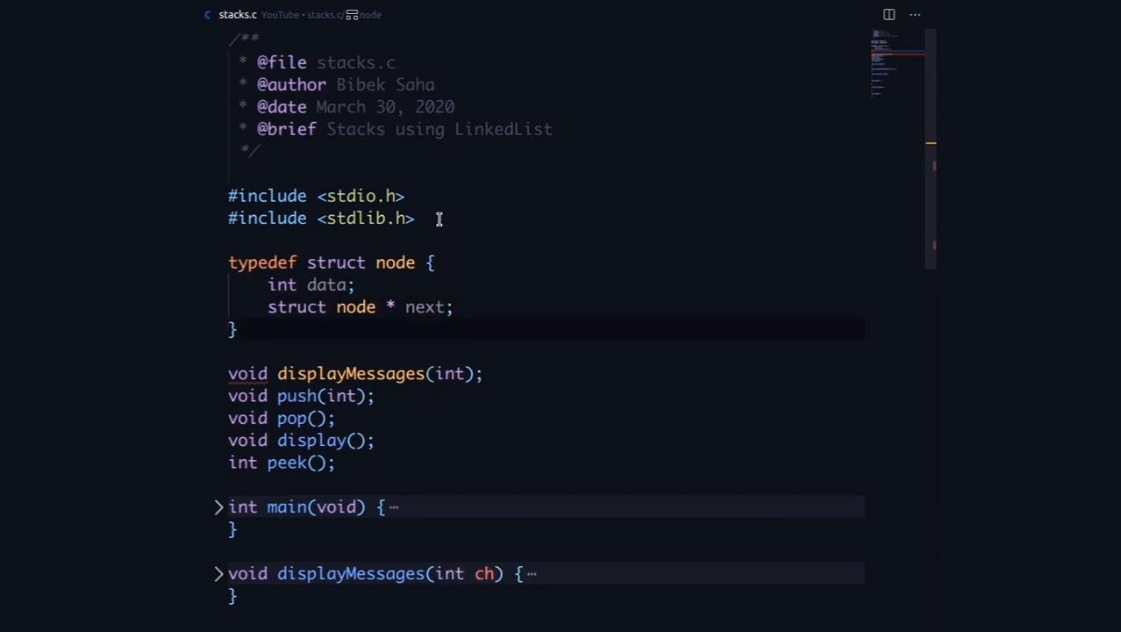
type("Node;")
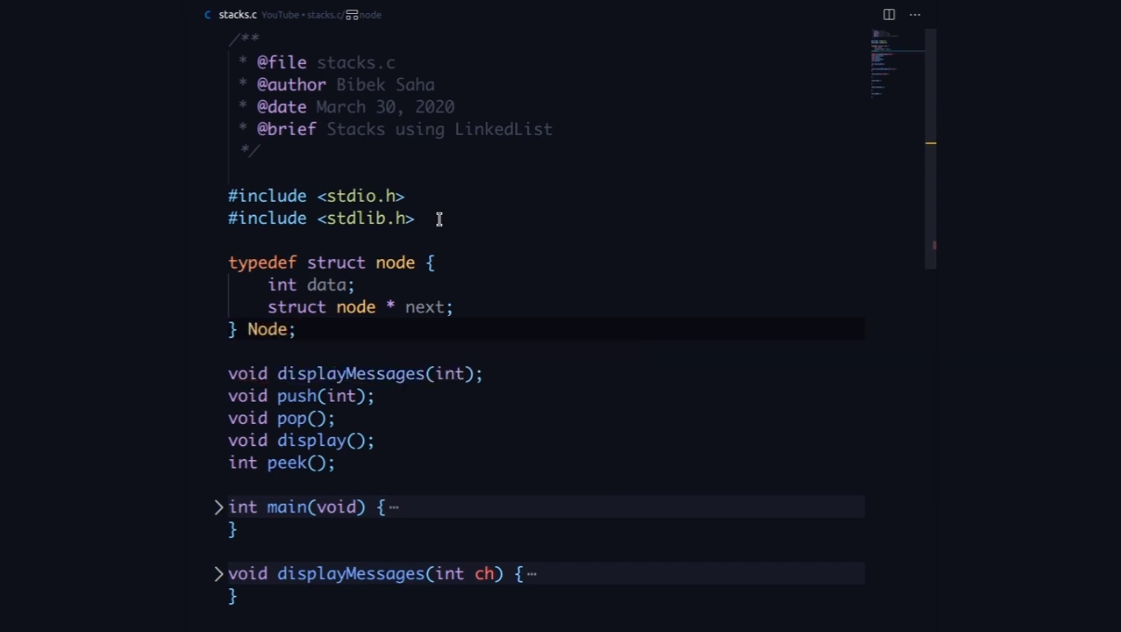
mouse_move(322, 286)
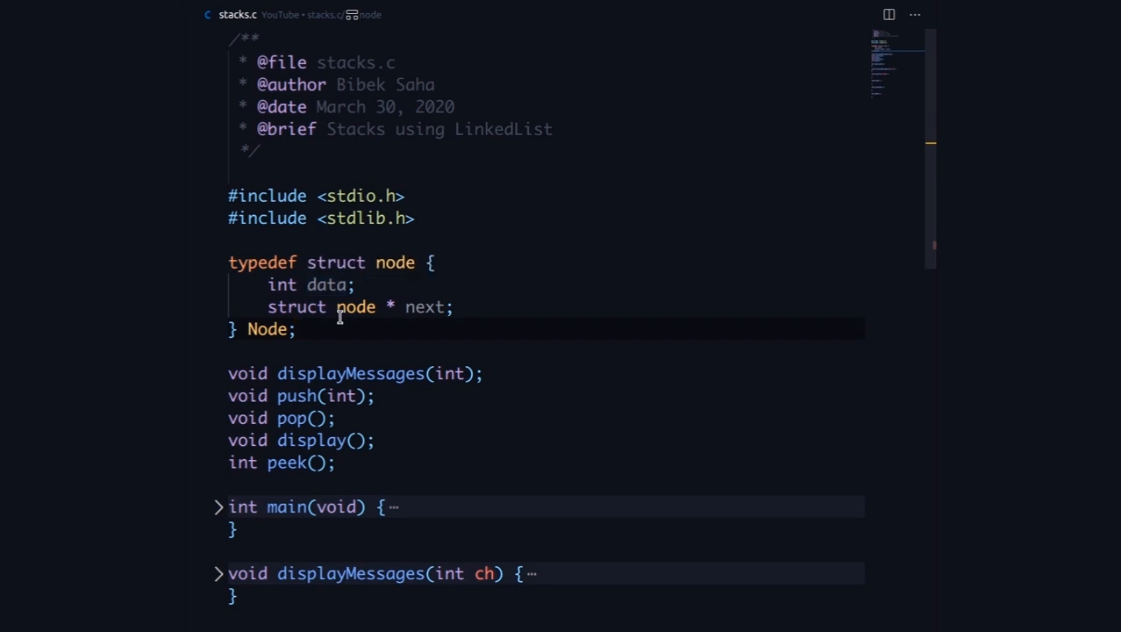
mouse_move(356, 372)
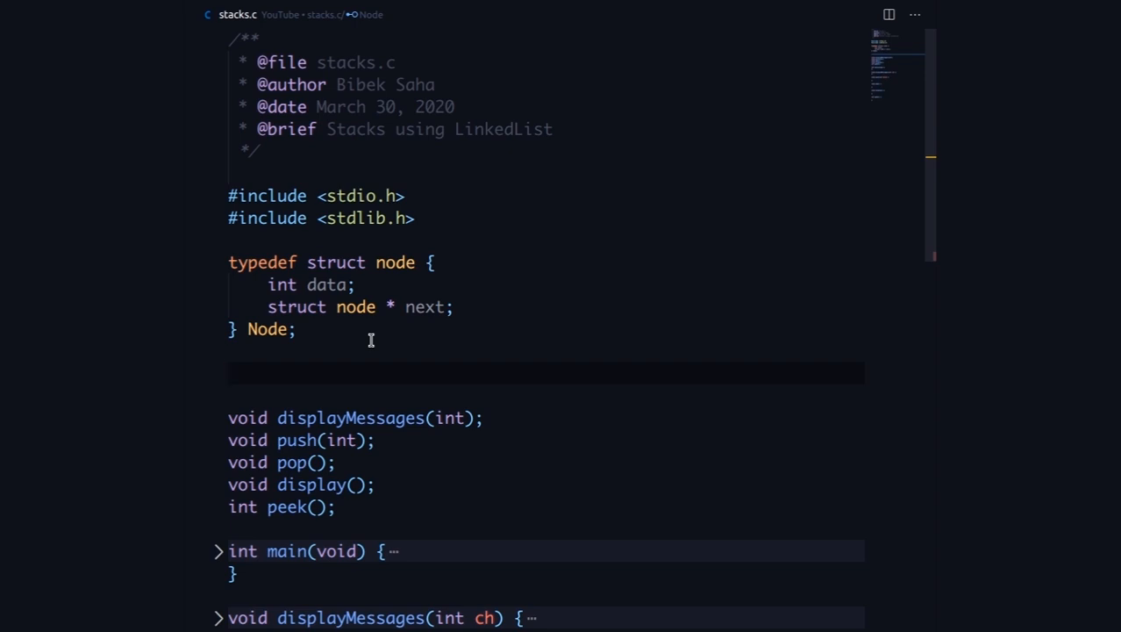
Step: Declare a global Node * top = NULL after the struct definition
type("Node * t")
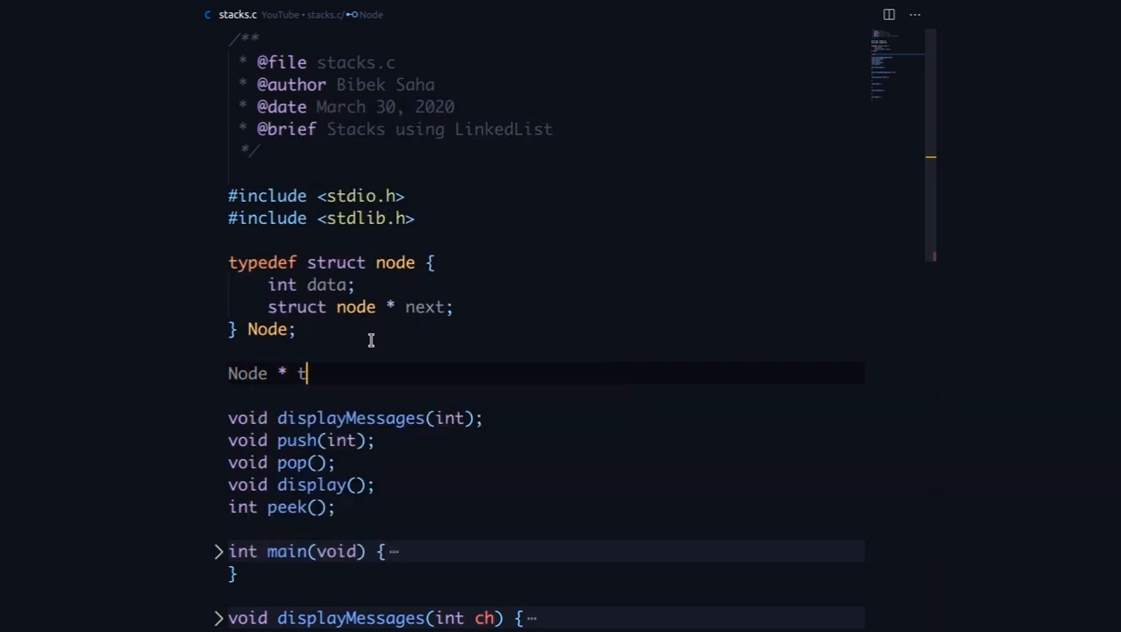
type("op =")
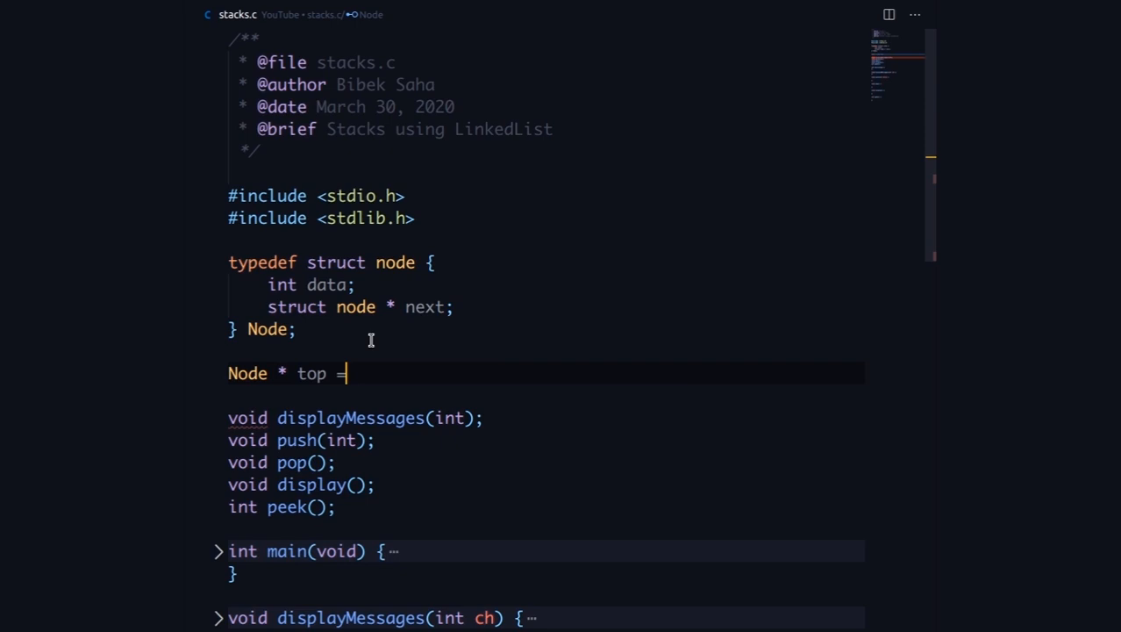
type("NULL;")
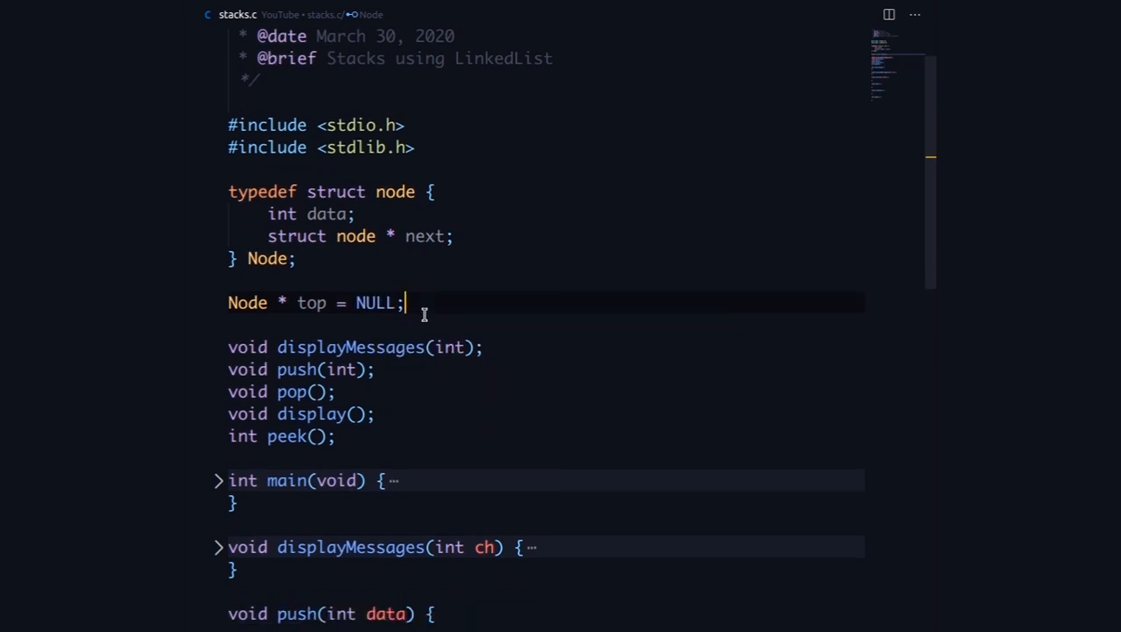
scroll("down", 3)
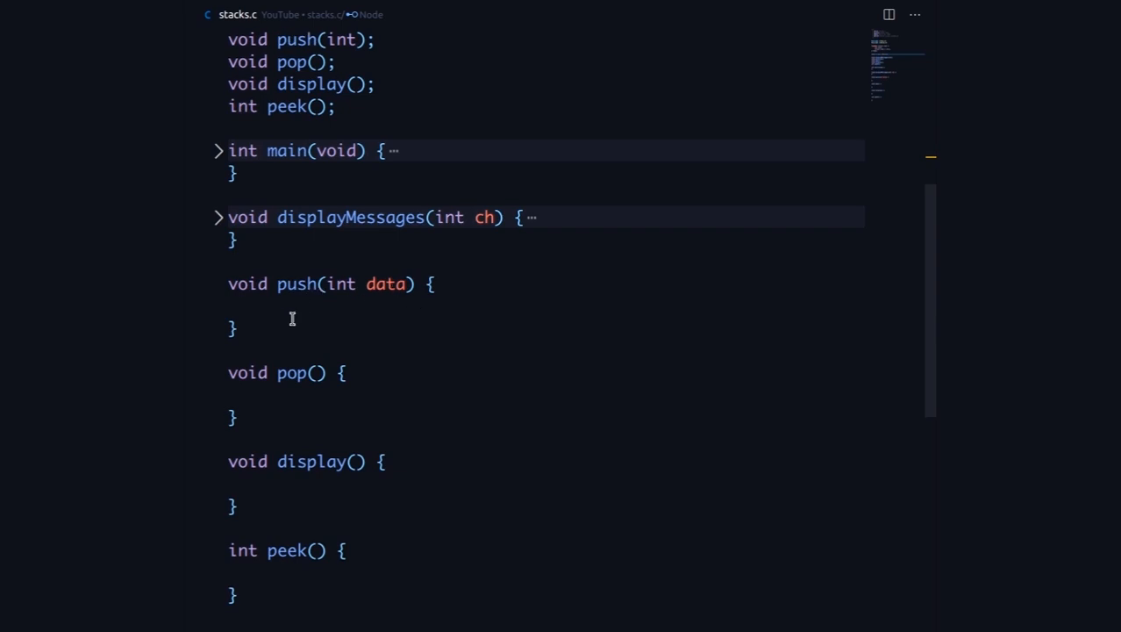
Step: In push(), allocate Node * newNode with malloc(sizeof(Node))
left_click(280, 306)
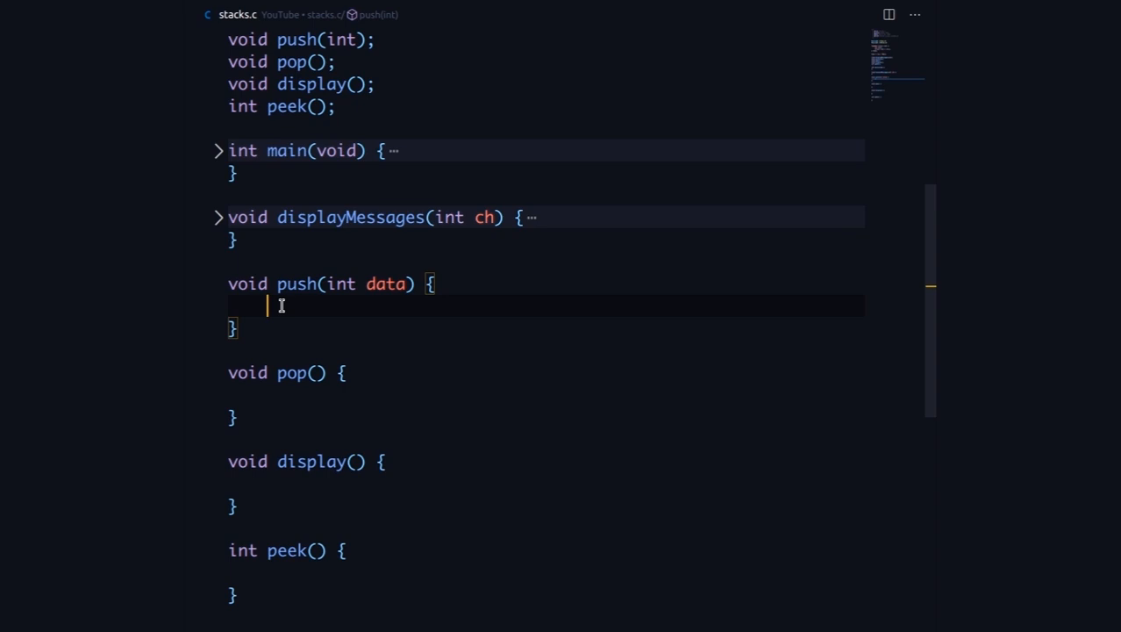
type("N")
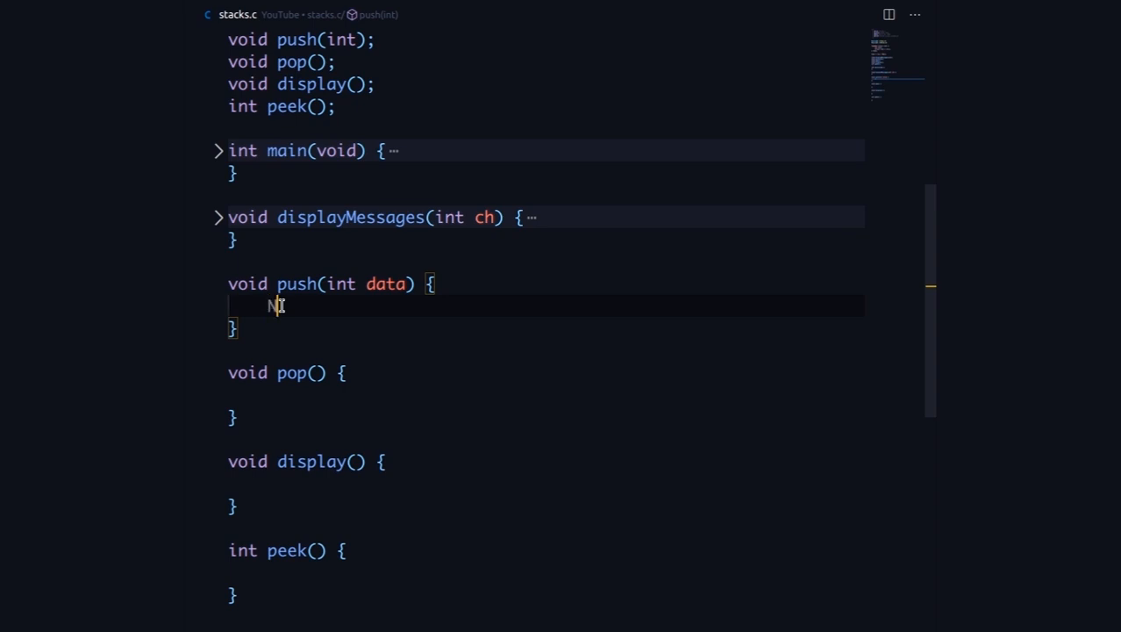
type("ode * ne")
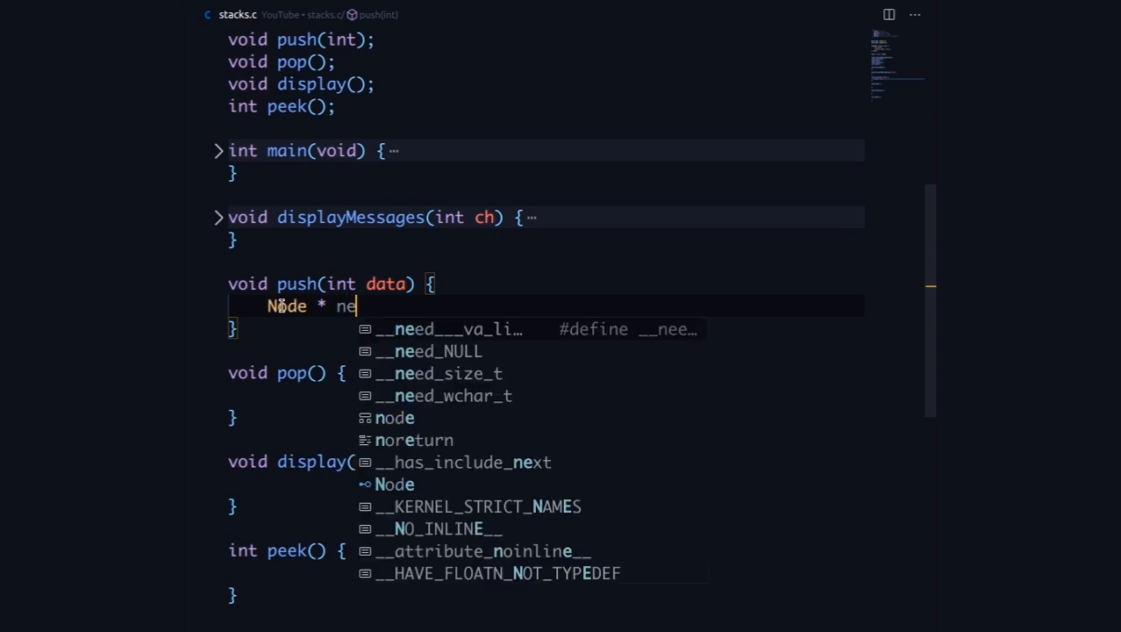
type("wNode = malloc(s")
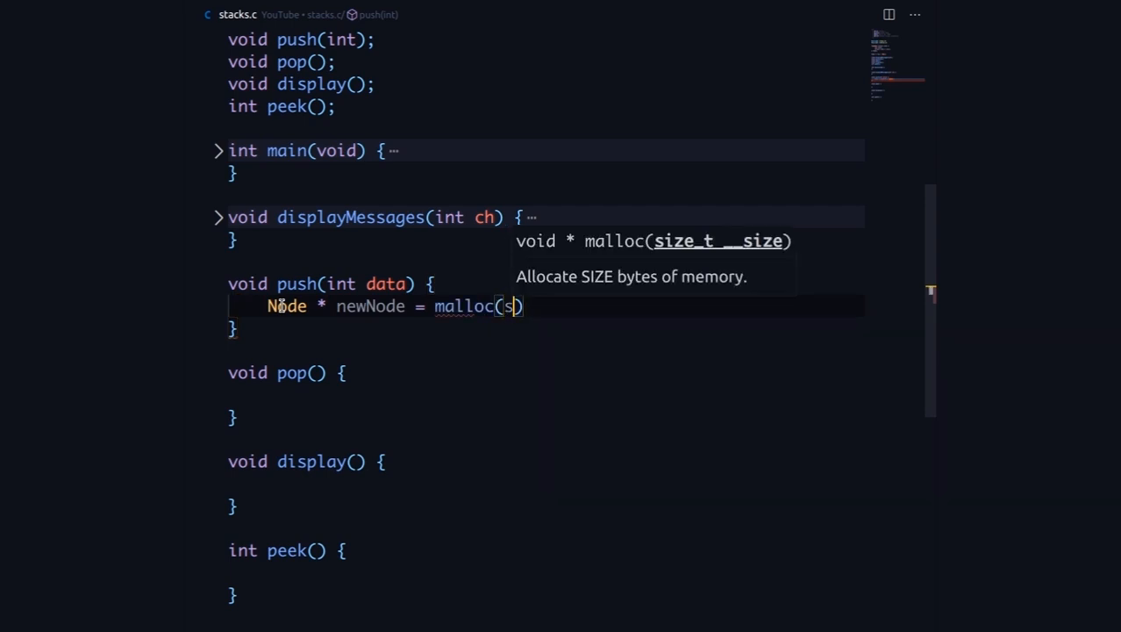
type("izeof")
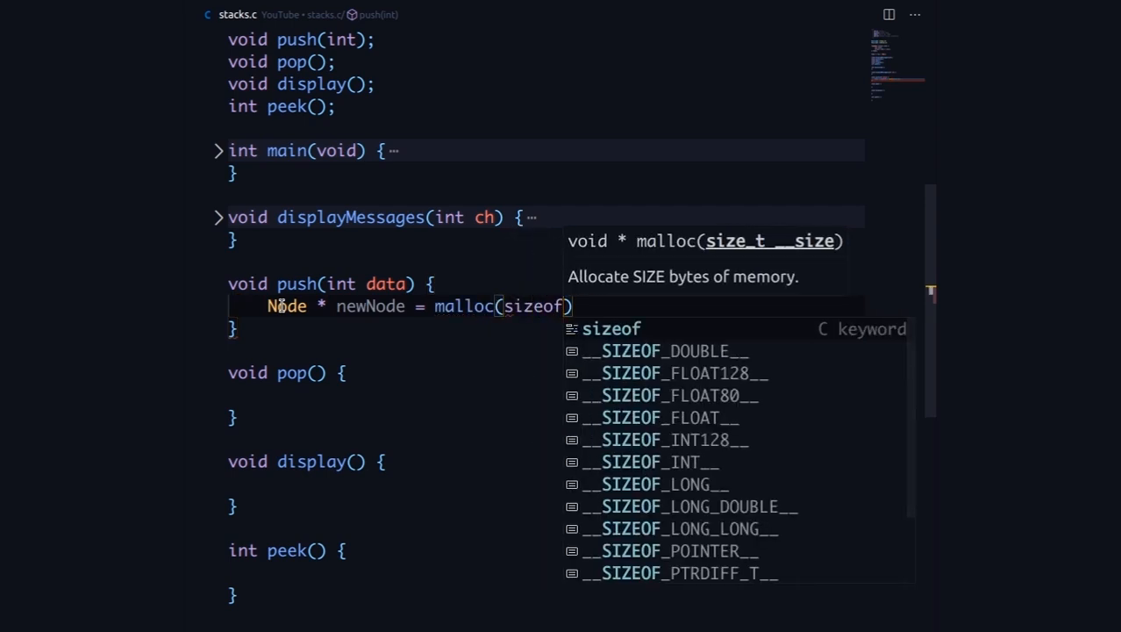
type("(Noe")
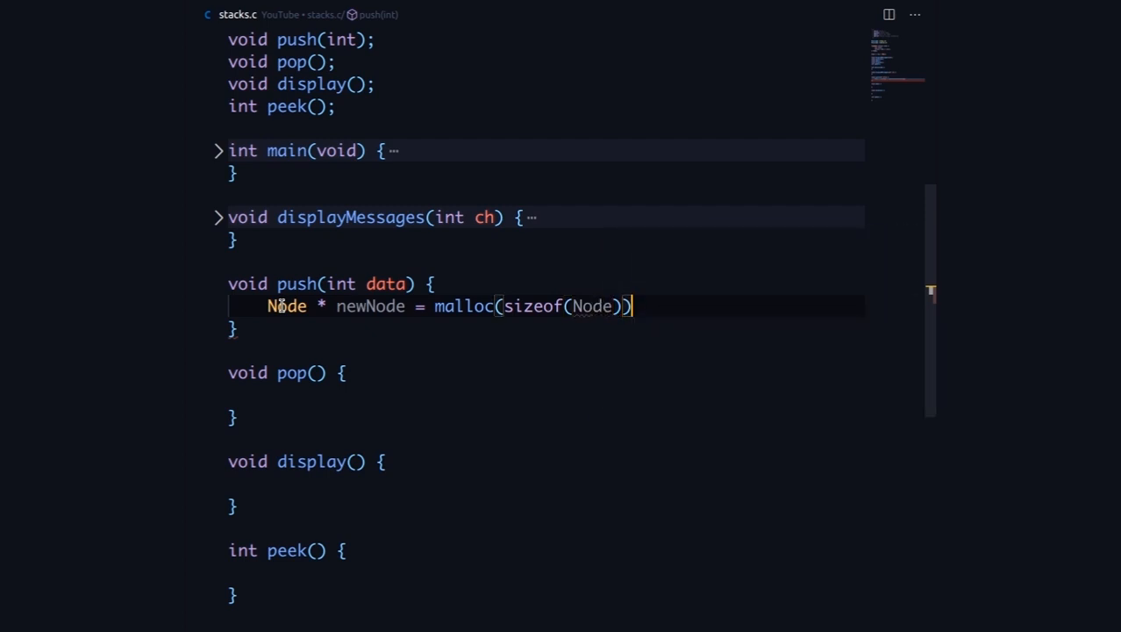
type(";")
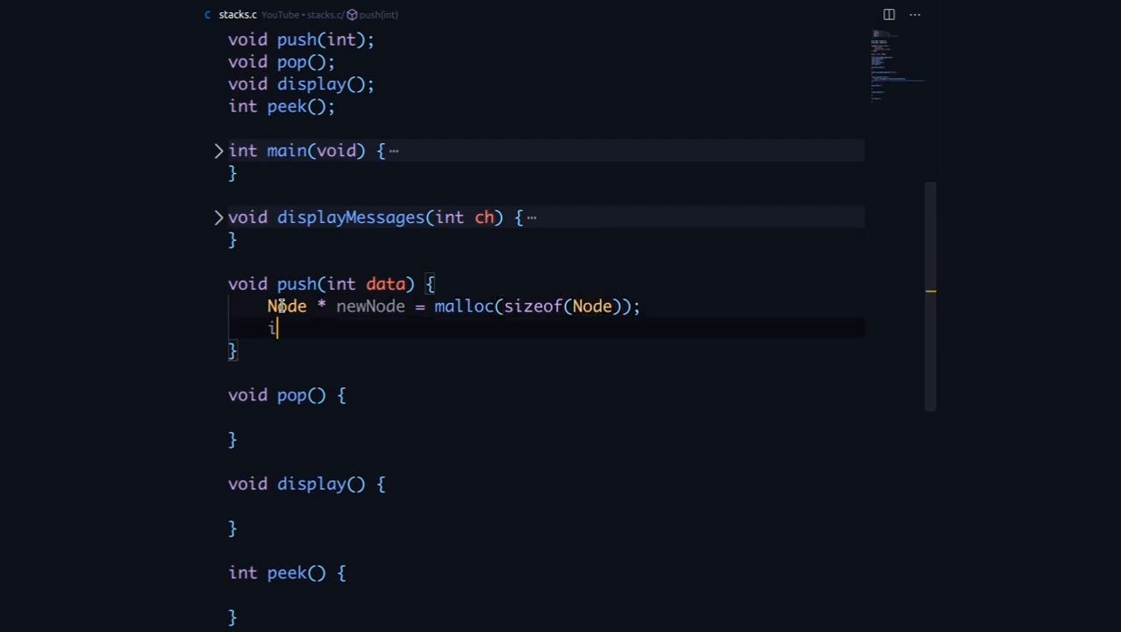
Step: If newNode is NULL, print "Stack Overflow" and return
type("if (newN")
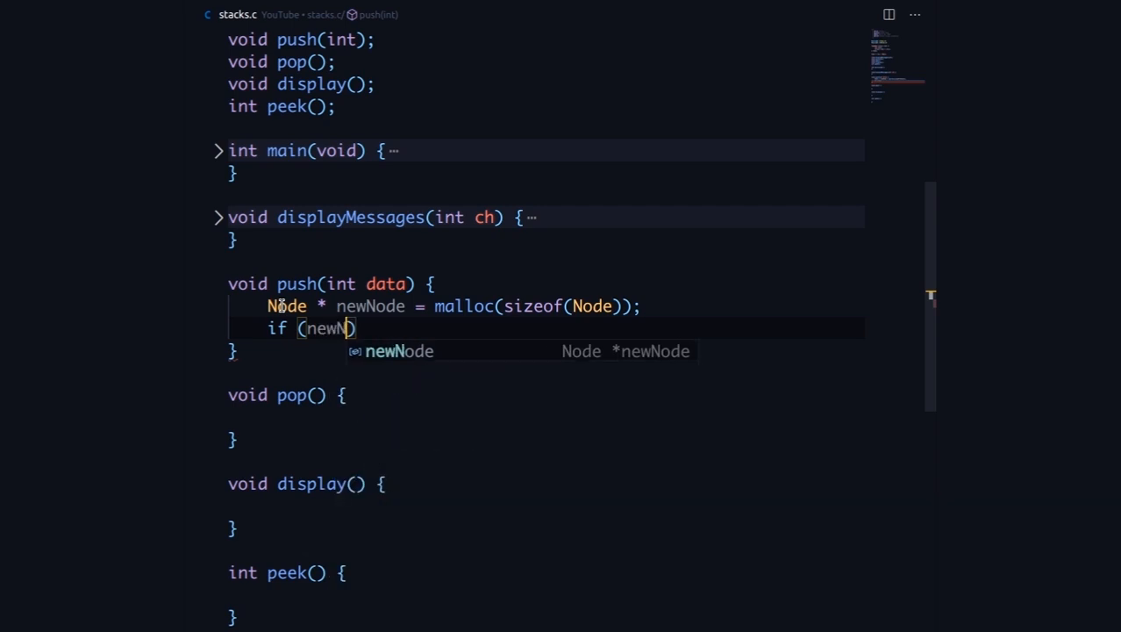
type("== N")
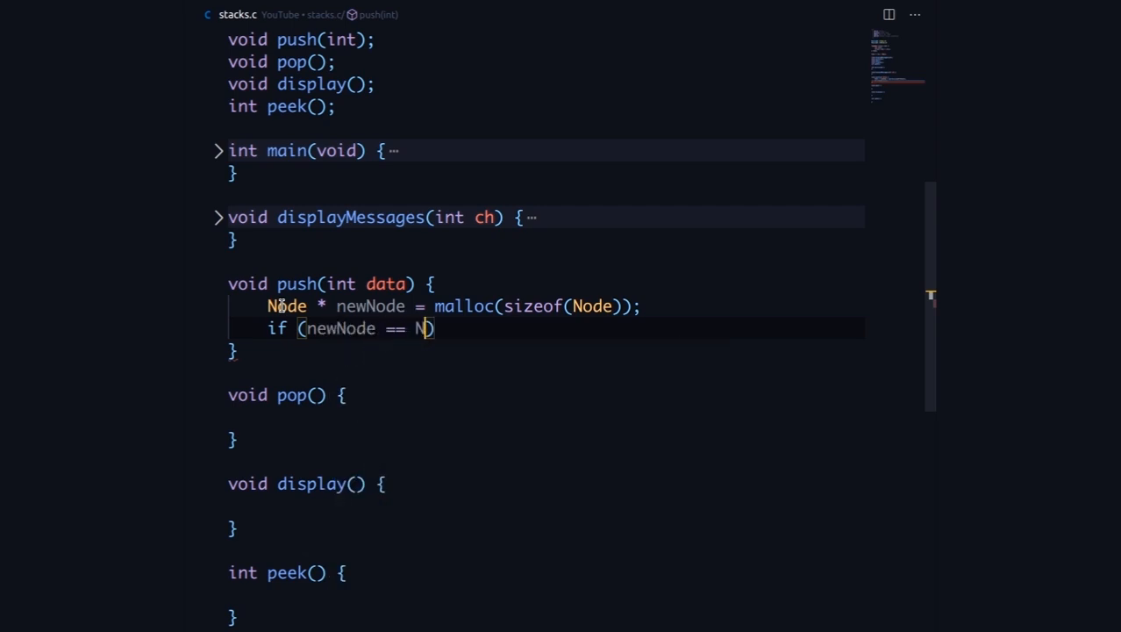
type("ULL)")
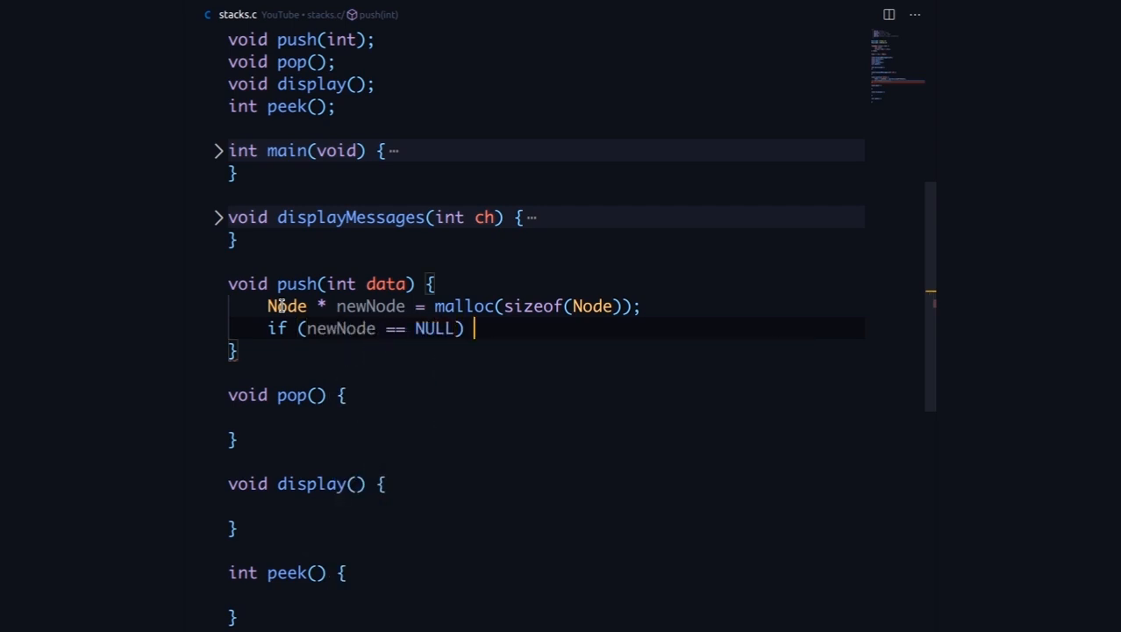
type("{")
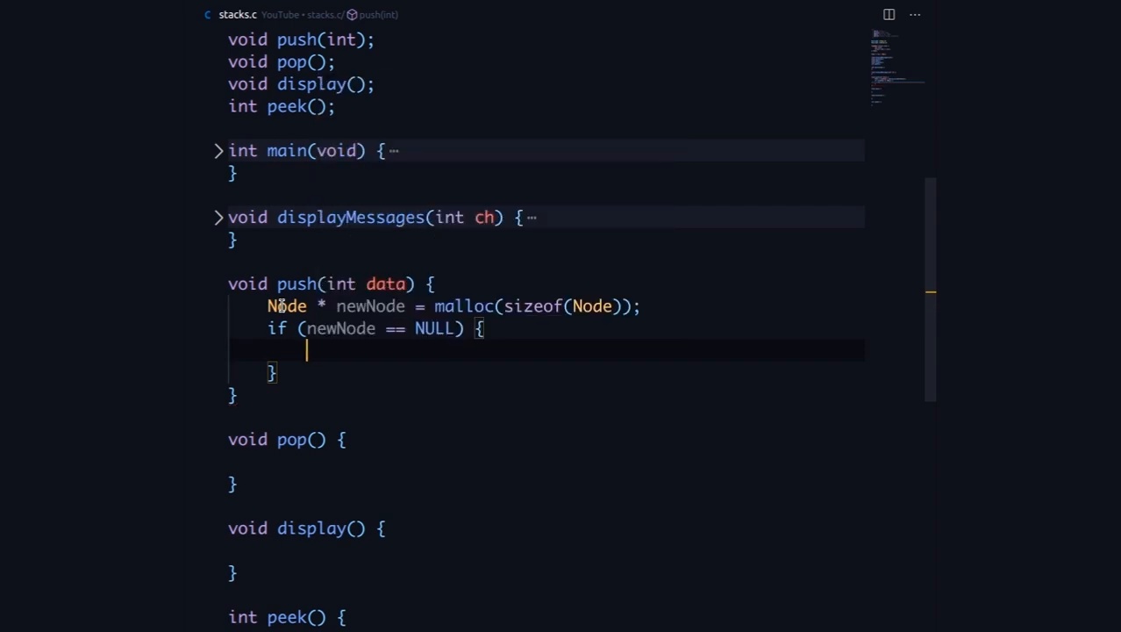
type("printf(")
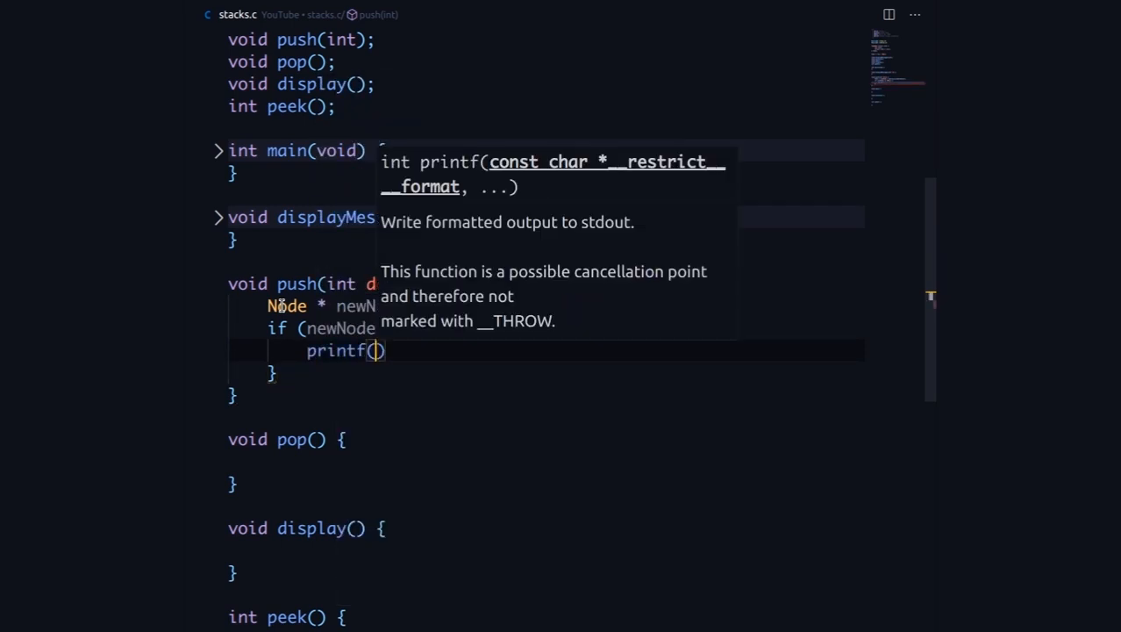
type("\"\\n\"")
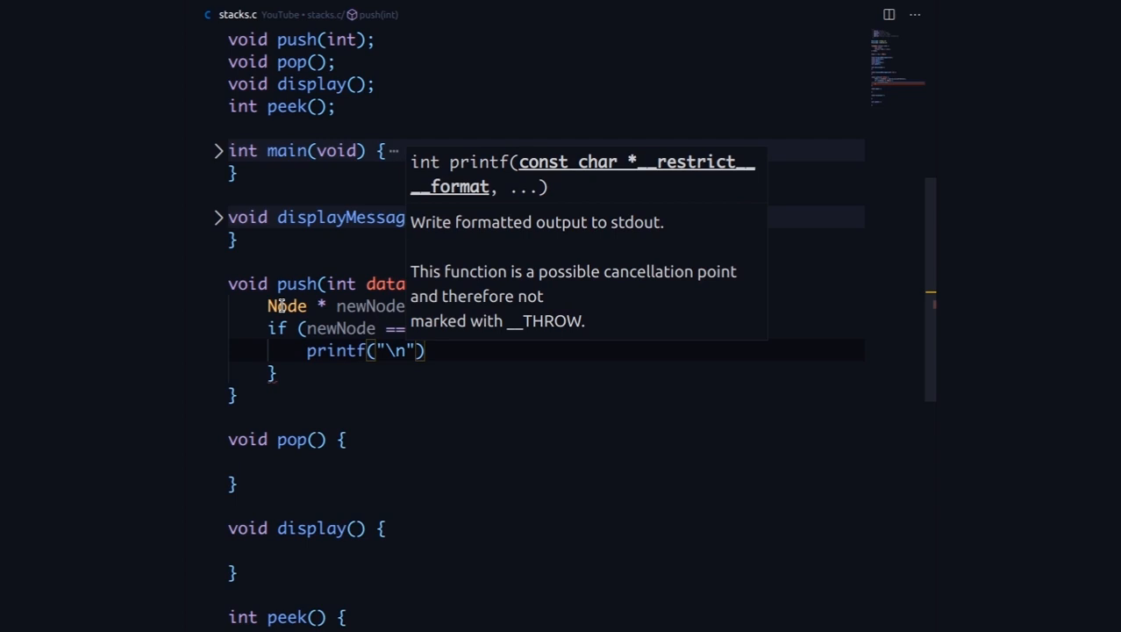
type("Stak")
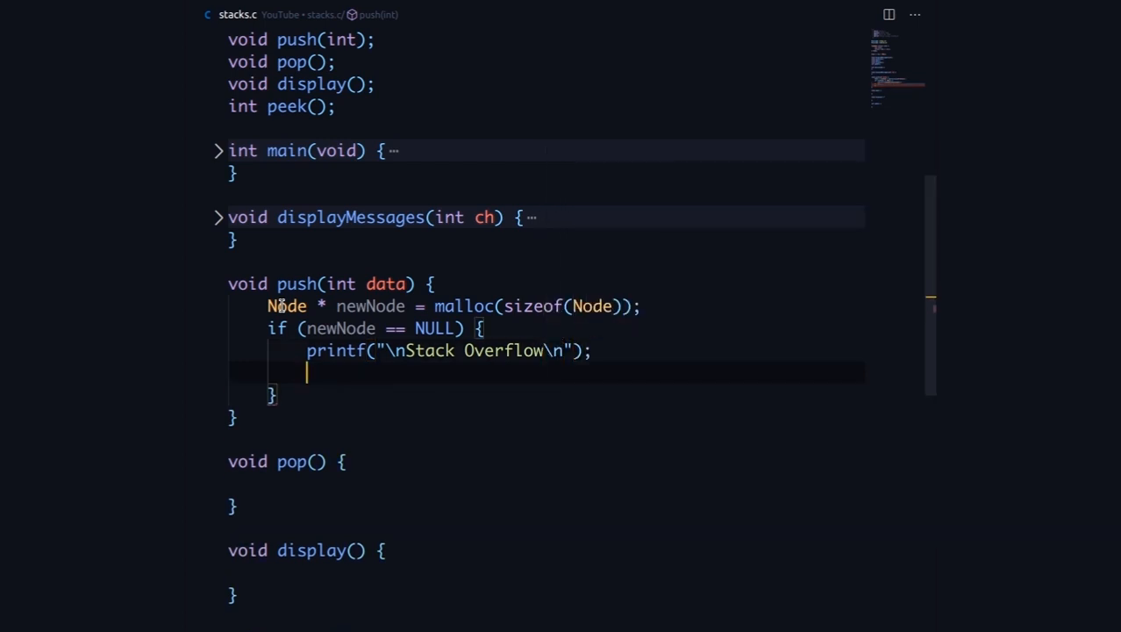
type("return")
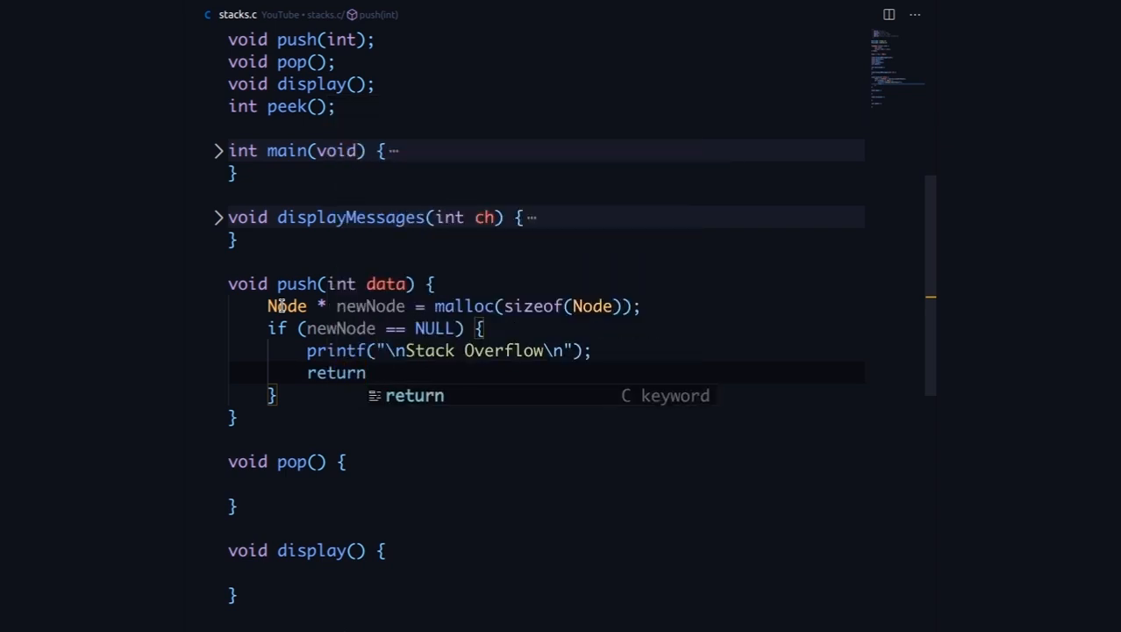
type(";")
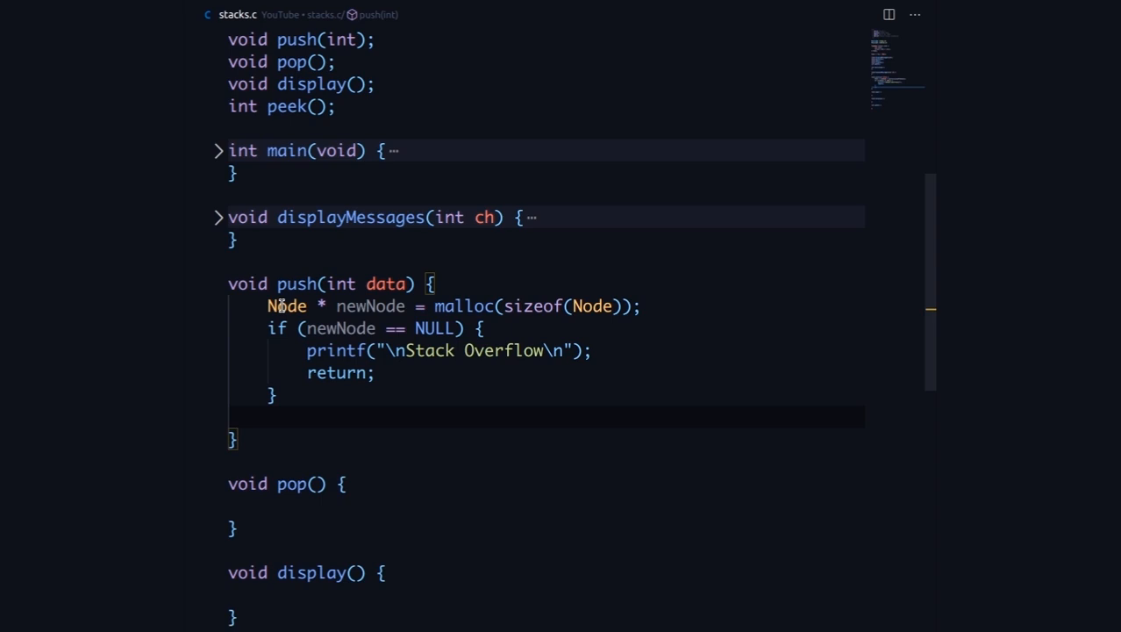
Step: Set newNode->data = data, newNode->next = top, and make top = newNode
type("n")
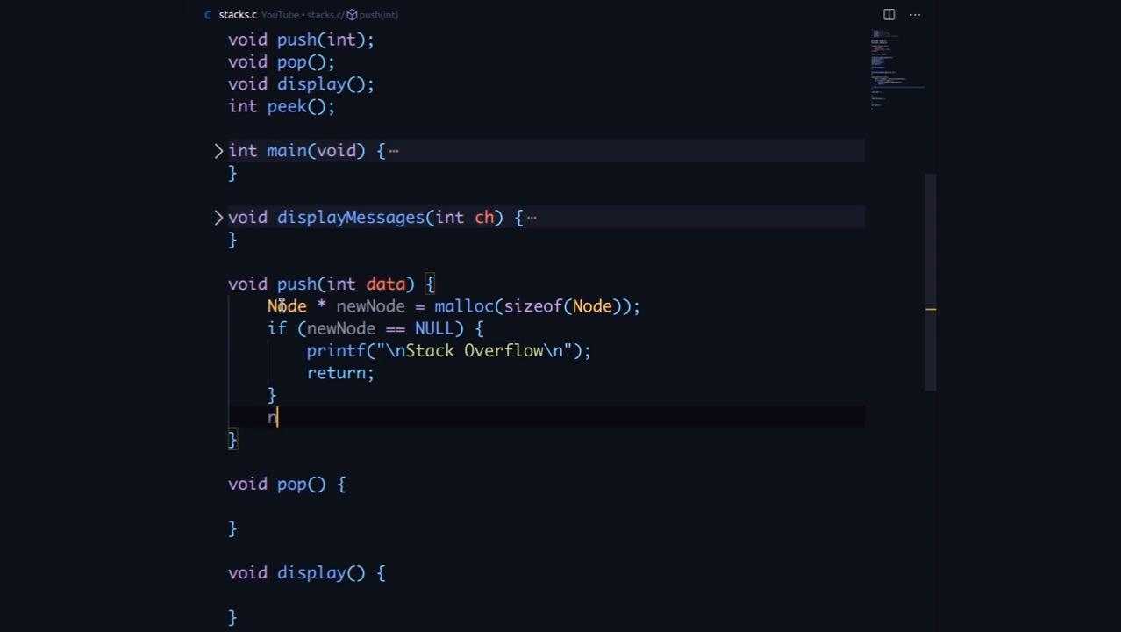
type("ewNode")
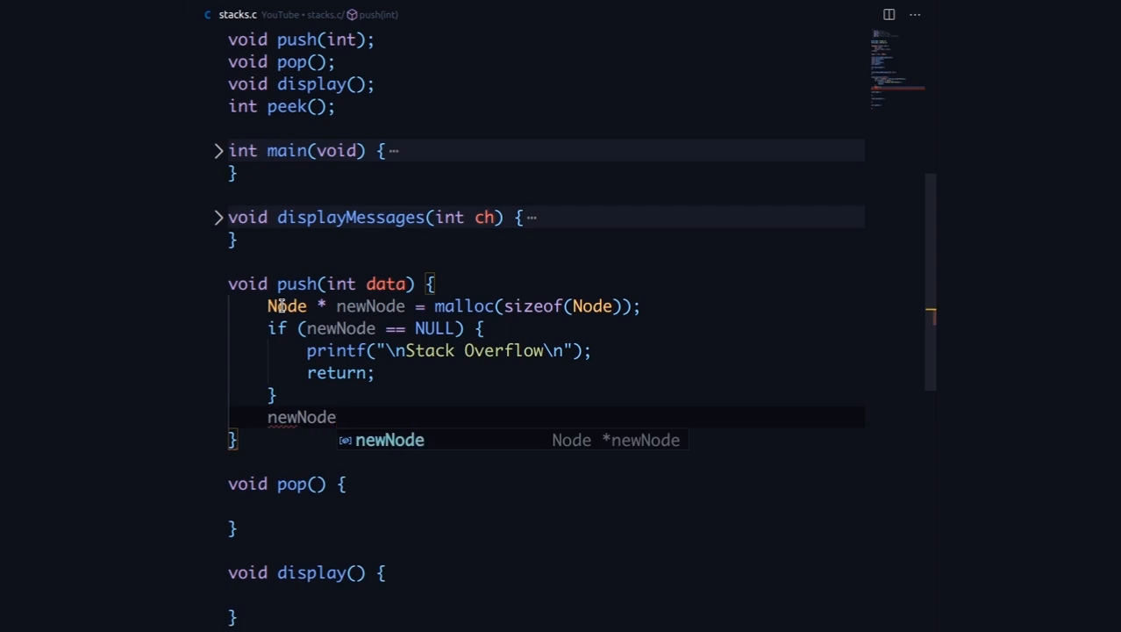
type("->data = data;")
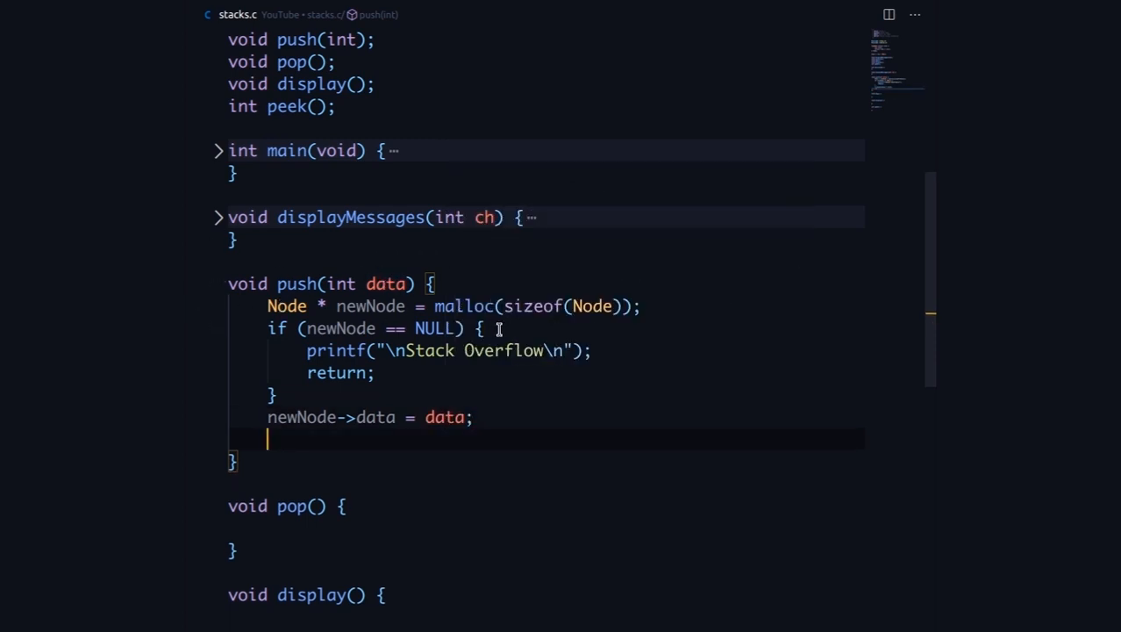
type("newNode")
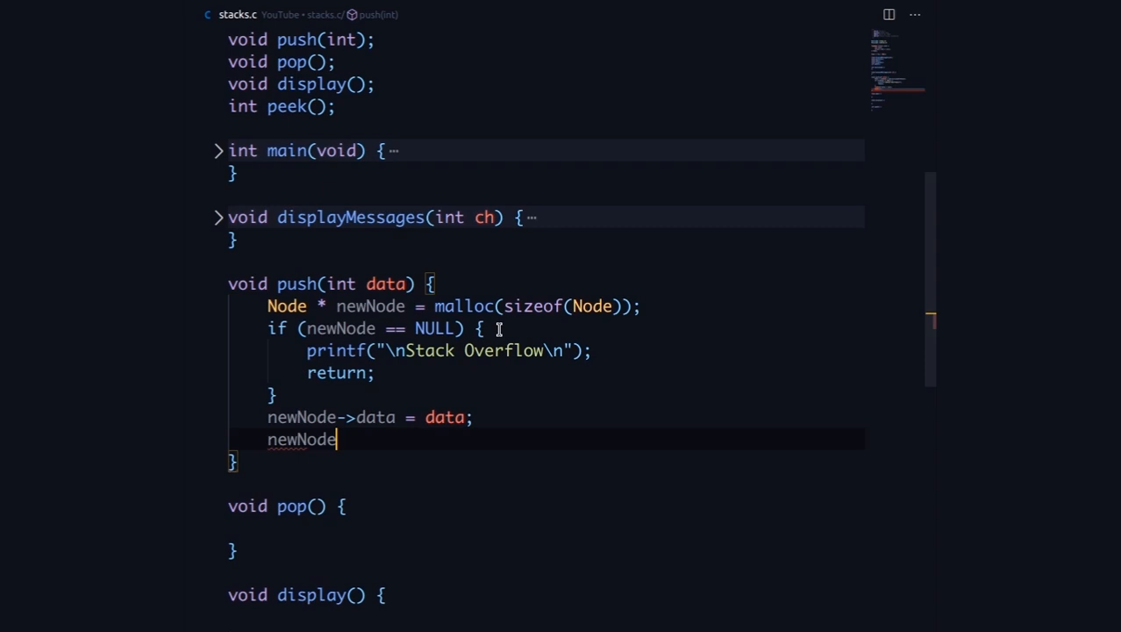
type("->")
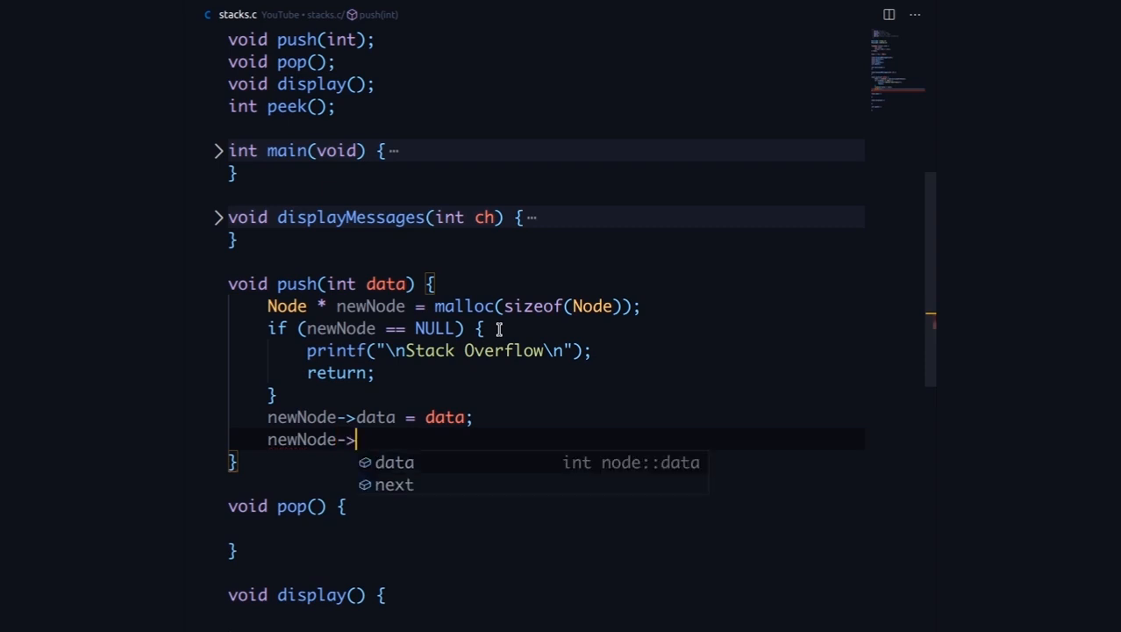
type("next")
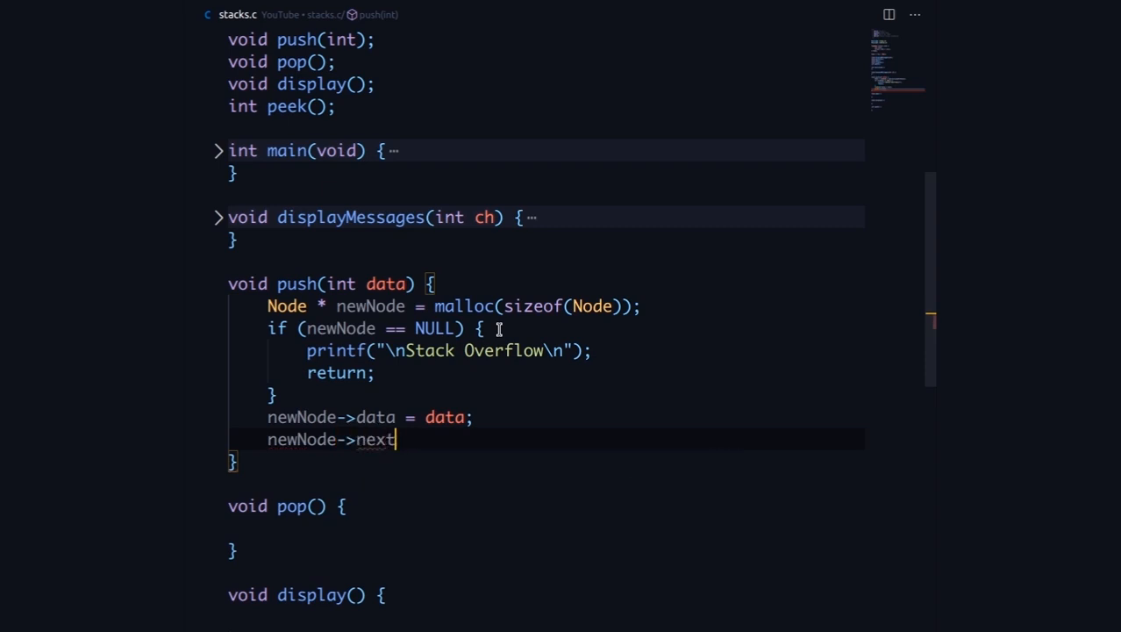
type("= top;")
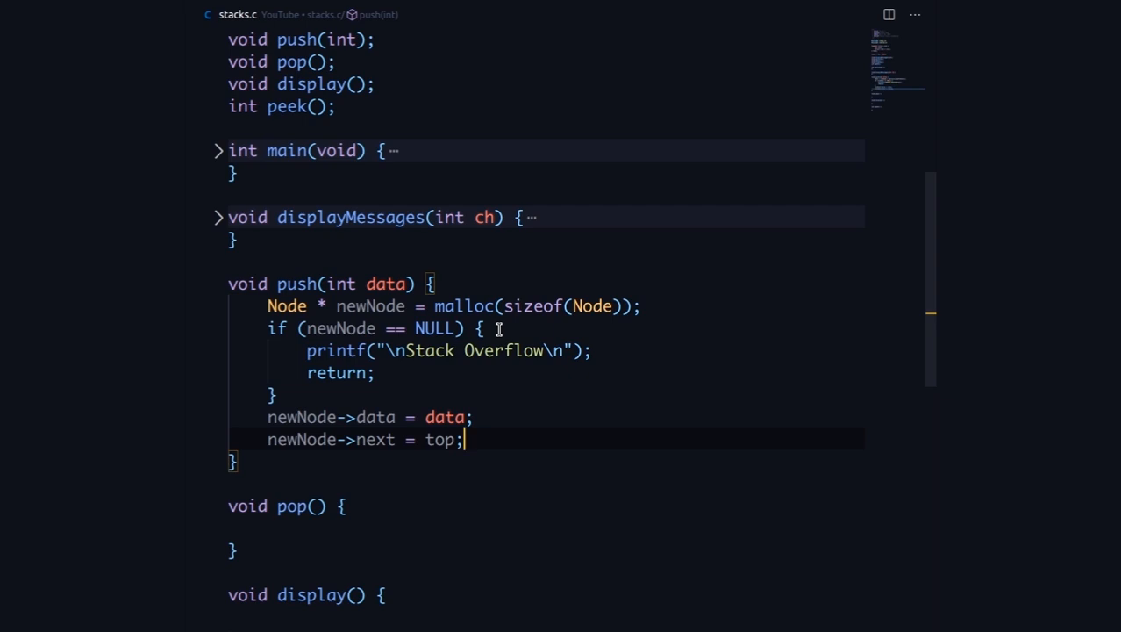
type("top =")
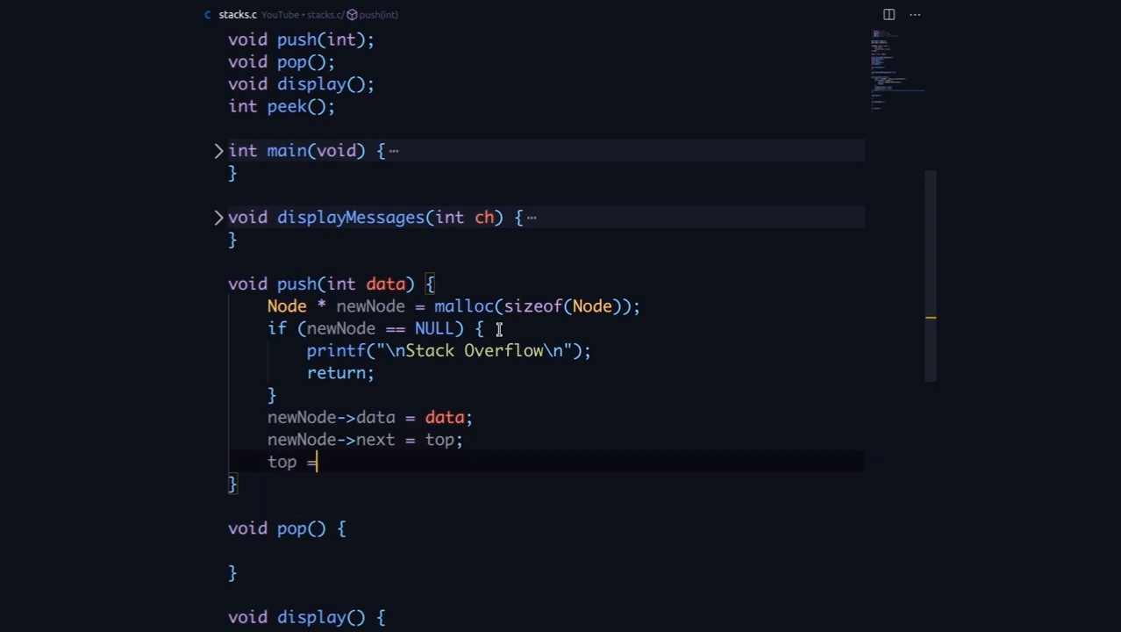
type("newNode")
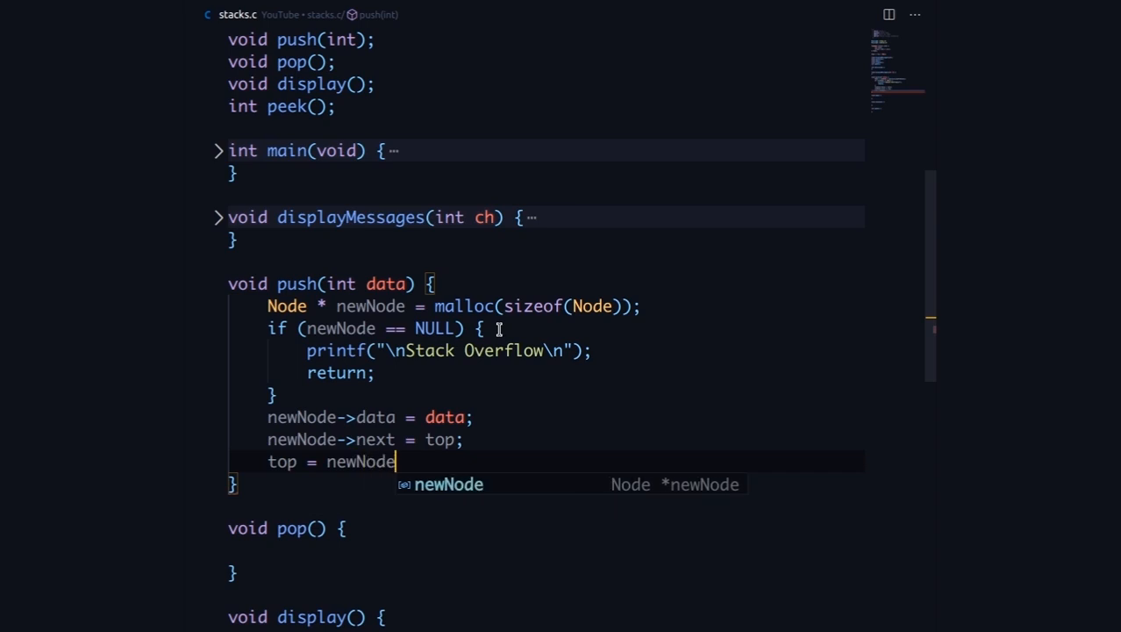
type(";")
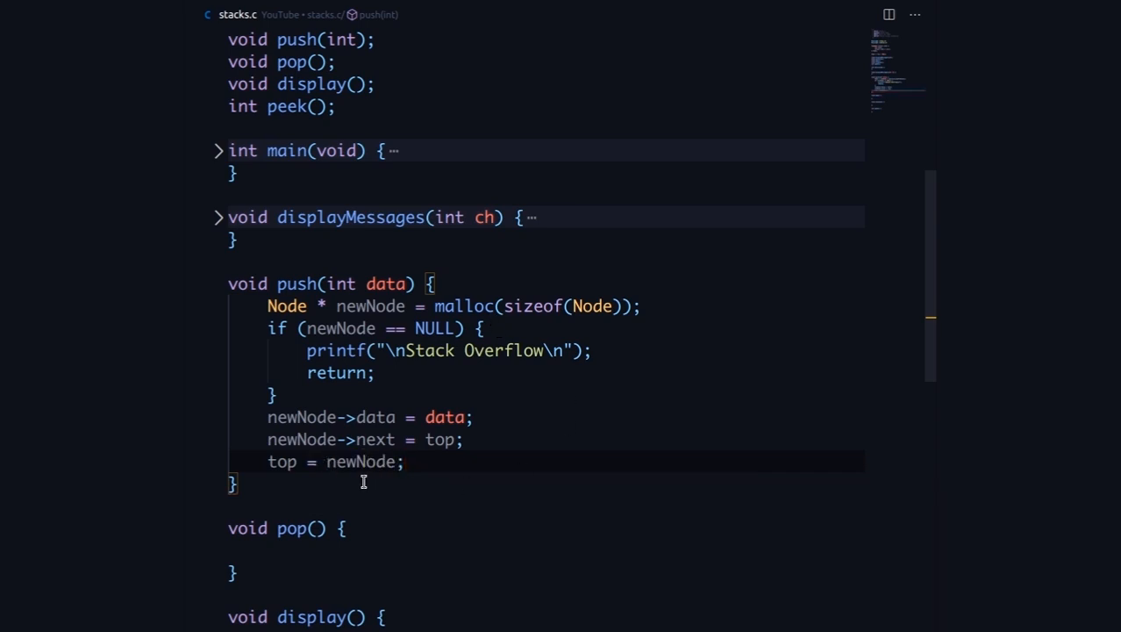
mouse_move(304, 458)
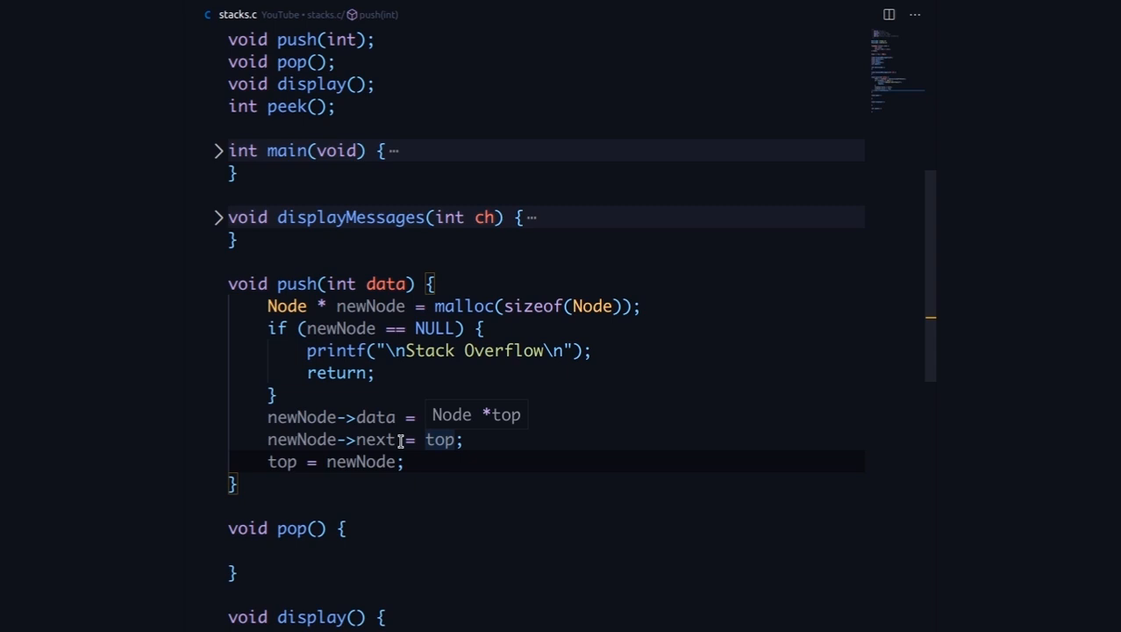
type("data;")
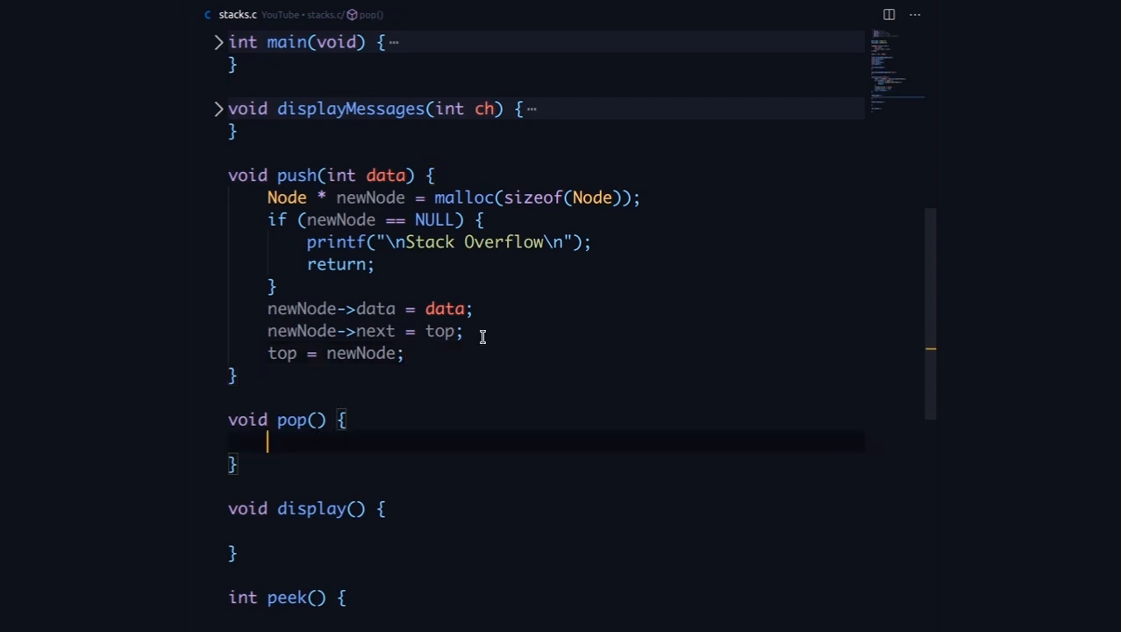
Step: In pop(), when top != NULL, hold the top node in a Node * temp pointer
type("if")
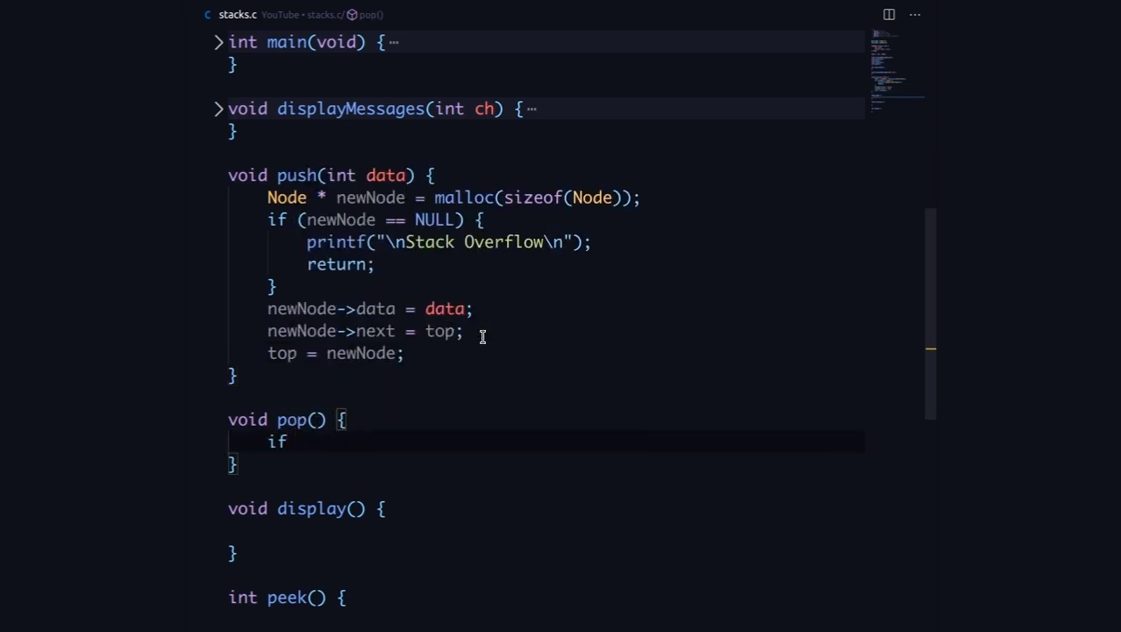
type("(top )")
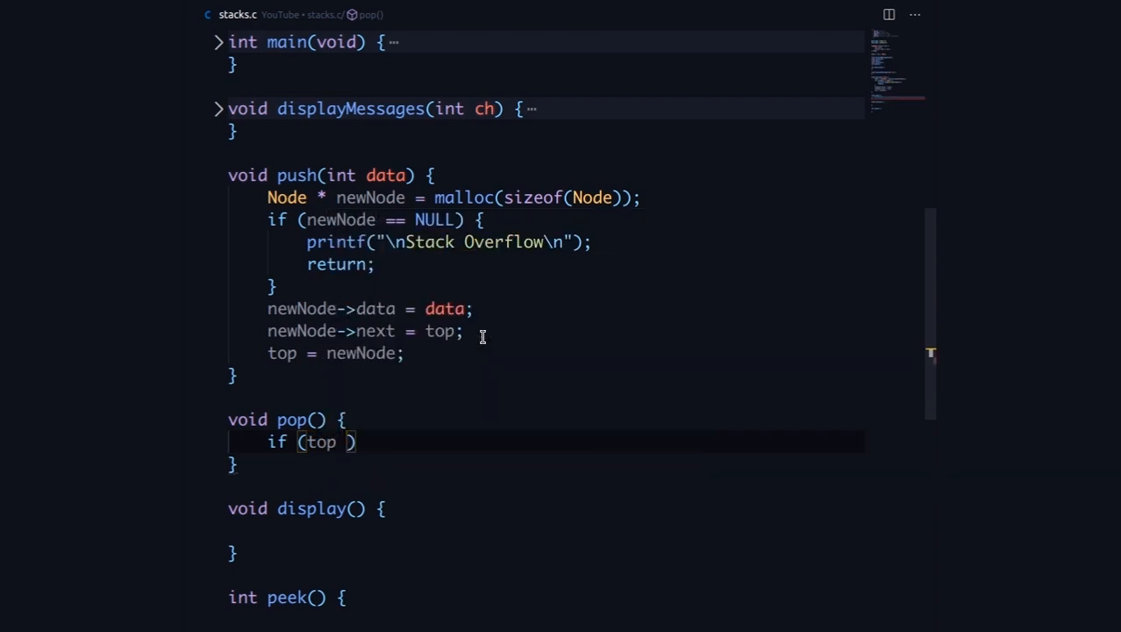
type("!= NULL")
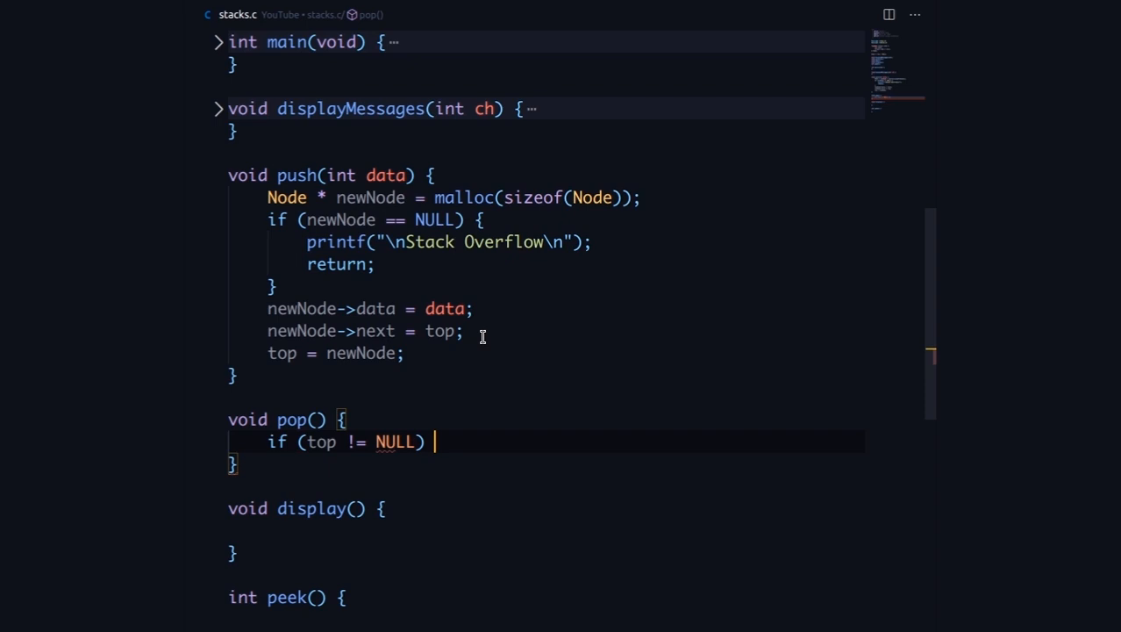
type("{")
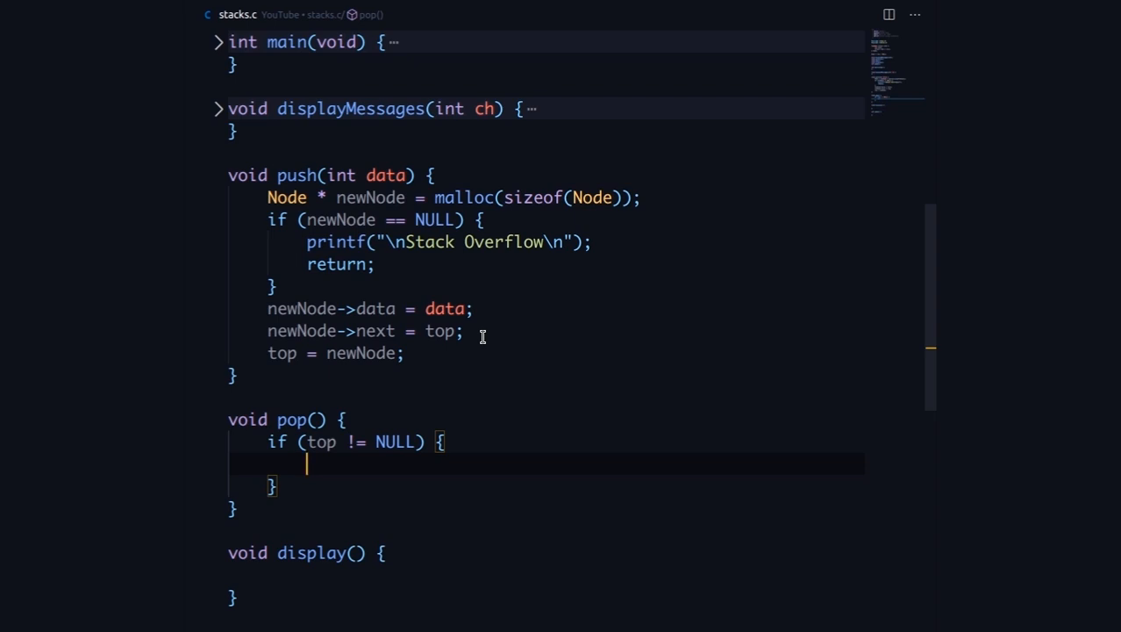
type("Node")
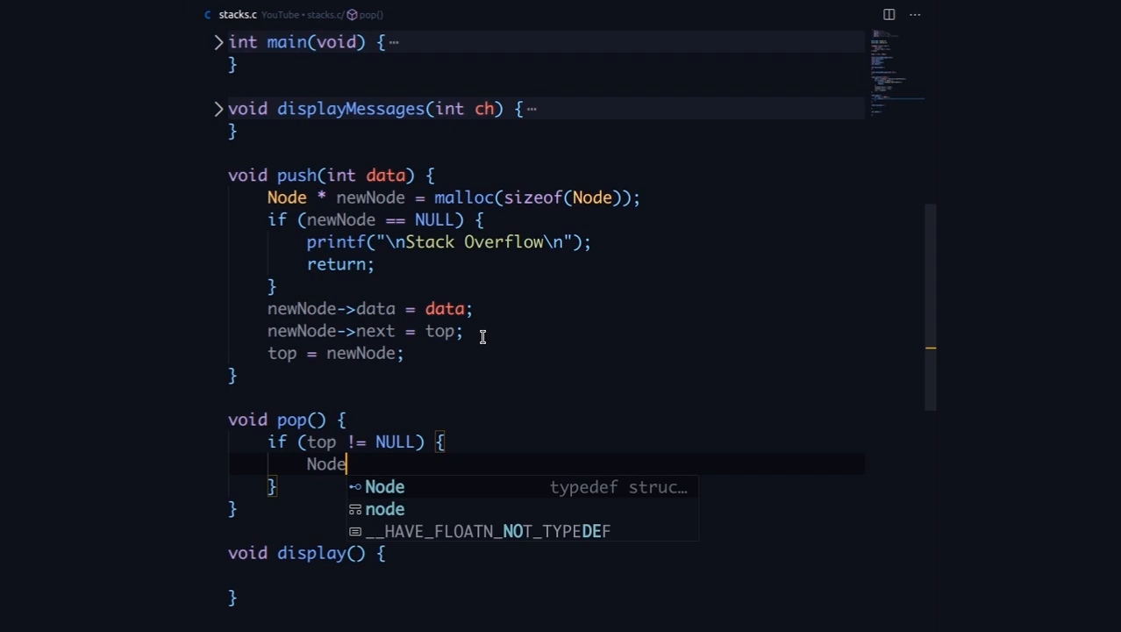
type("* tm")
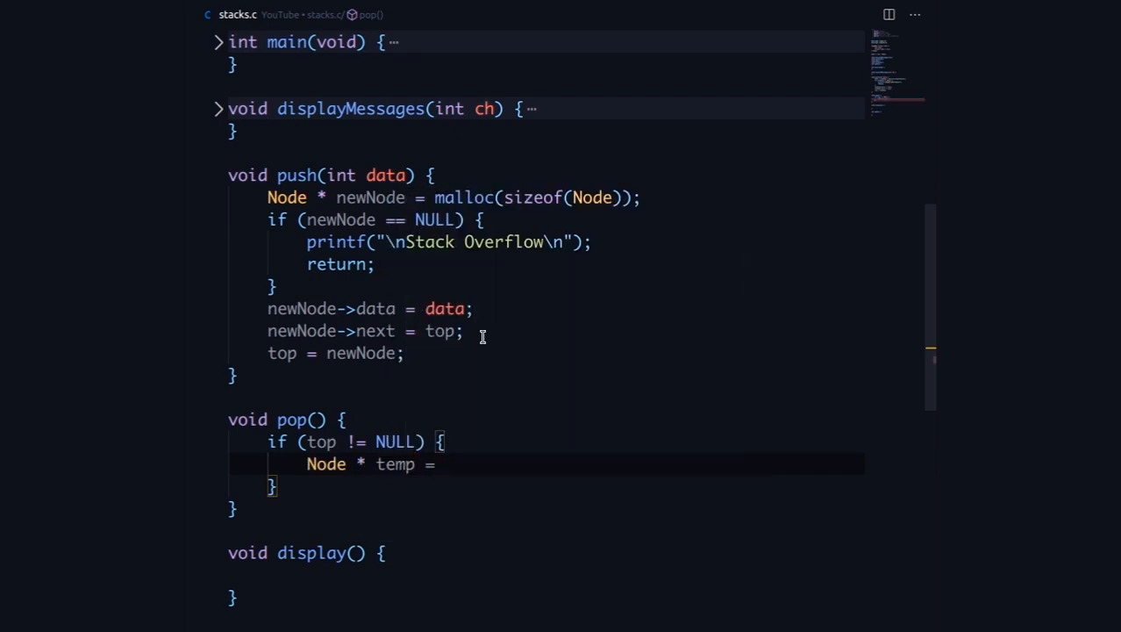
type("top;")
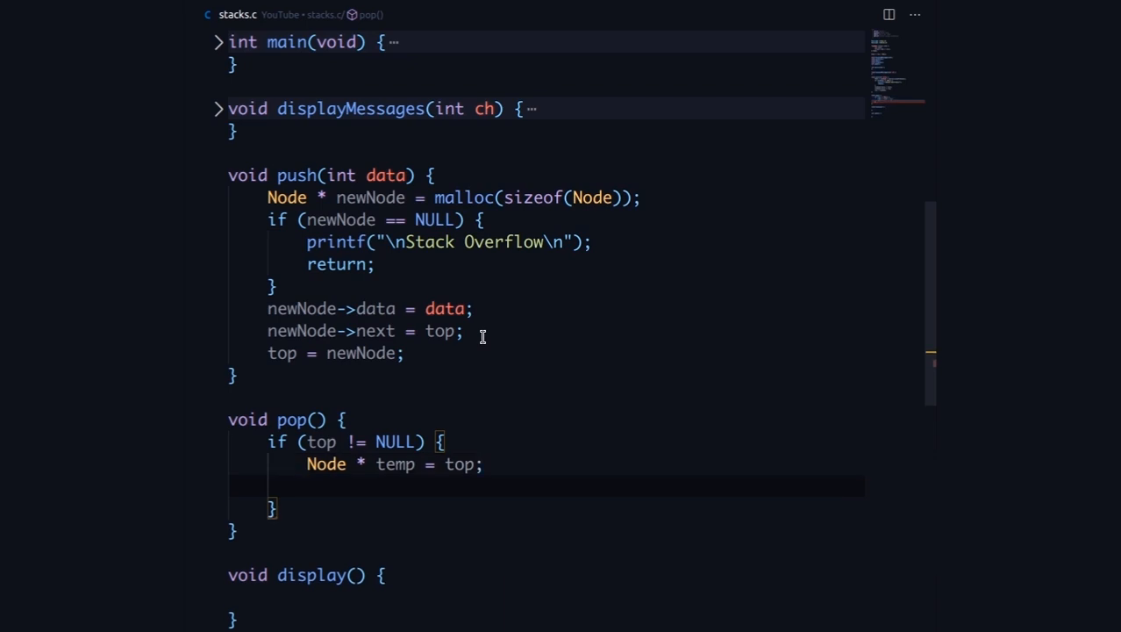
Step: Advance top to top->next, free(temp) and return early
type("top")
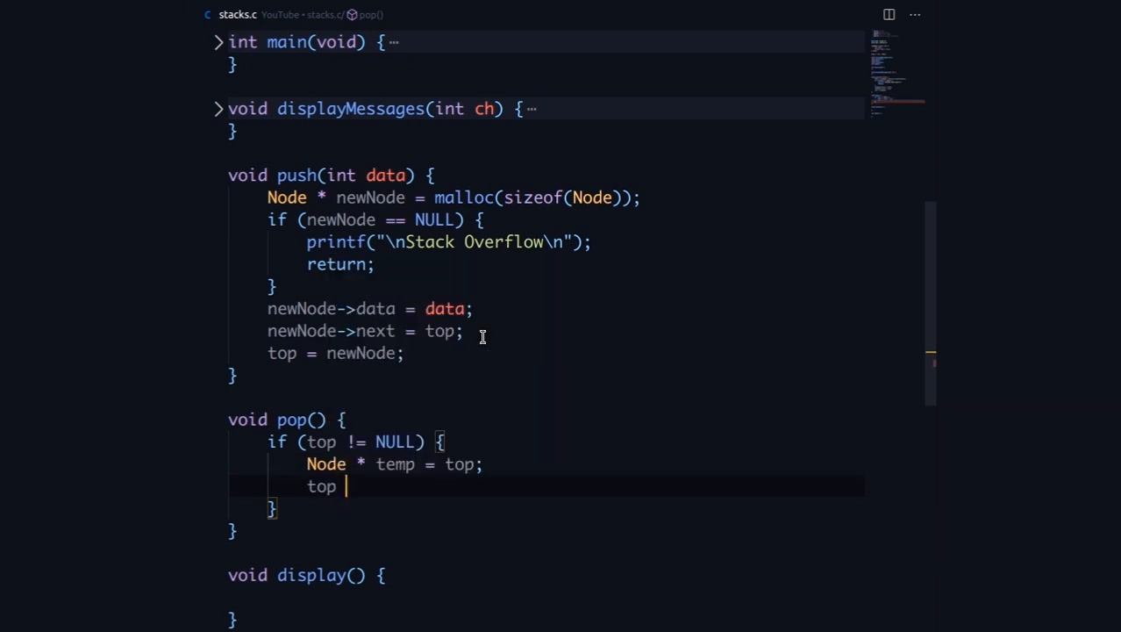
type("=")
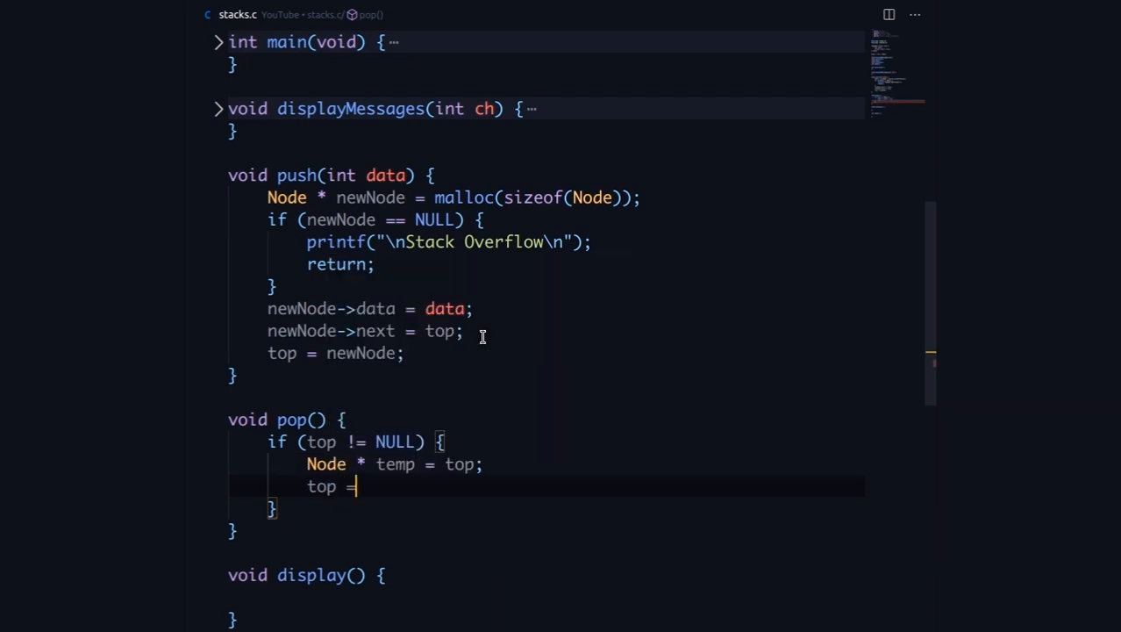
type("top->next;")
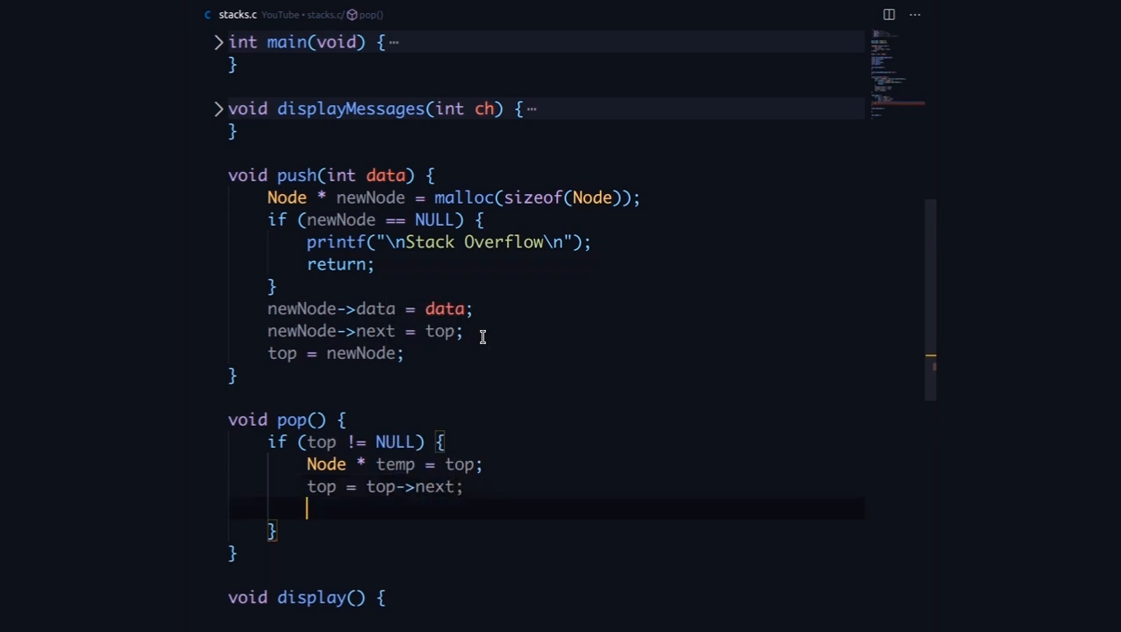
type("free")
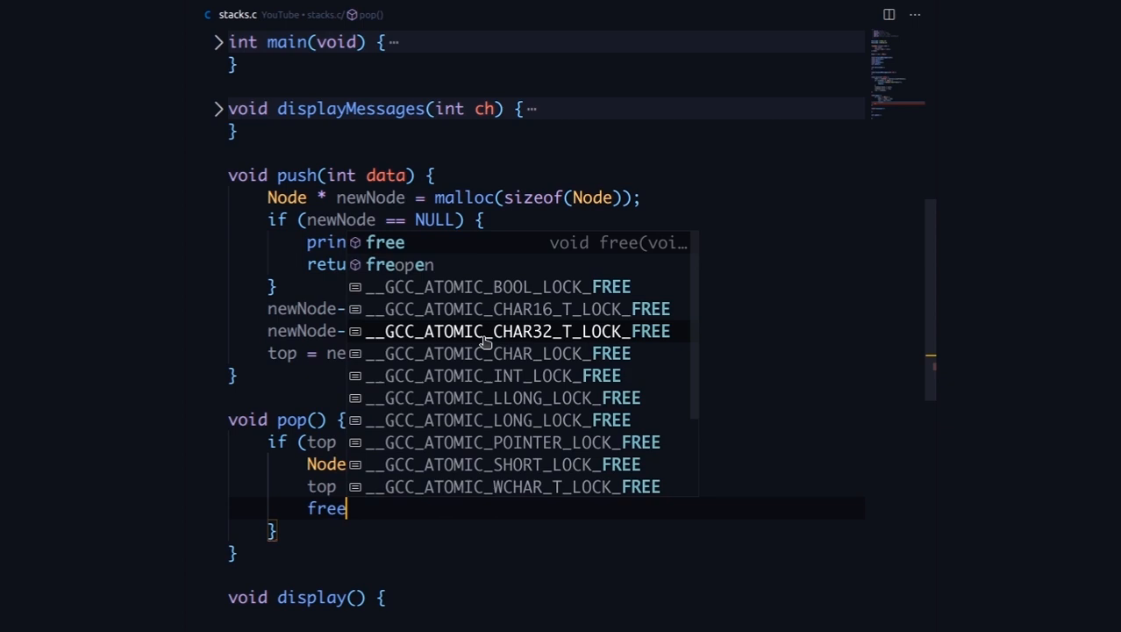
type("(temp);")
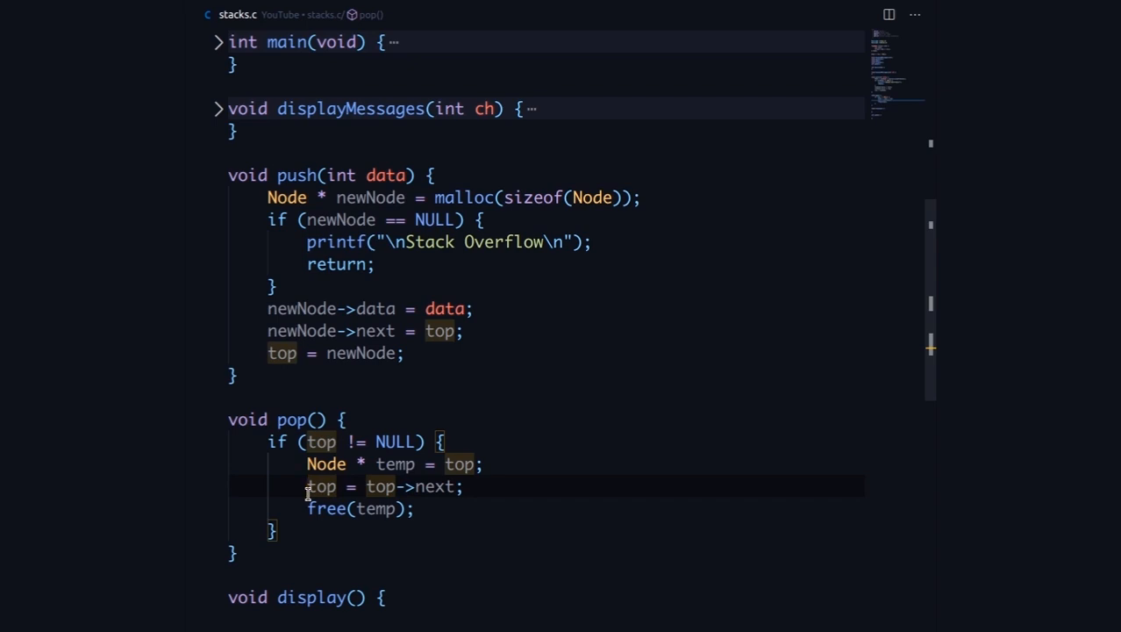
mouse_move(349, 488)
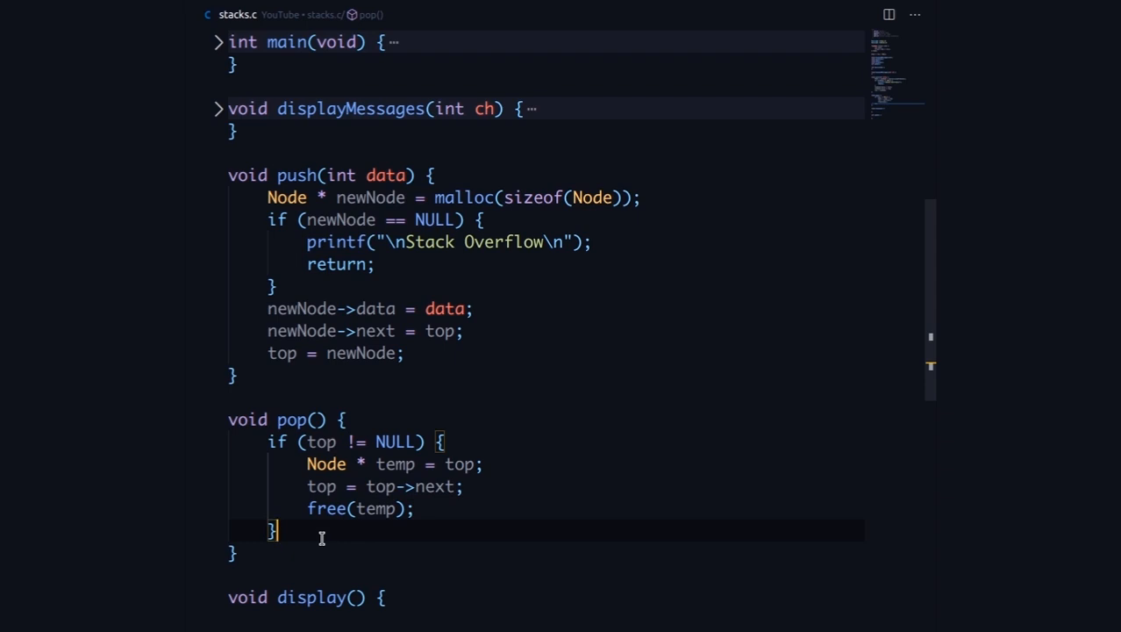
key("Enter")
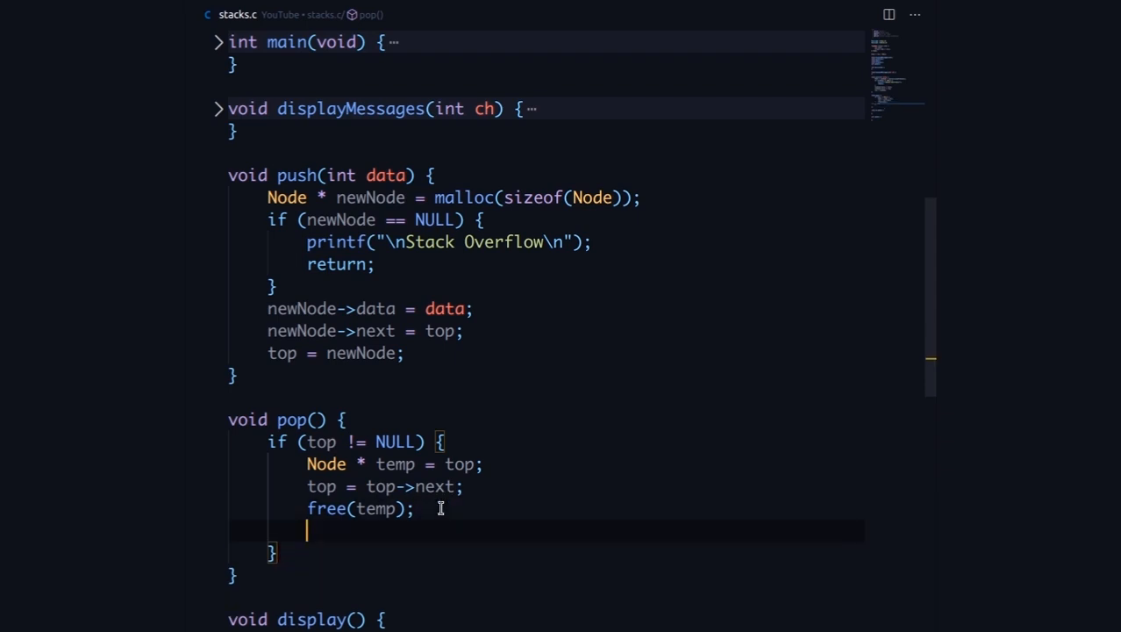
type("return;")
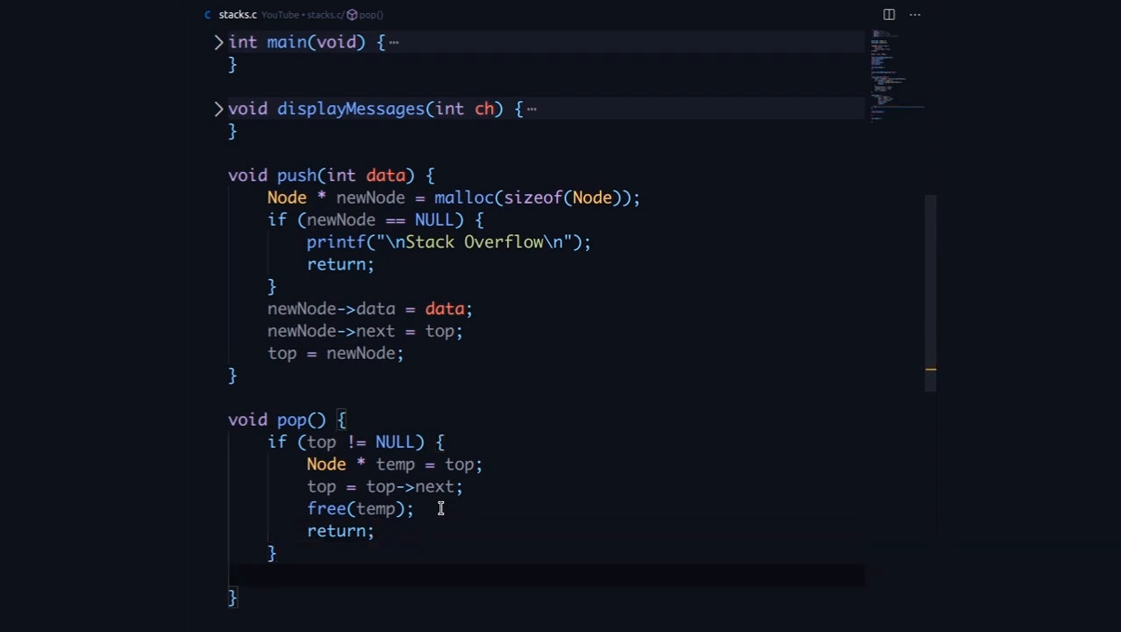
Step: Otherwise print "Stack is Empty\n" after the if block
type("printf(\"Stack i")
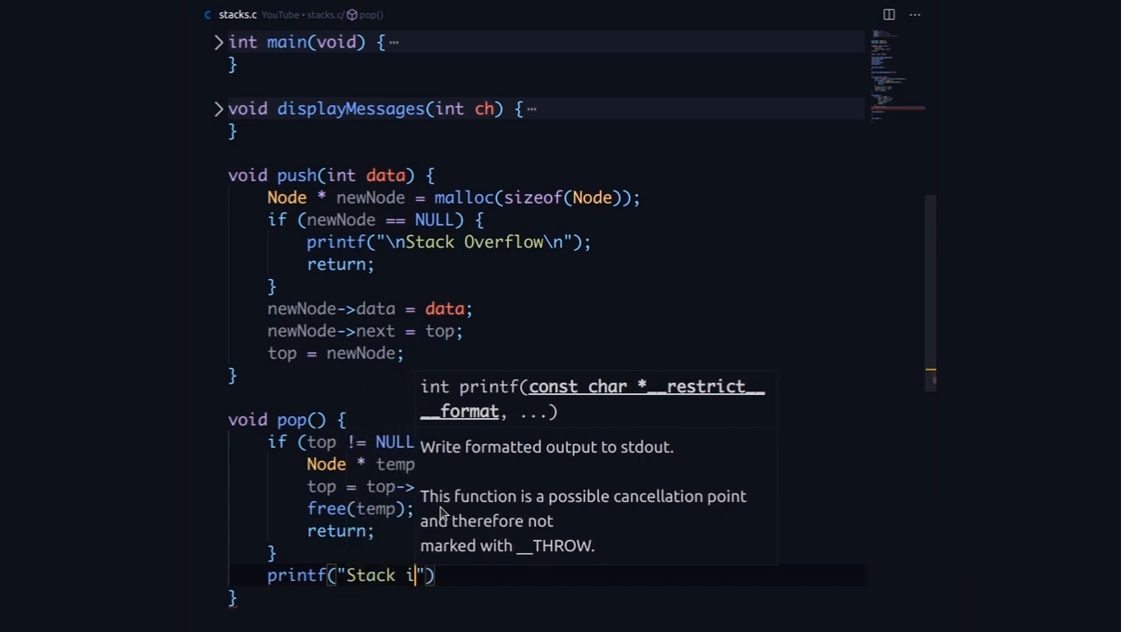
type("s Empty")
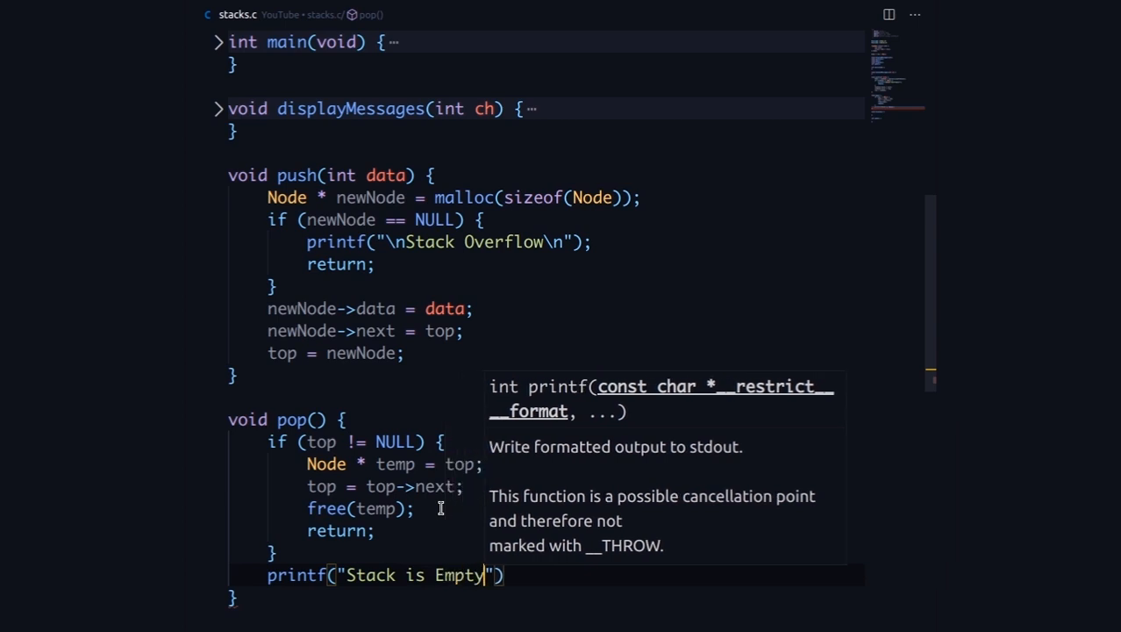
type("\\n")
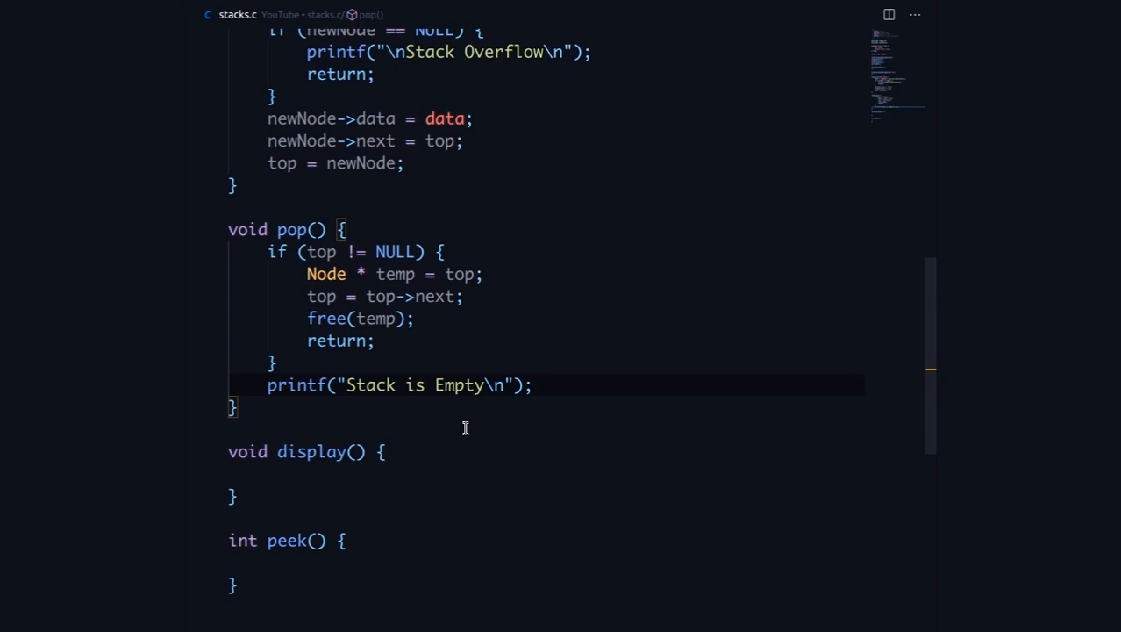
left_click(386, 442)
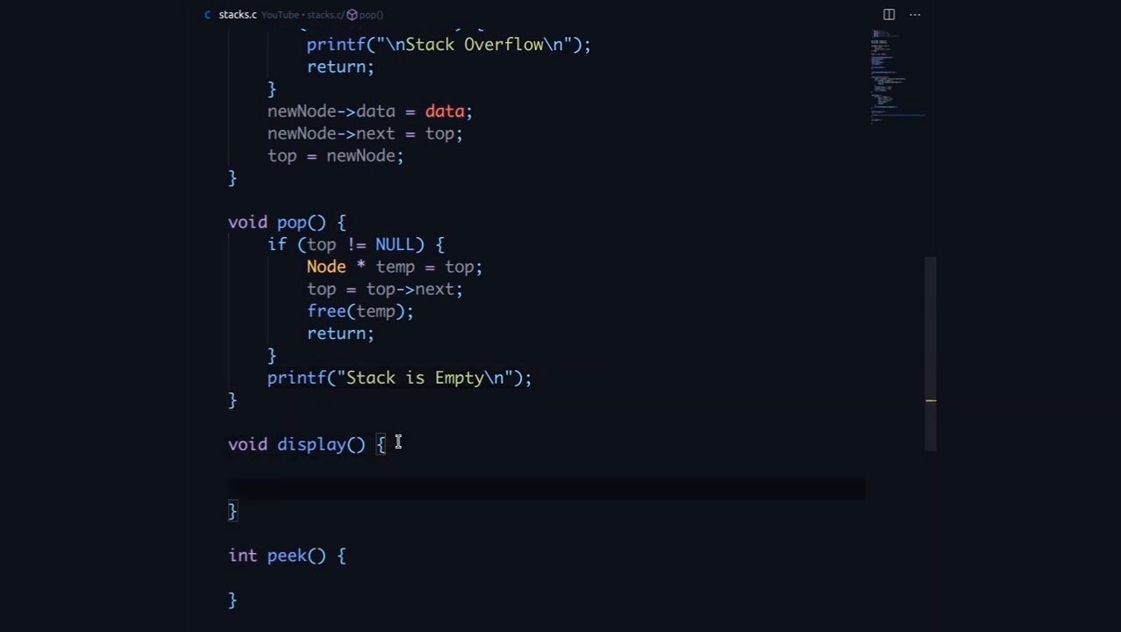
Step: In display(), declare Node * curr = top
type("N")
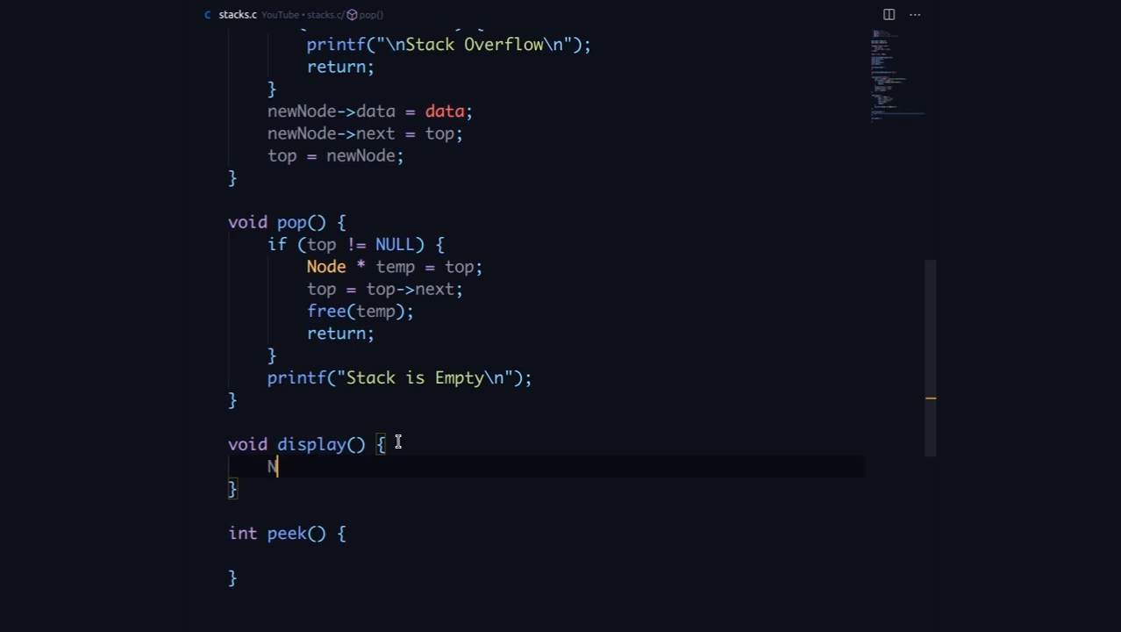
type("ode *")
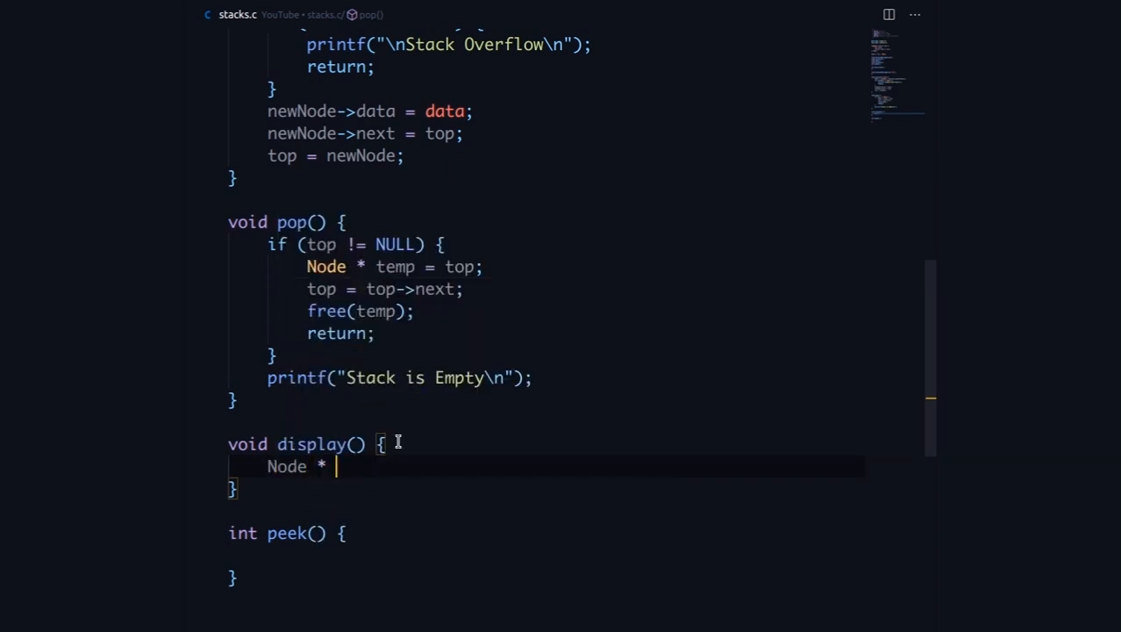
type("cr")
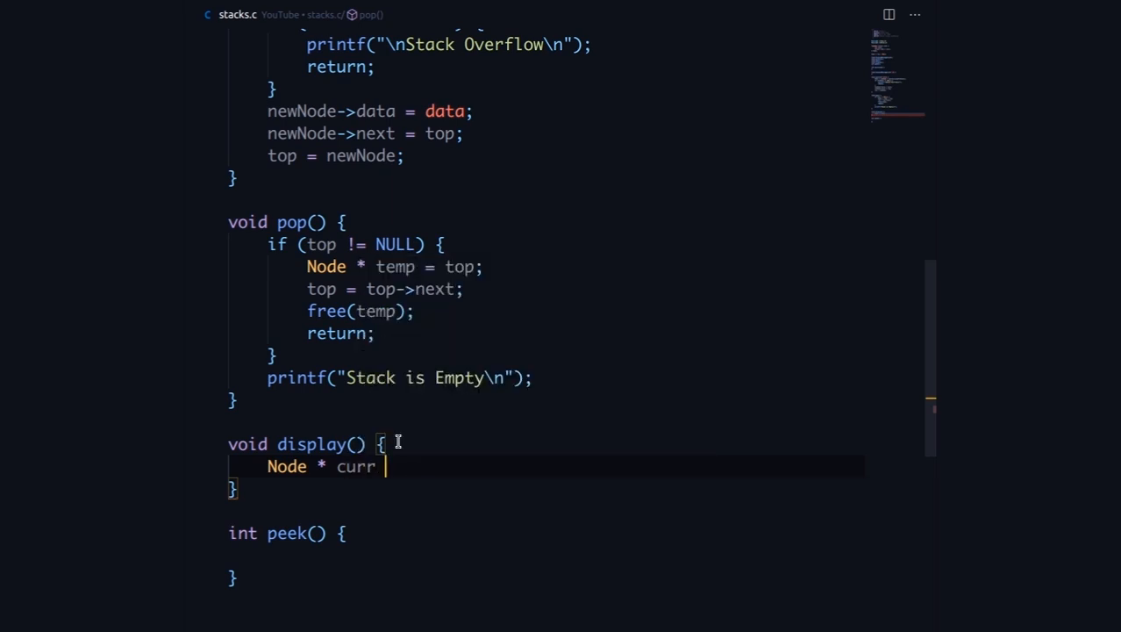
type("=")
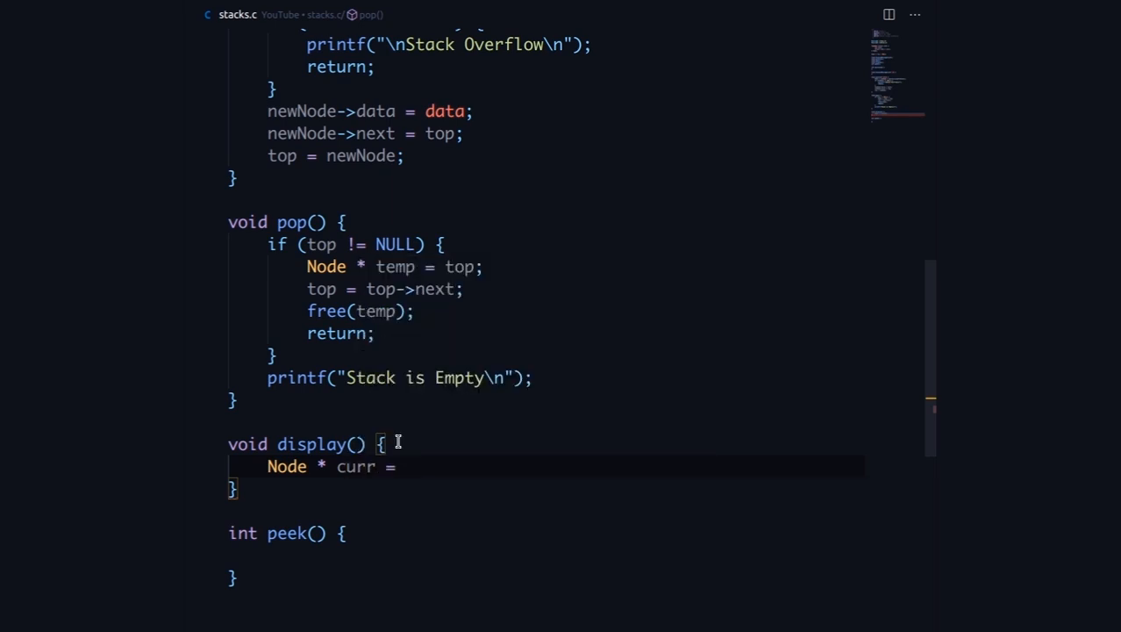
type("top;")
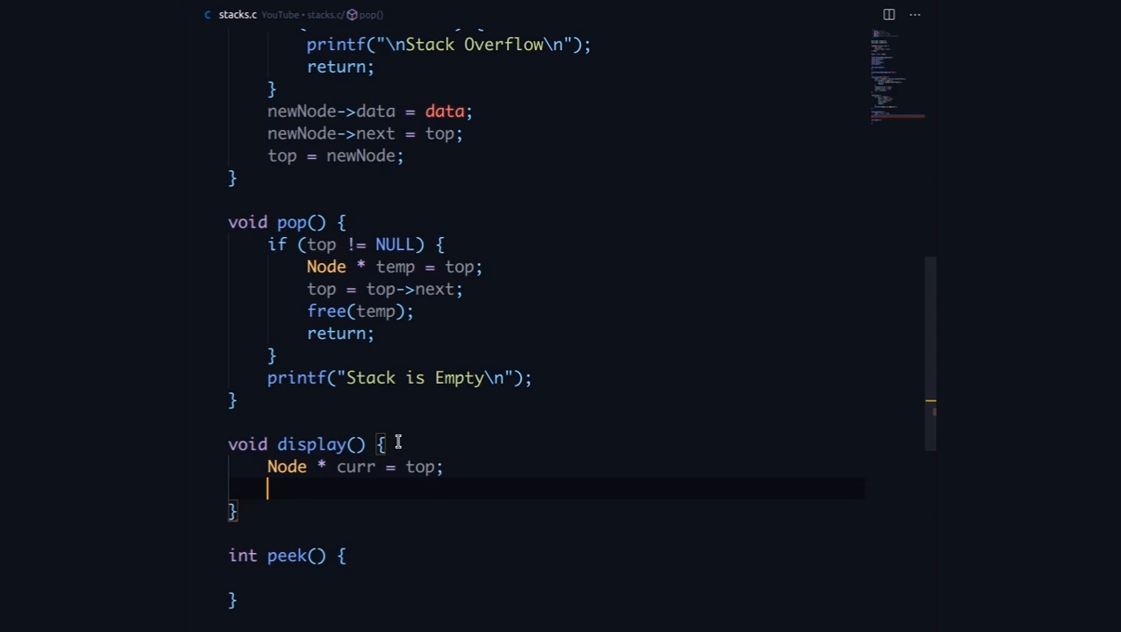
Step: Add the loop condition while (curr->next != NULL) using IntelliSense completions
type("wil")
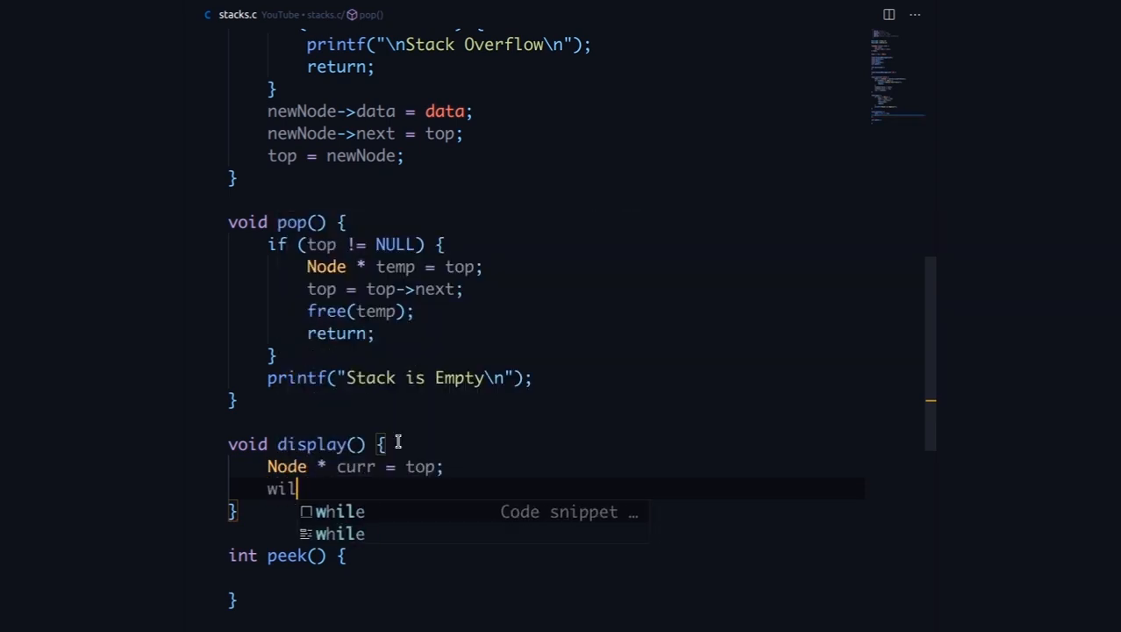
key("Tab")
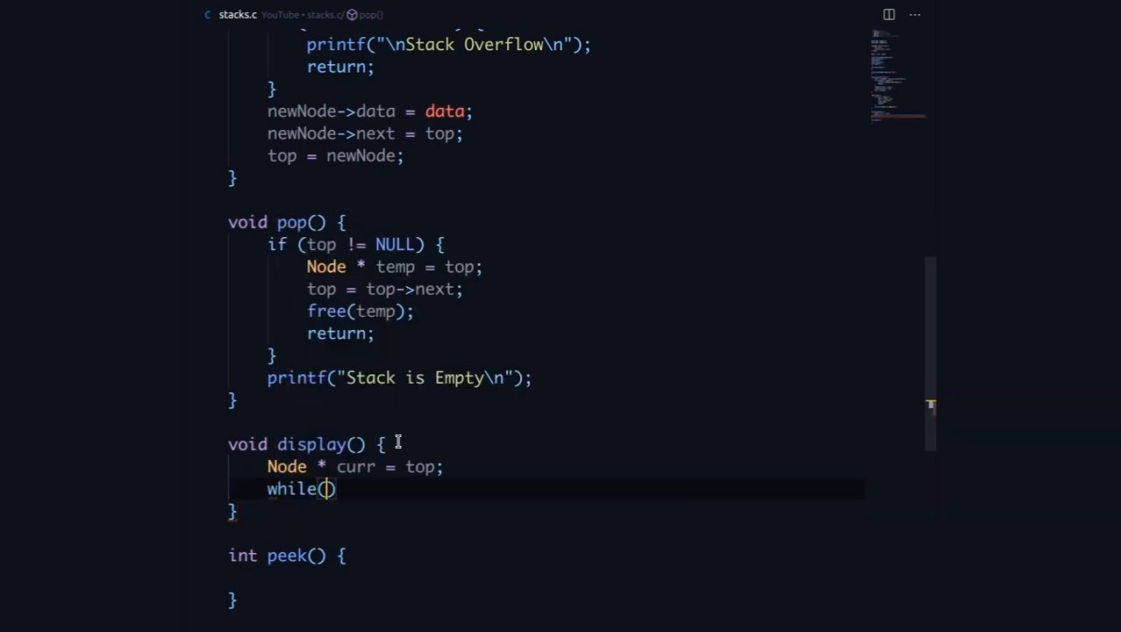
type("t")
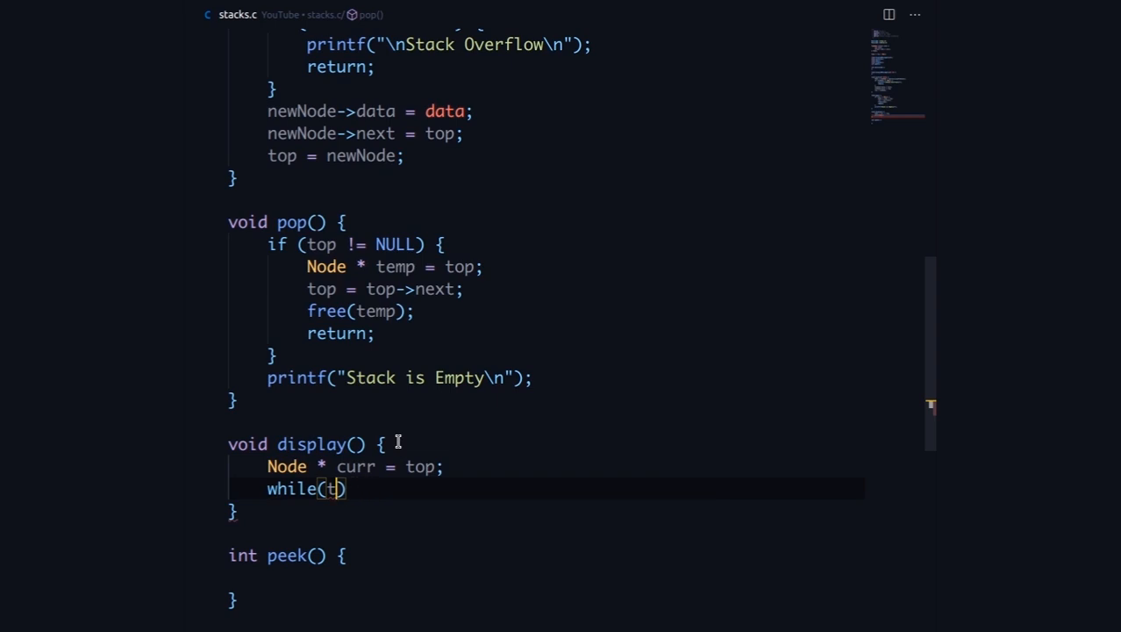
type("curr")
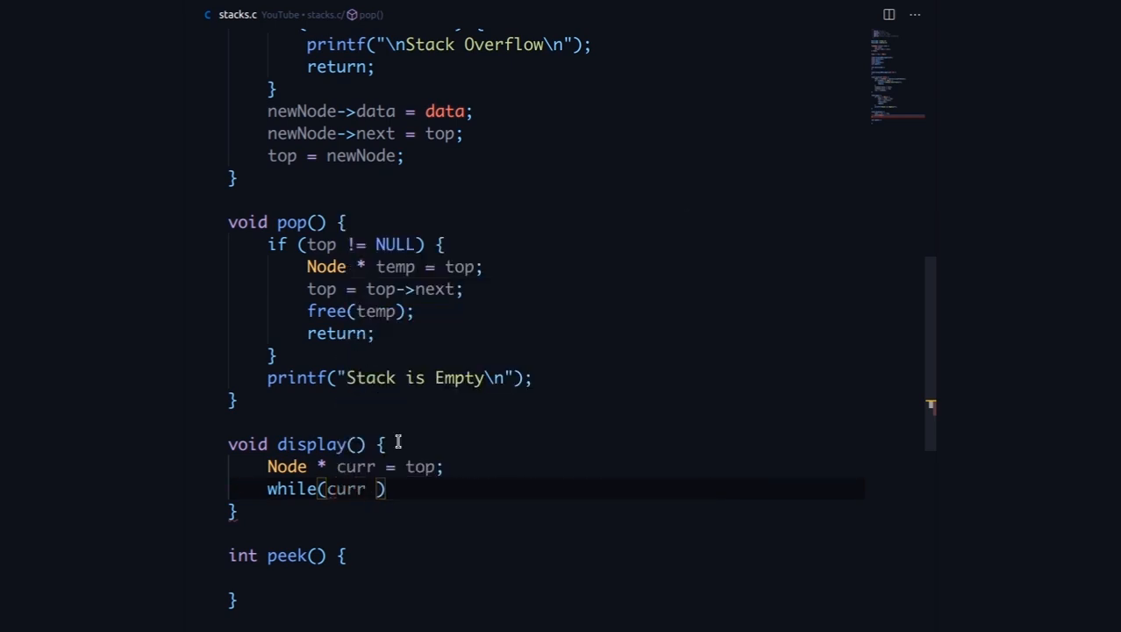
type("->n")
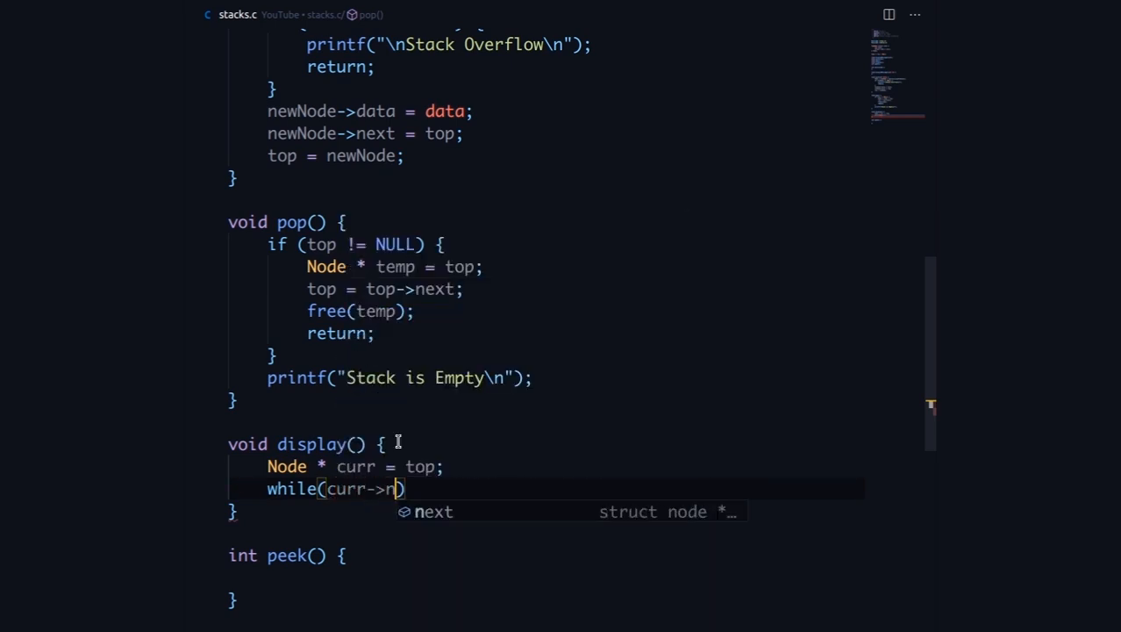
key("Tab")
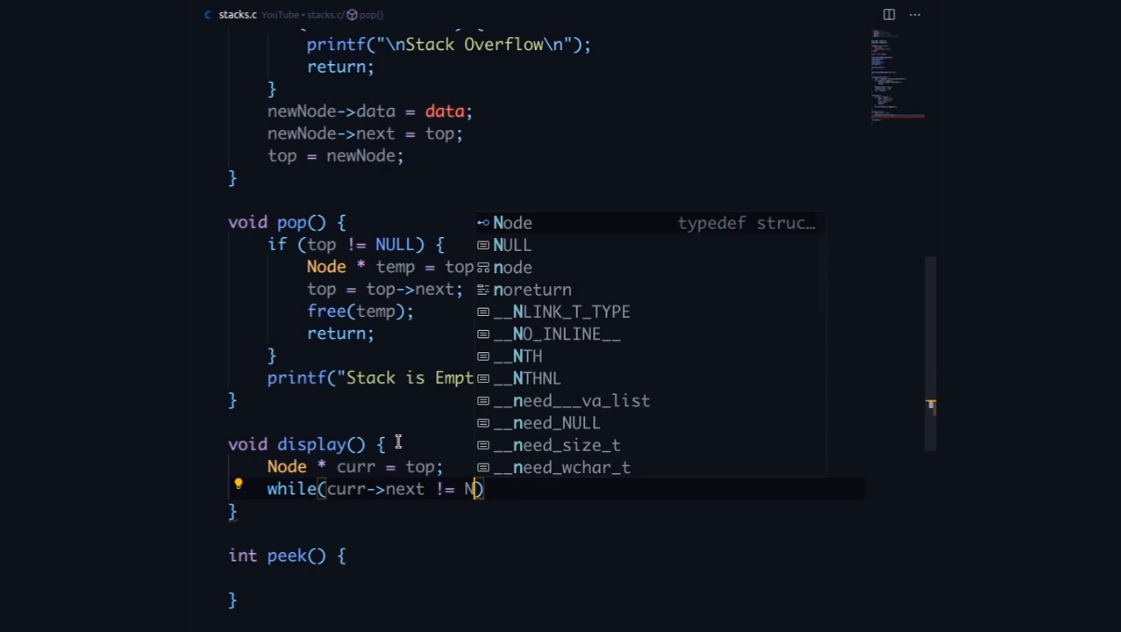
type("ull")
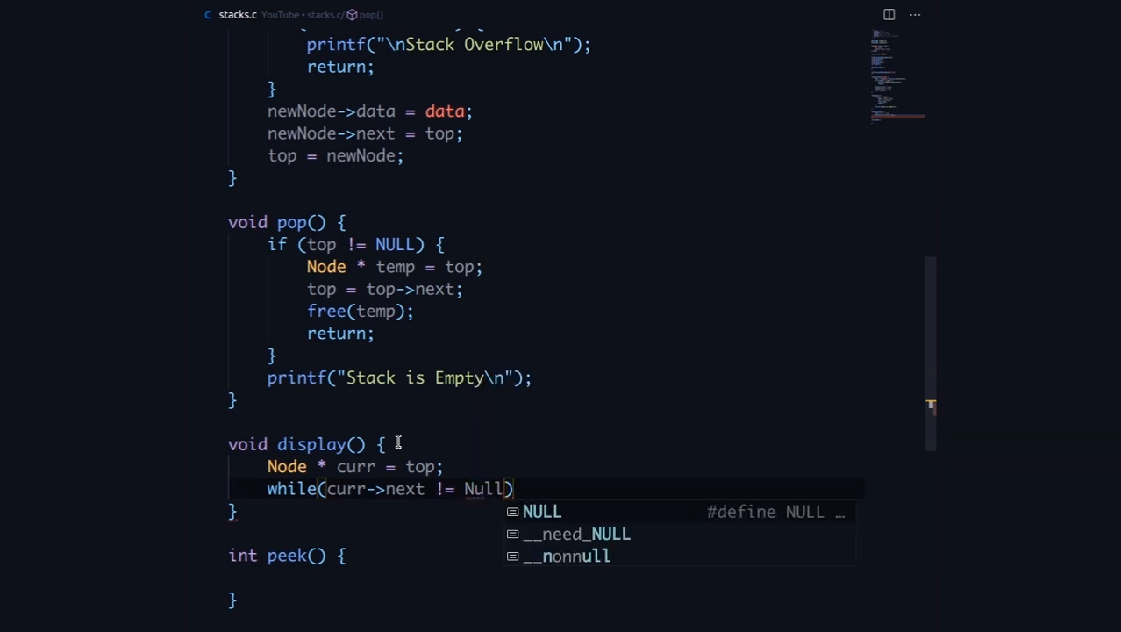
key("Tab")
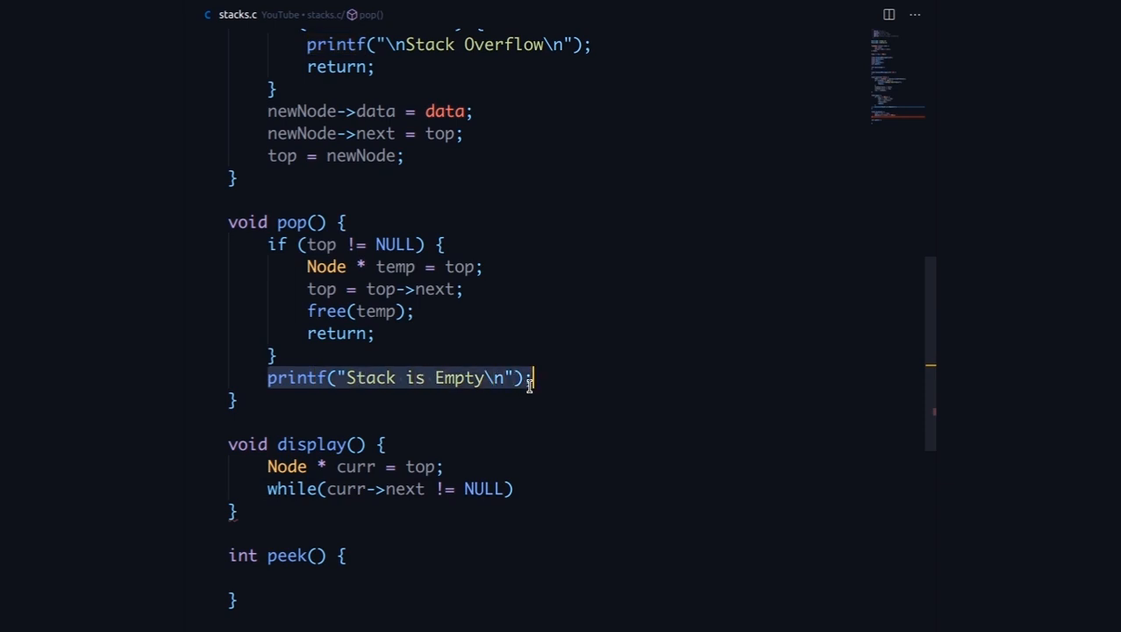
Step: Clean up stray lines and add an if (top == NULL) empty-stack check in display()
key("Delete")
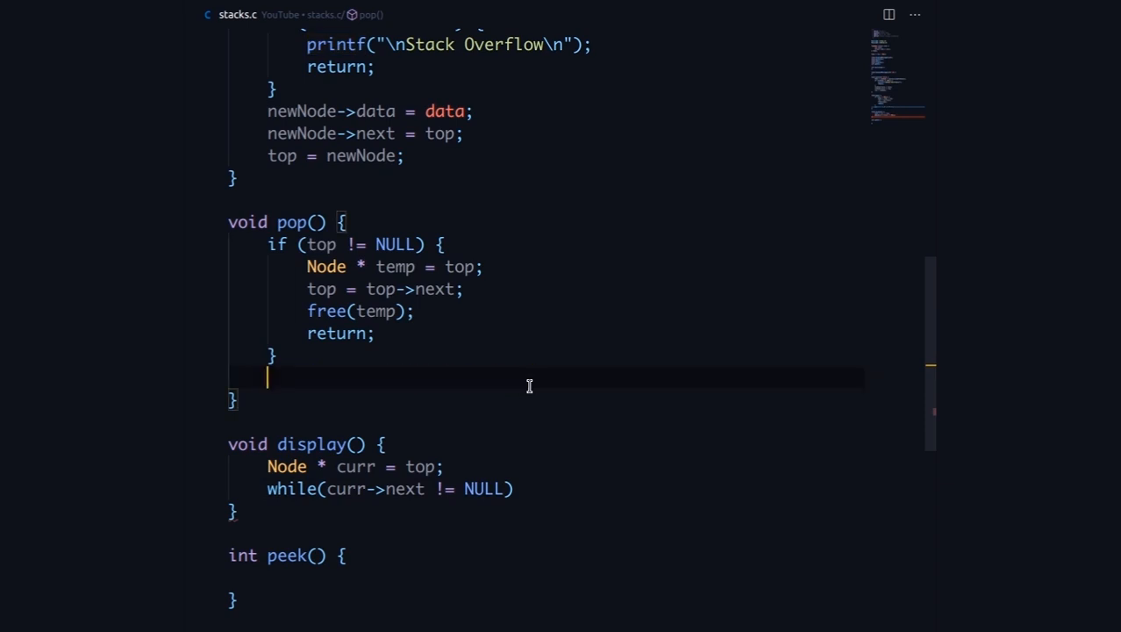
key("Backspace")
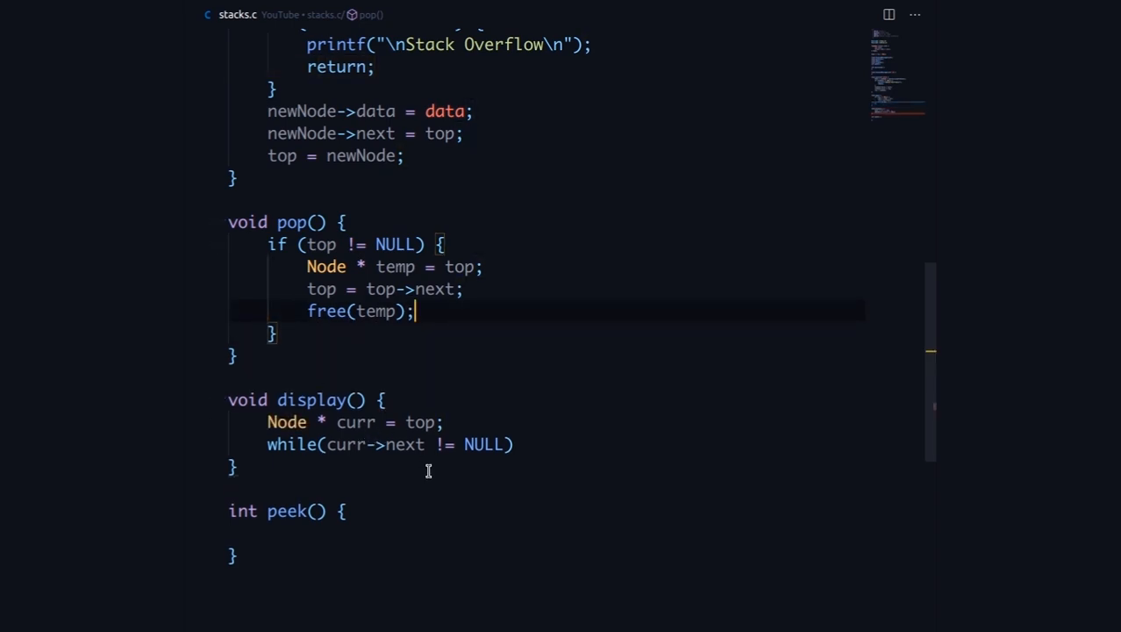
mouse_move(431, 405)
type("i")
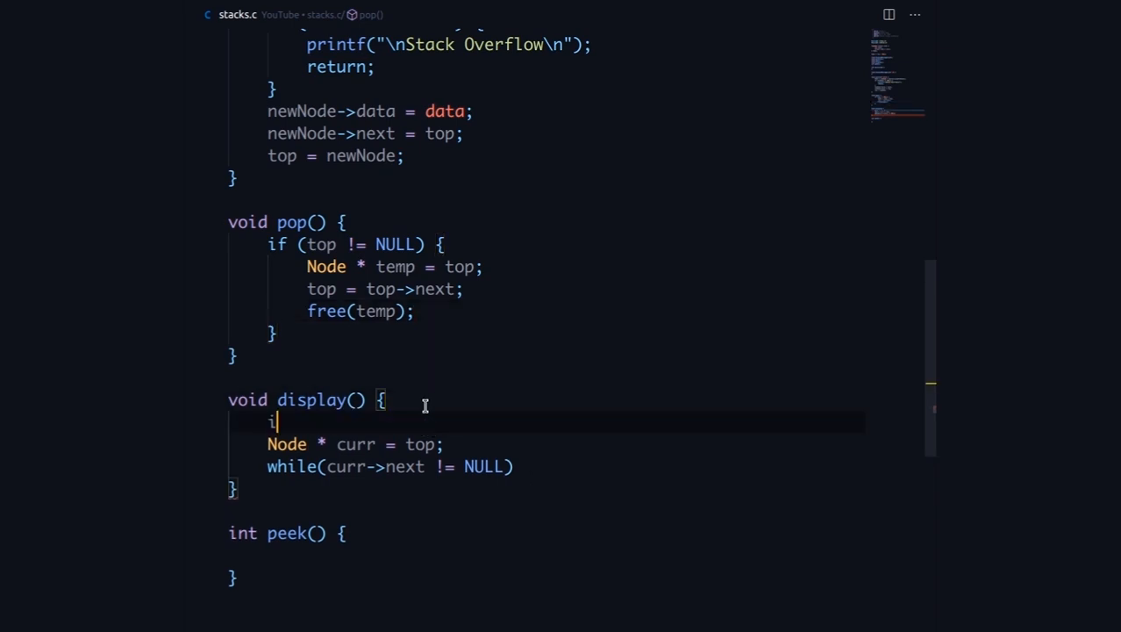
type("f (top )")
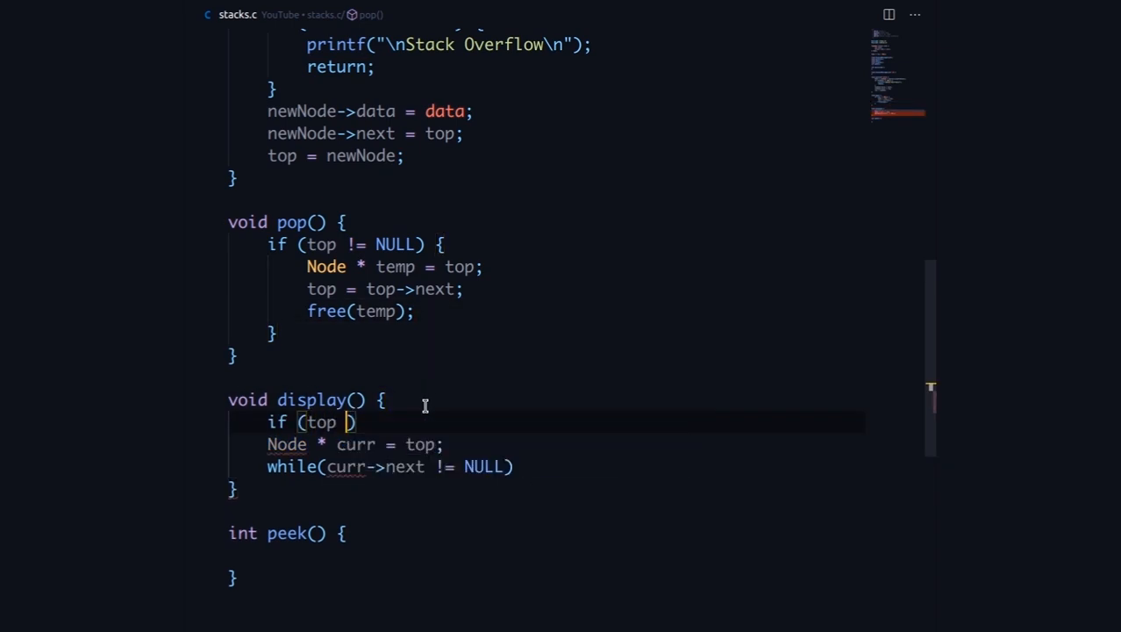
type("== NULL")
type("printf(\"Stack is Empty\\n\");")
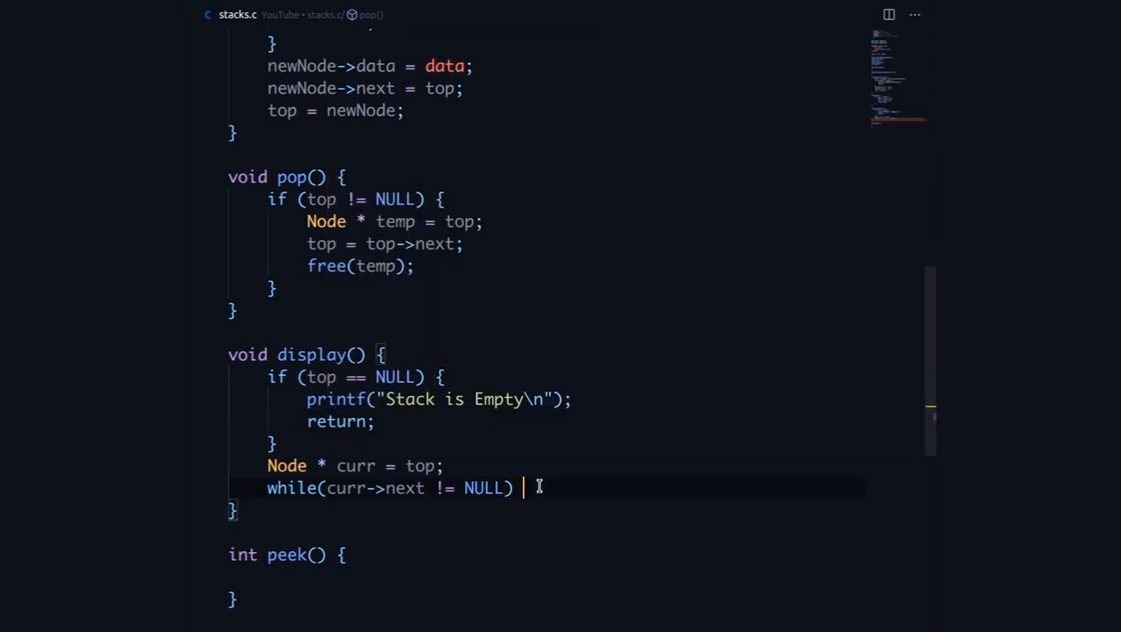
type("{")
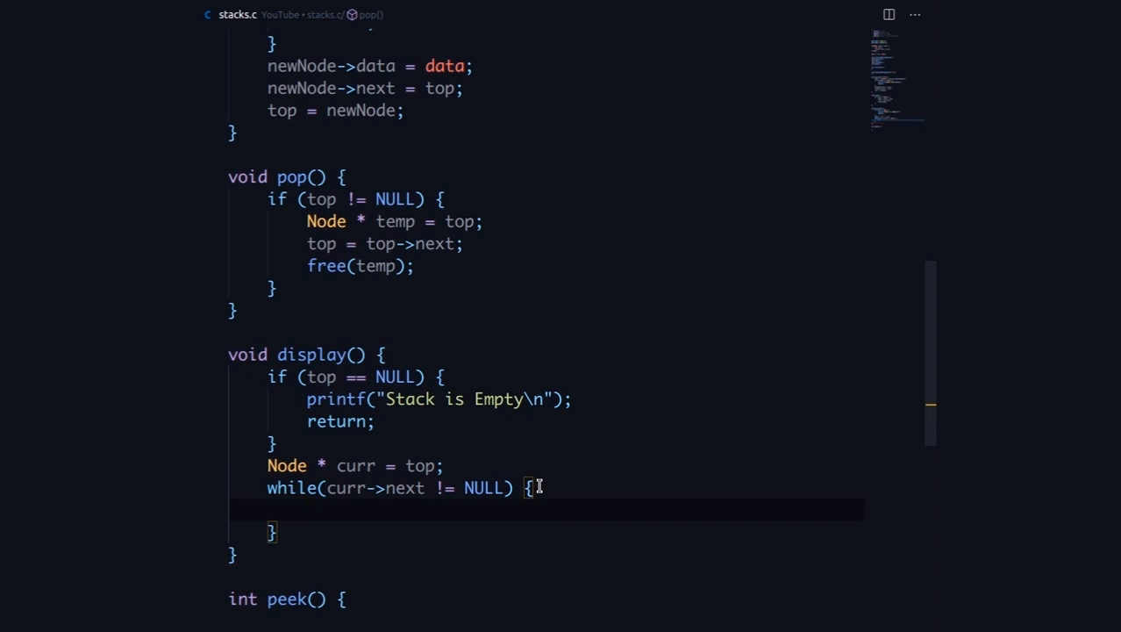
Step: Print each curr->data with " --> ", advance curr to curr->next, then print the last value
type("printf(")
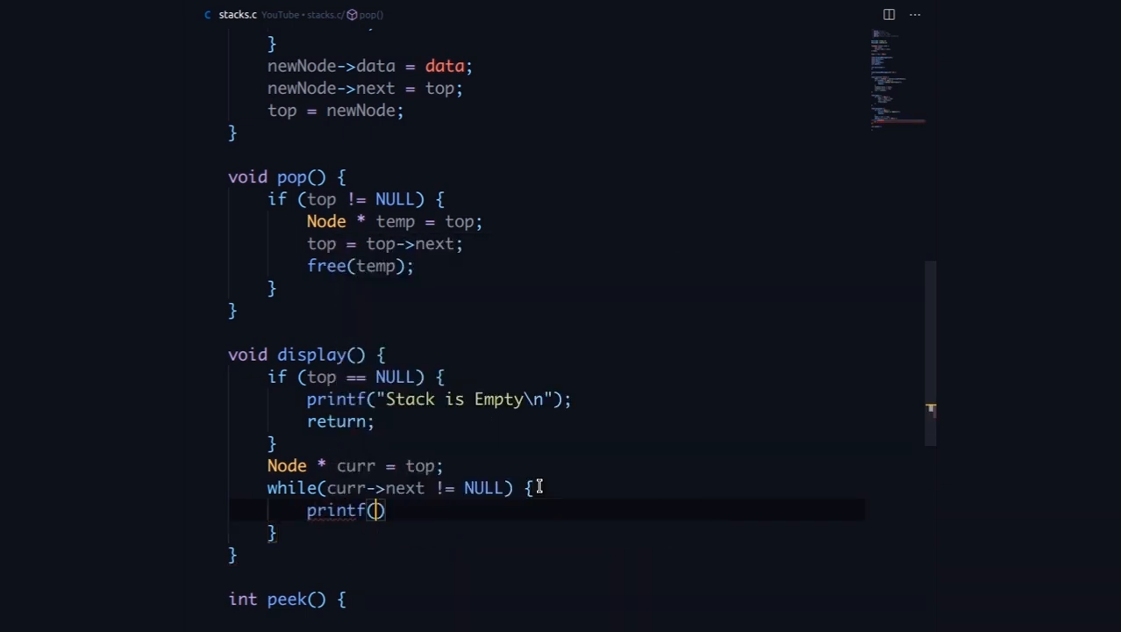
type("\"%d\"")
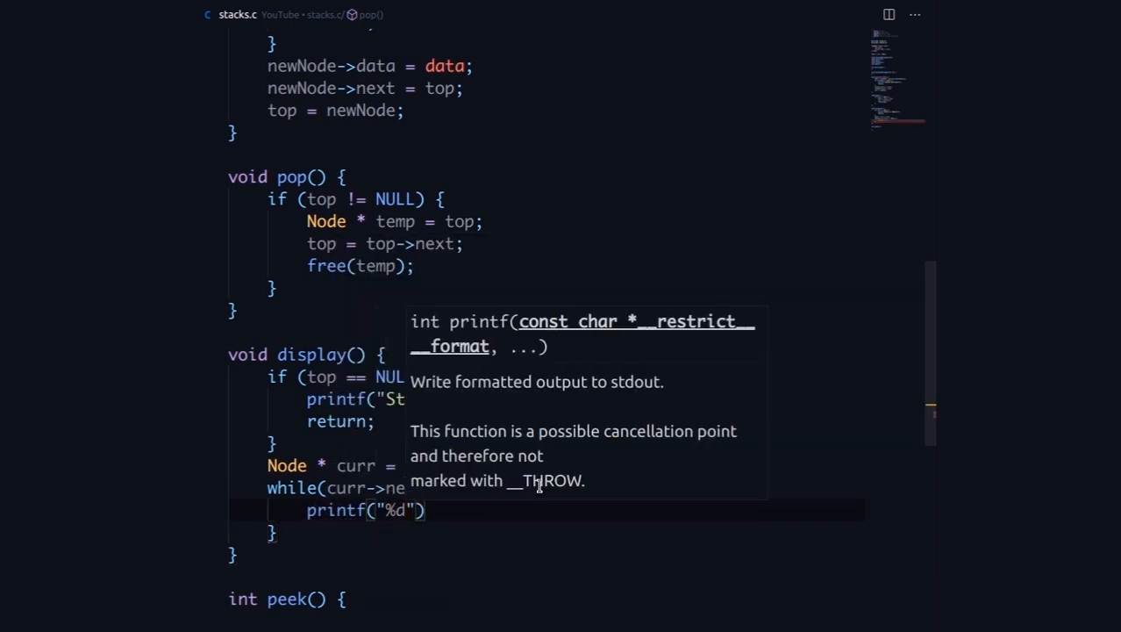
type("--.")
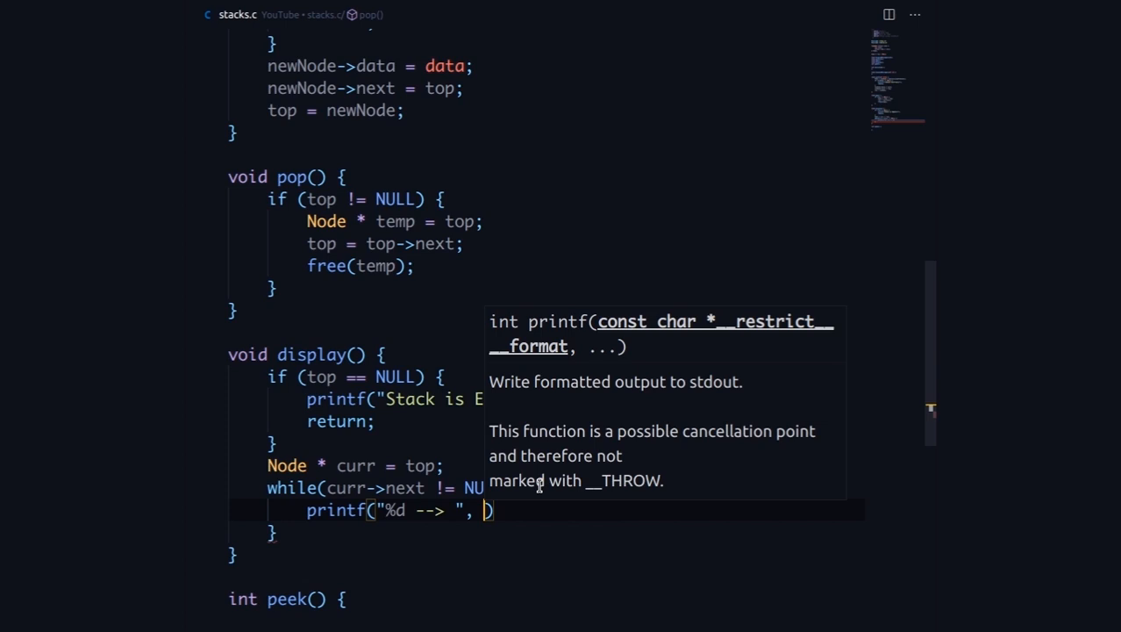
type("curr->data")
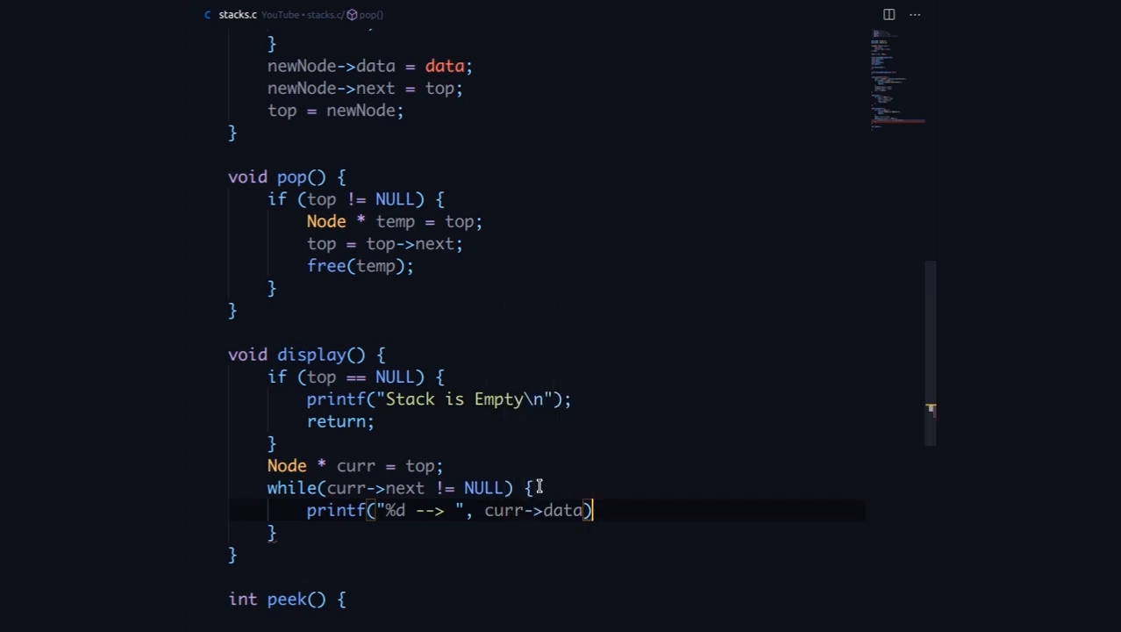
type("cu")
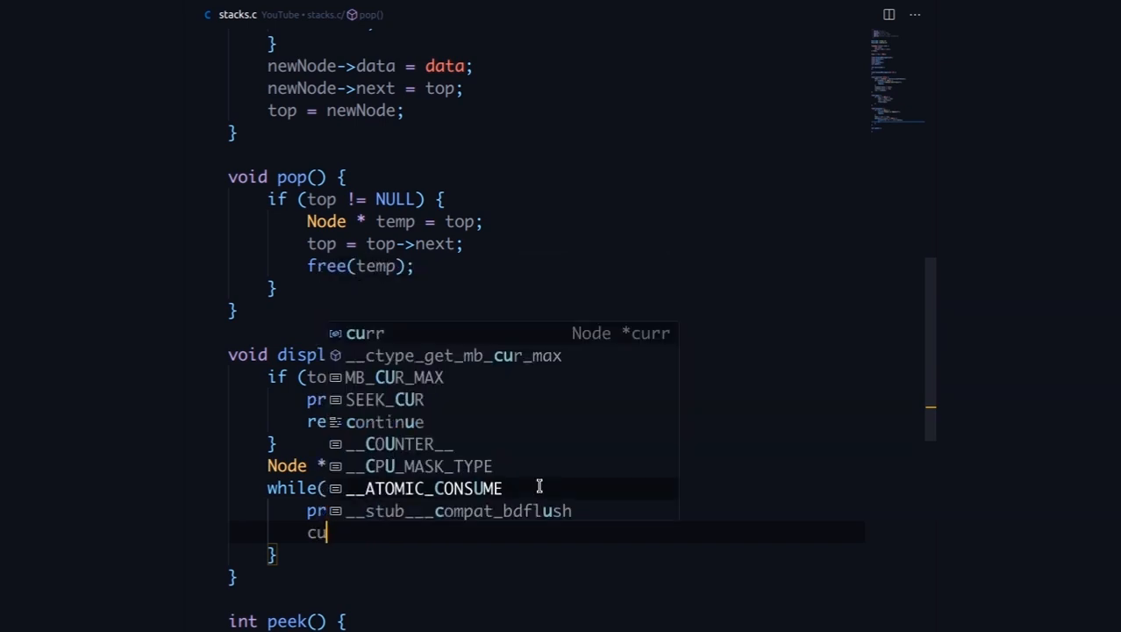
type("curr")
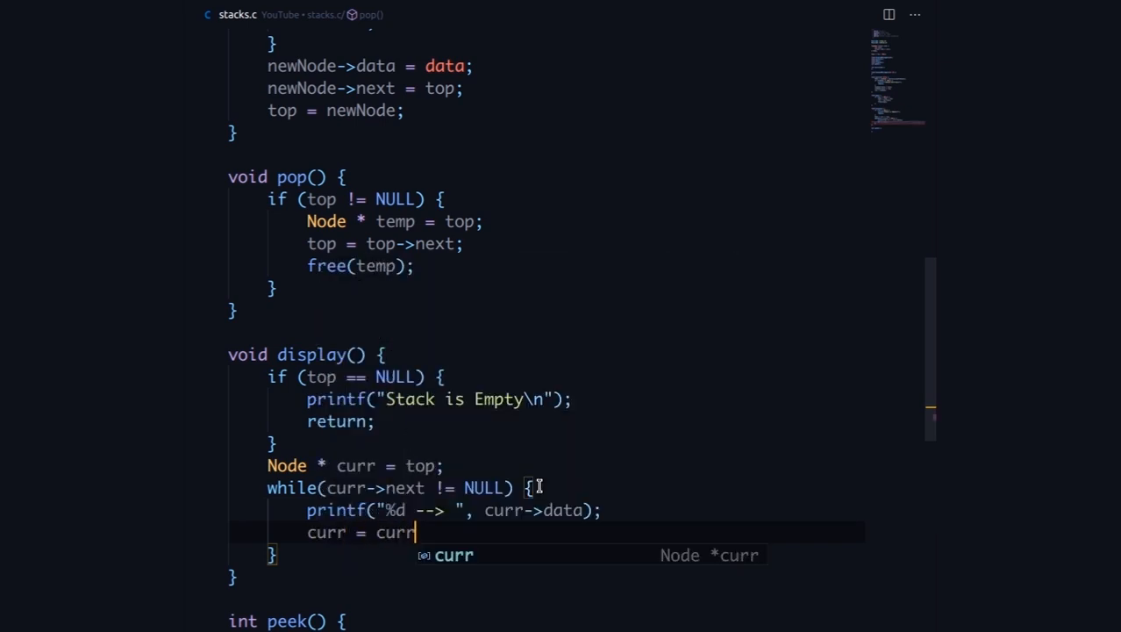
type("->next")
type("printf(")
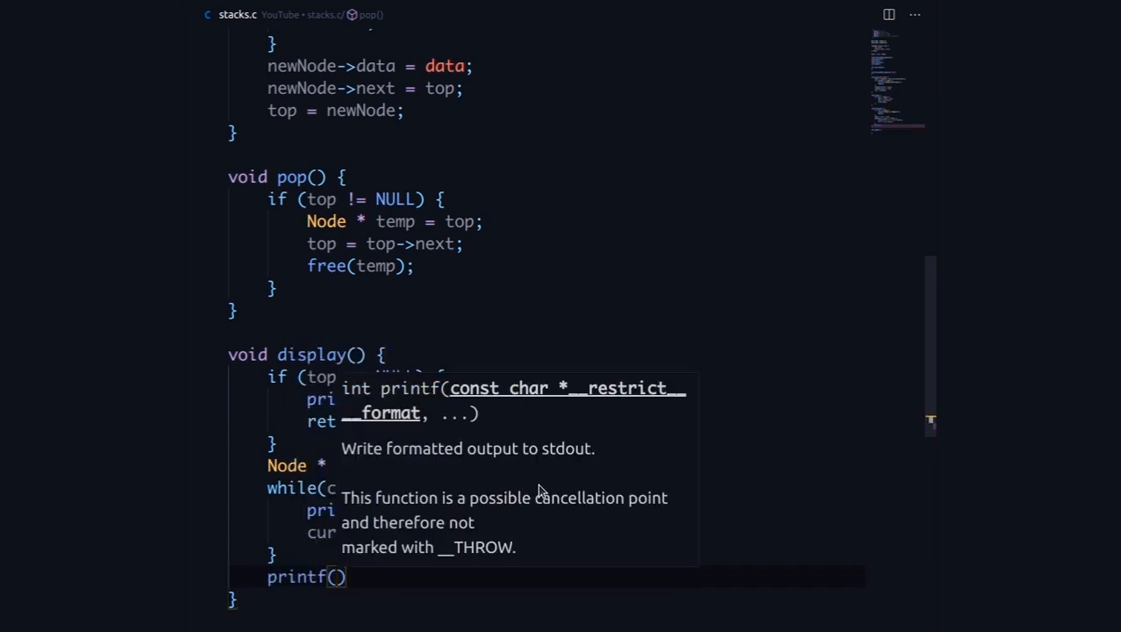
type("\"%d\"")
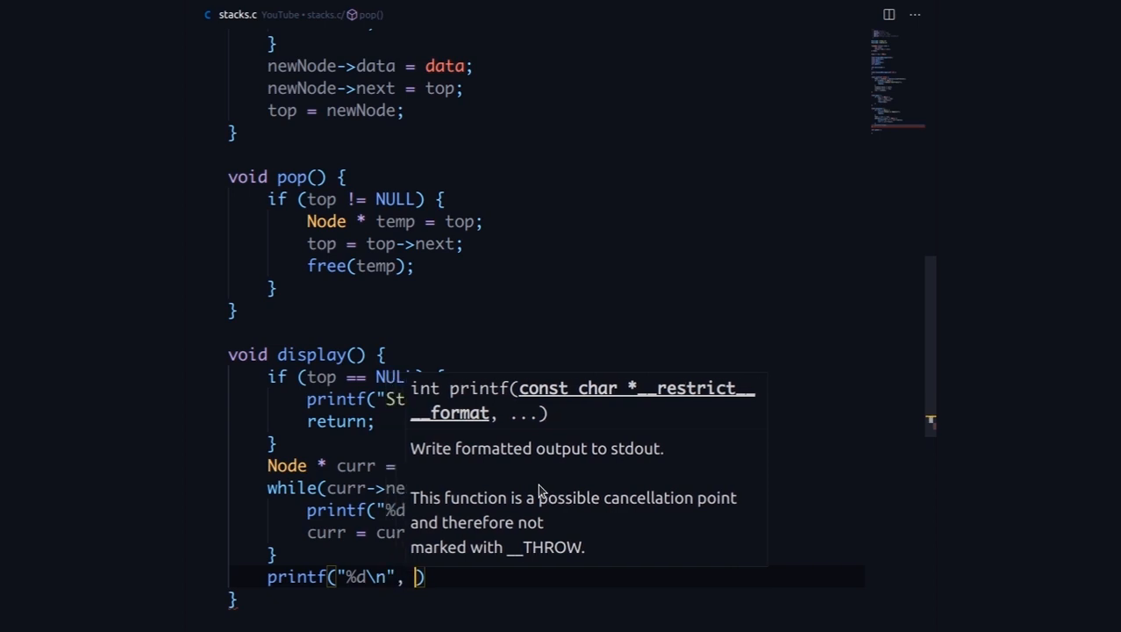
type("curr->data")
type("int peek() {")
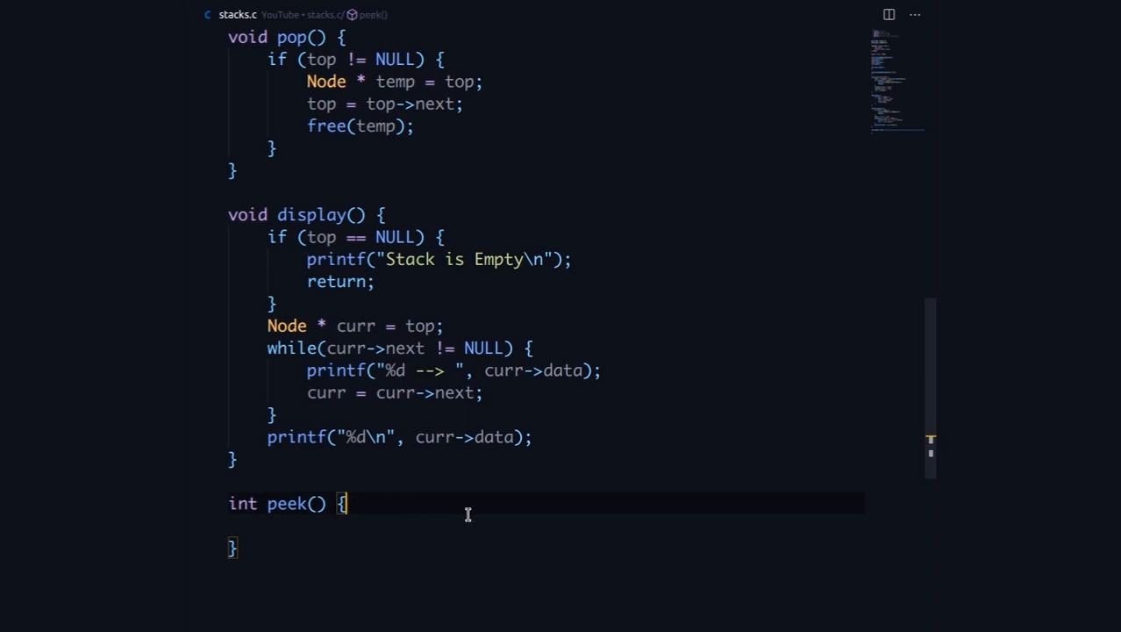
Step: In peek(), return top->data when top != NULL
key("Enter")
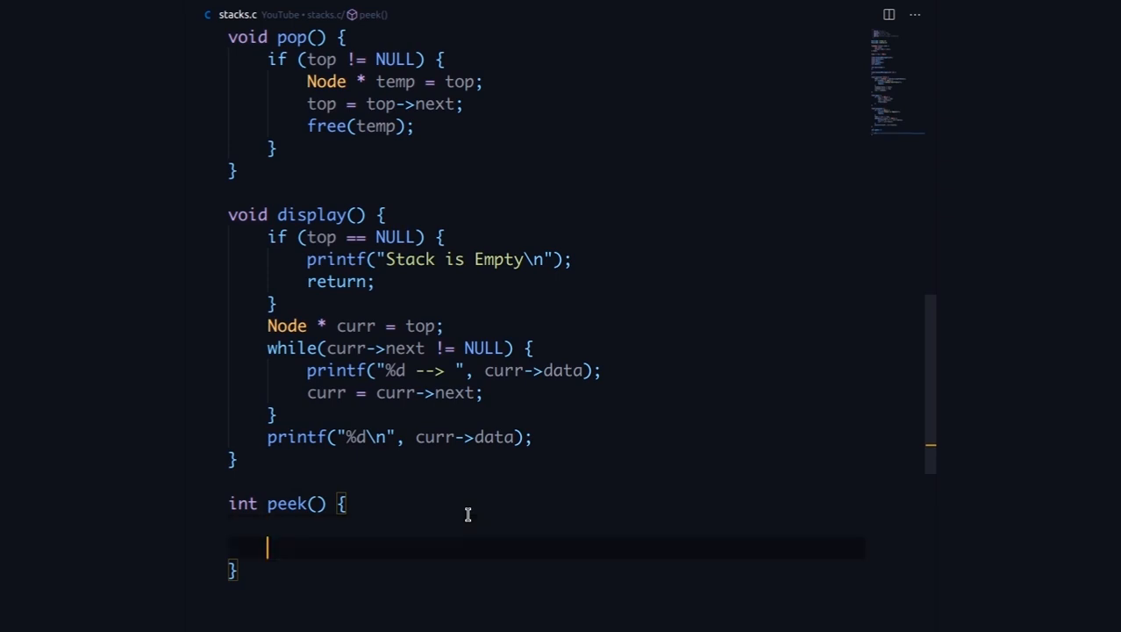
type("if")
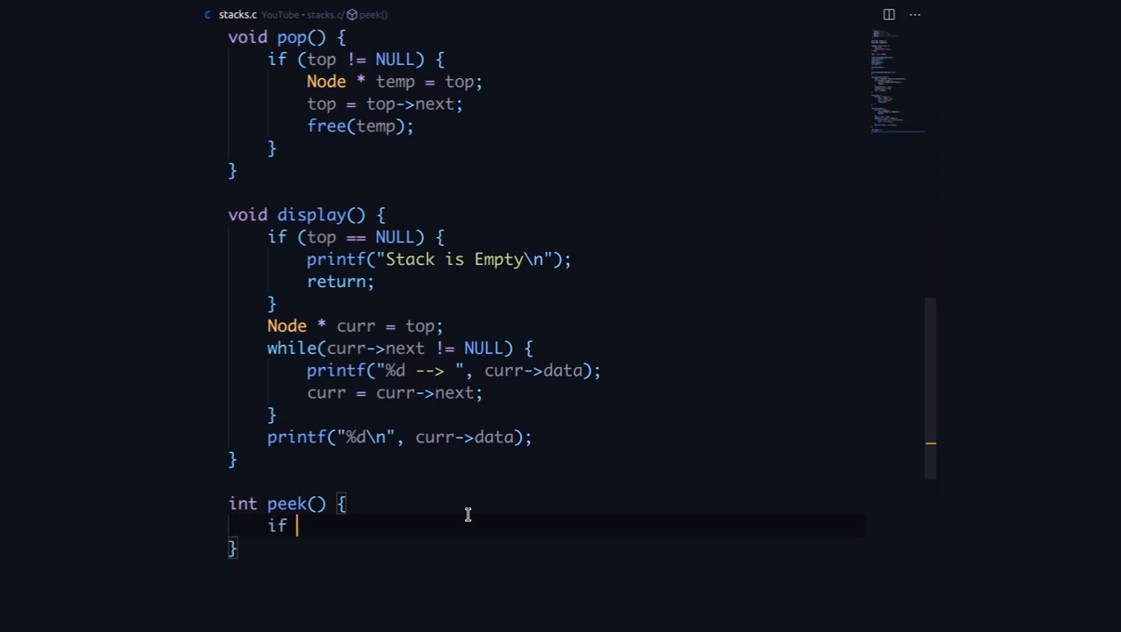
type("(top")
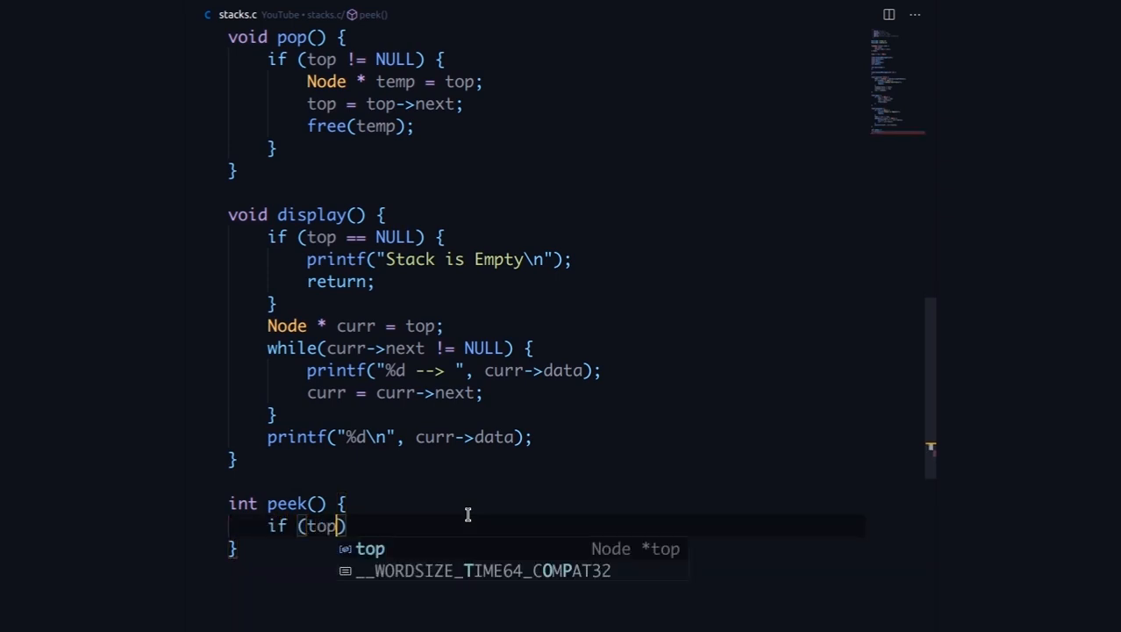
type("!= NULL")
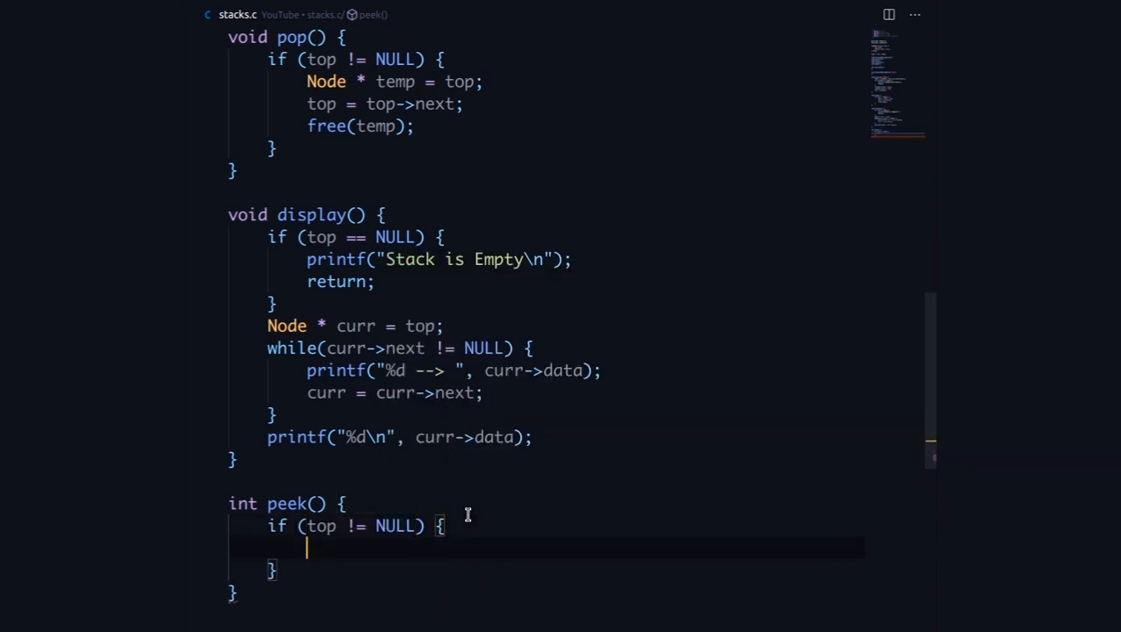
type("return tio")
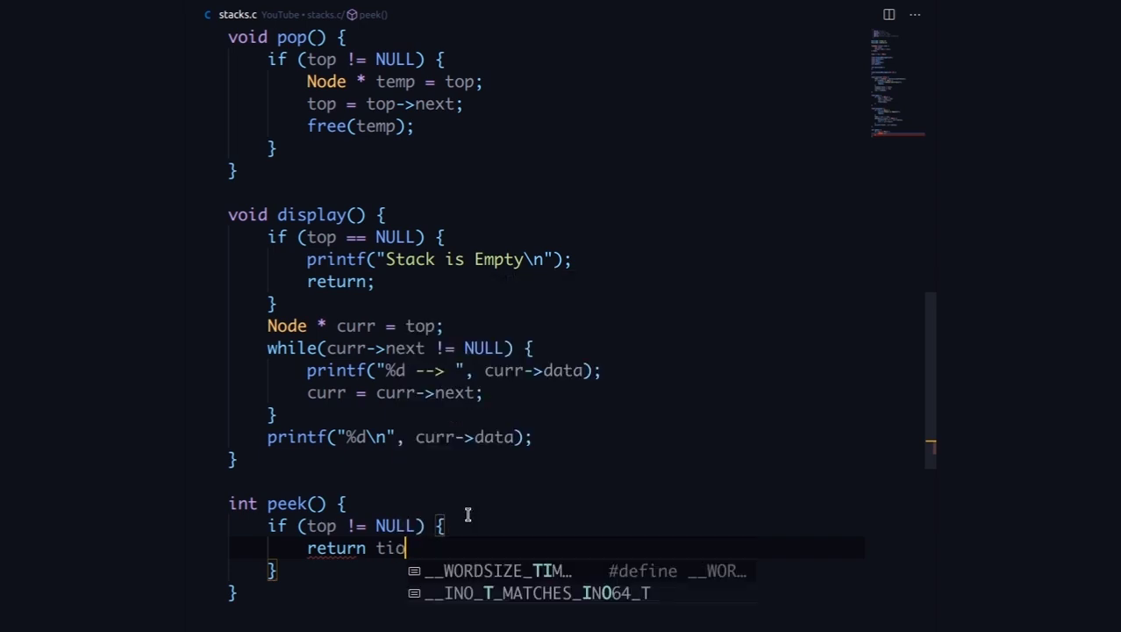
type("top")
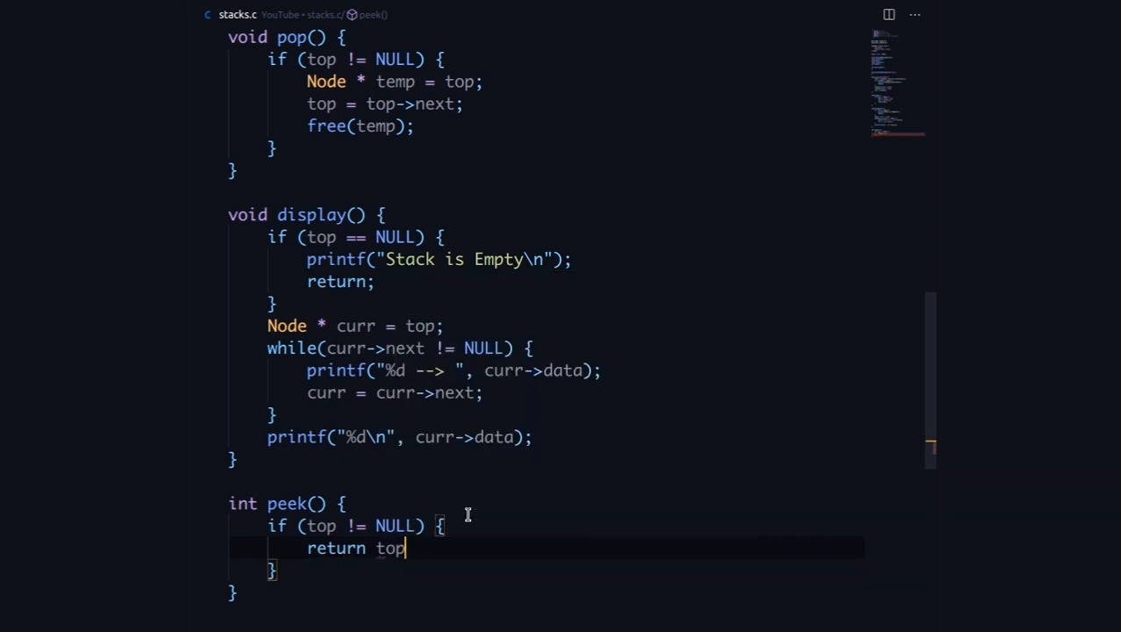
type("->data;")
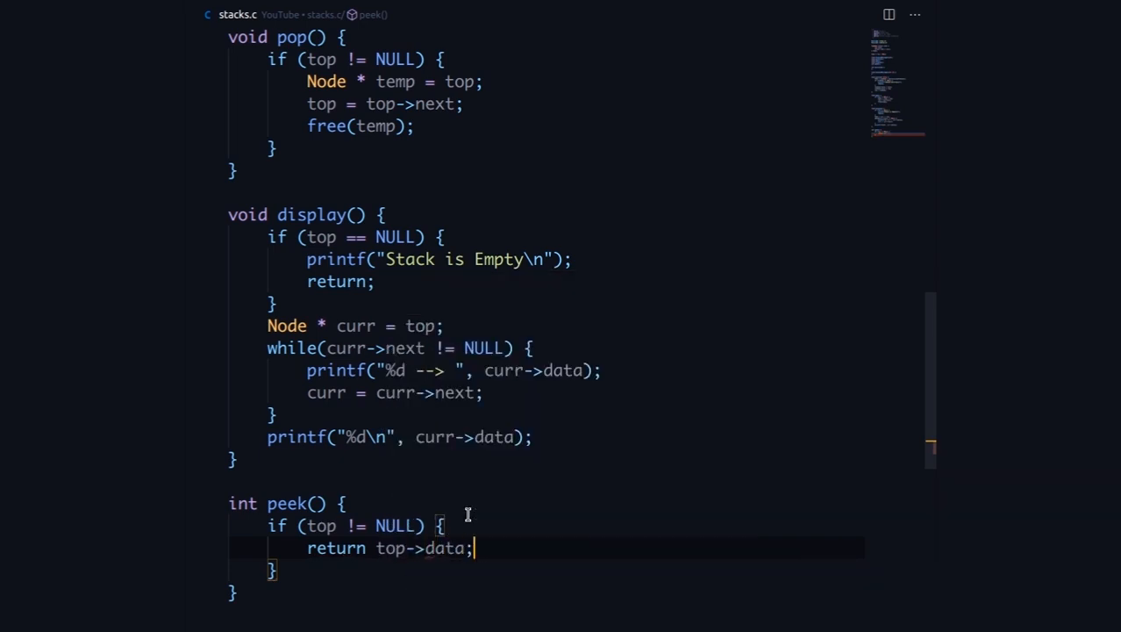
scroll("down", 3)
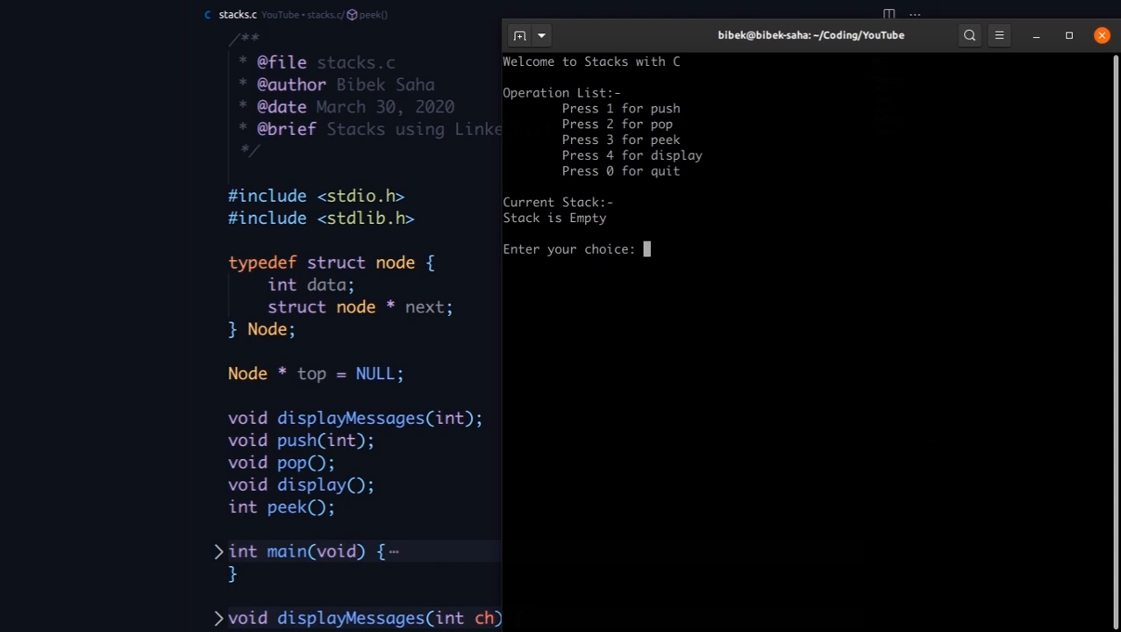
Step: Push elements with option 1 until the stack reads 15 --> 10 --> 5, then peek the top
type("1")
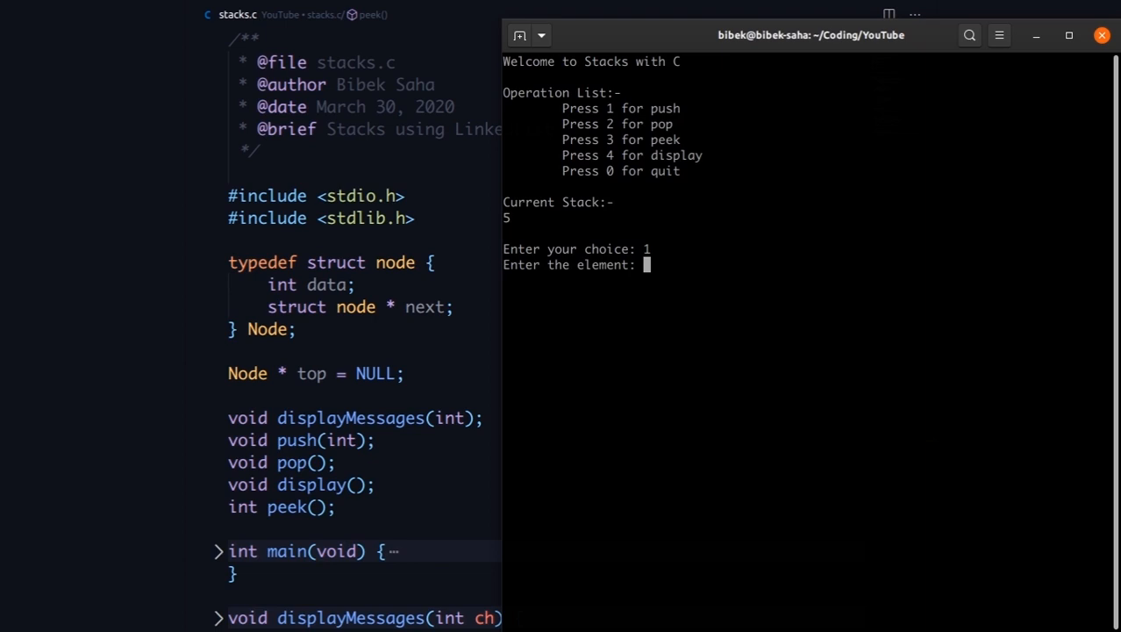
type("10")
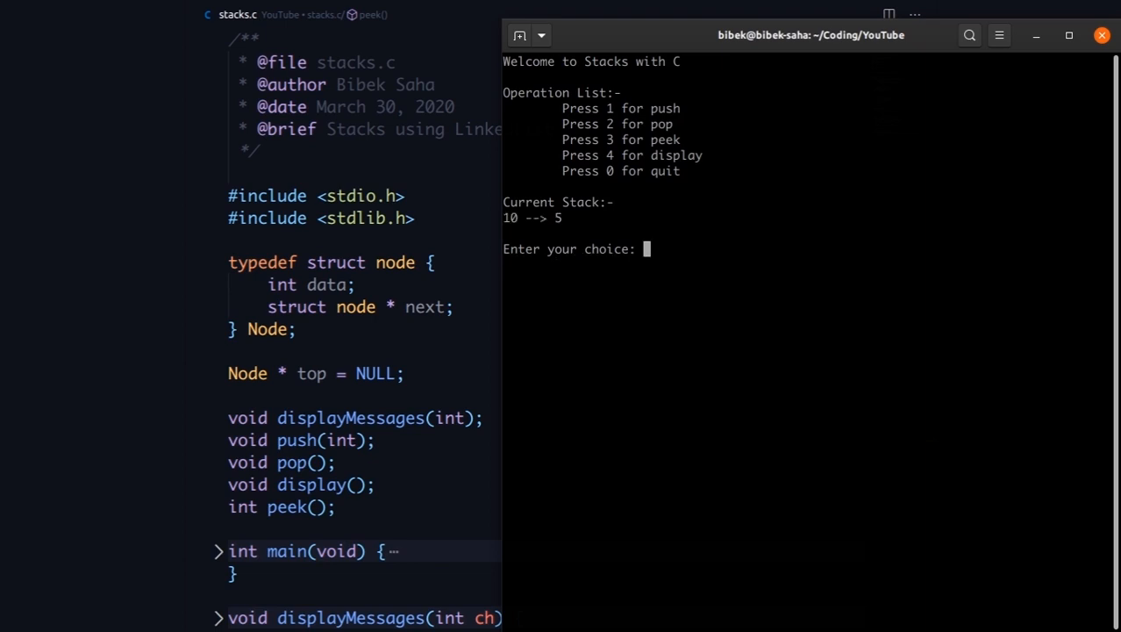
type("15")
type("20")
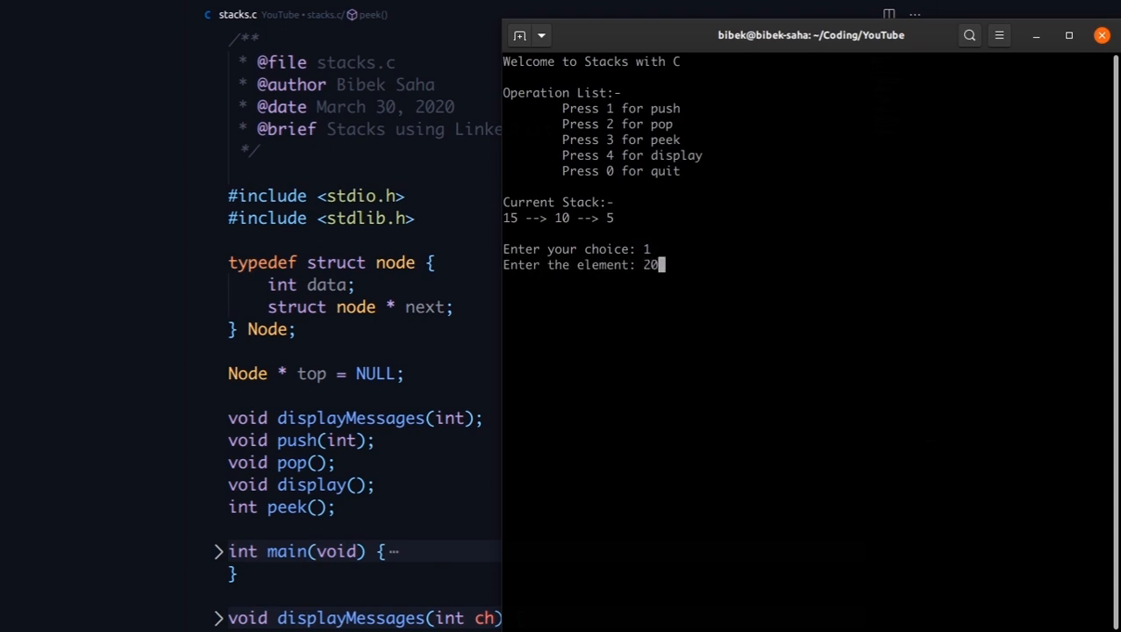
type("25")
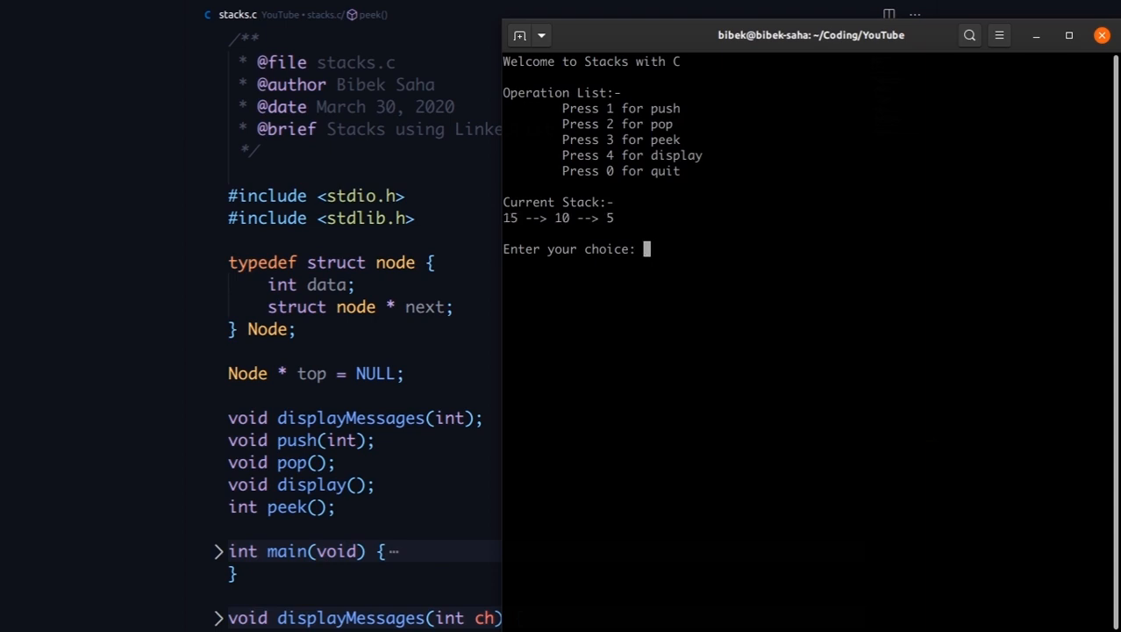
type("3")
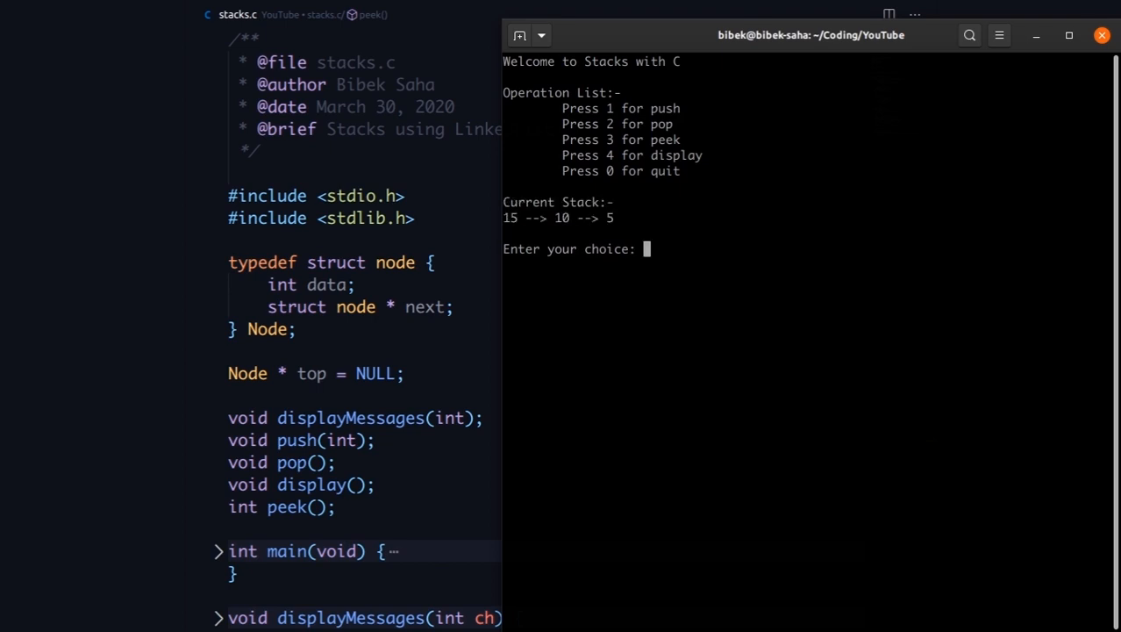
Step: Pop the remaining elements, display the now-empty stack, and quit with 0
type("2")
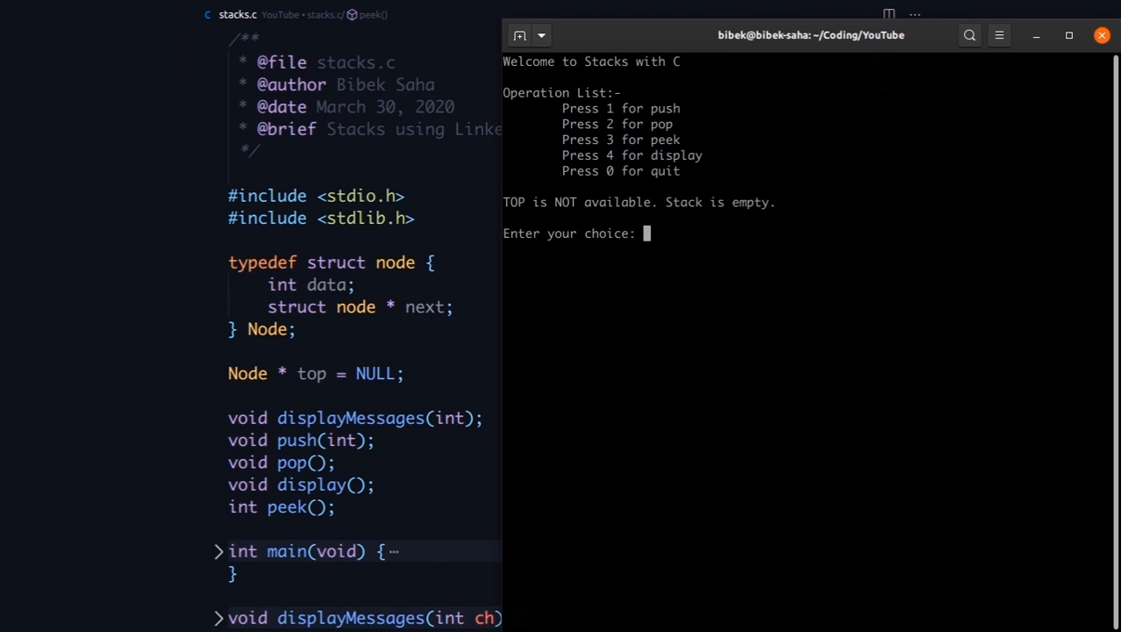
type("4")
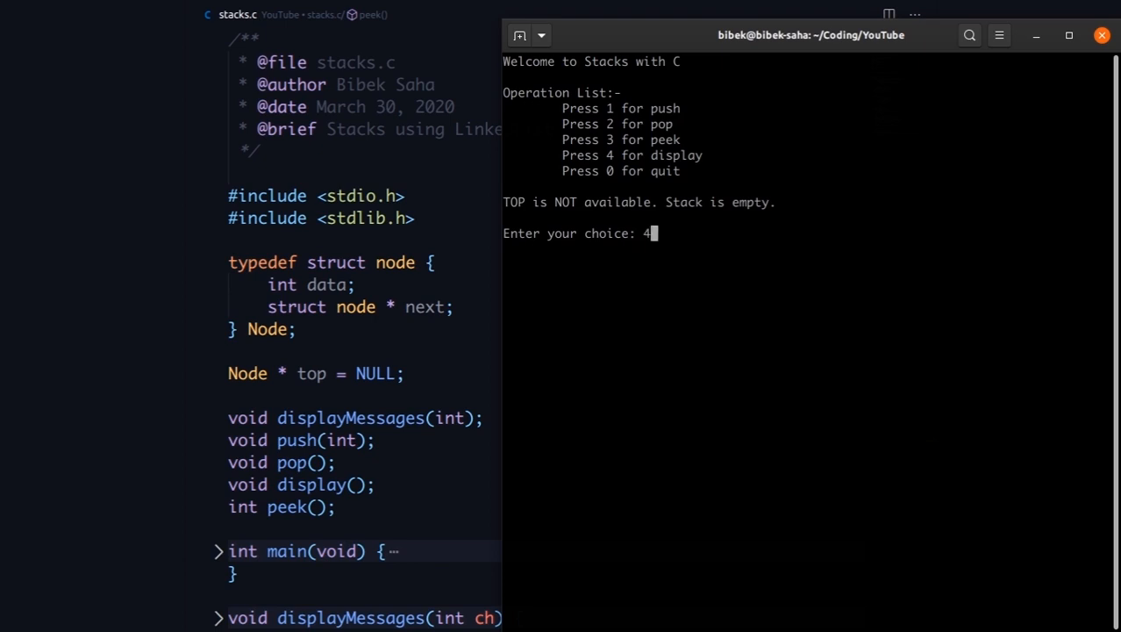
type("0")
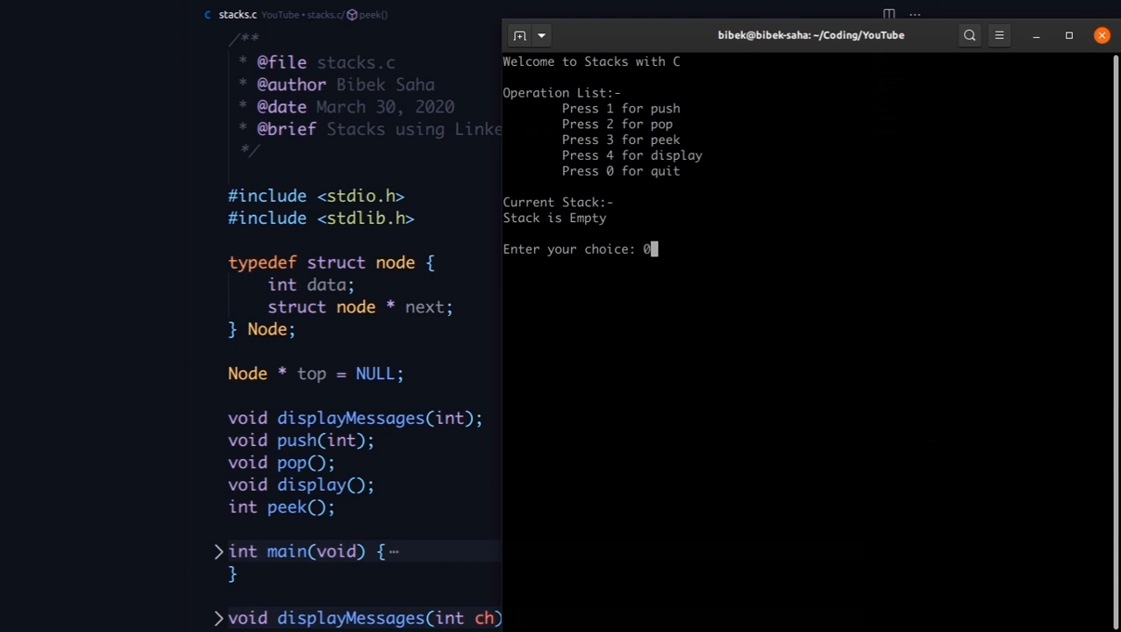